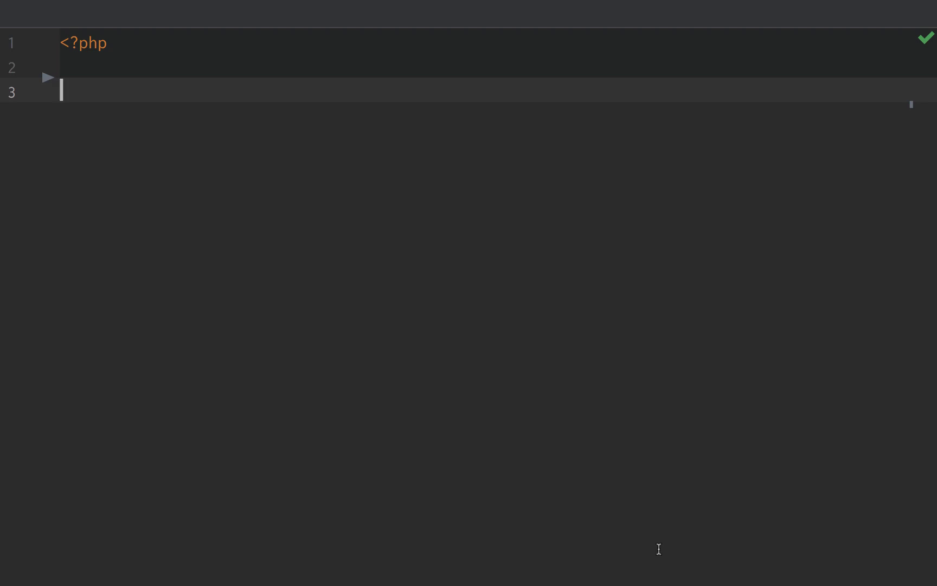
- Add the comment '// interface = contracts' below <?php and begin typing 'class Htm'
type("// interface = contracts")
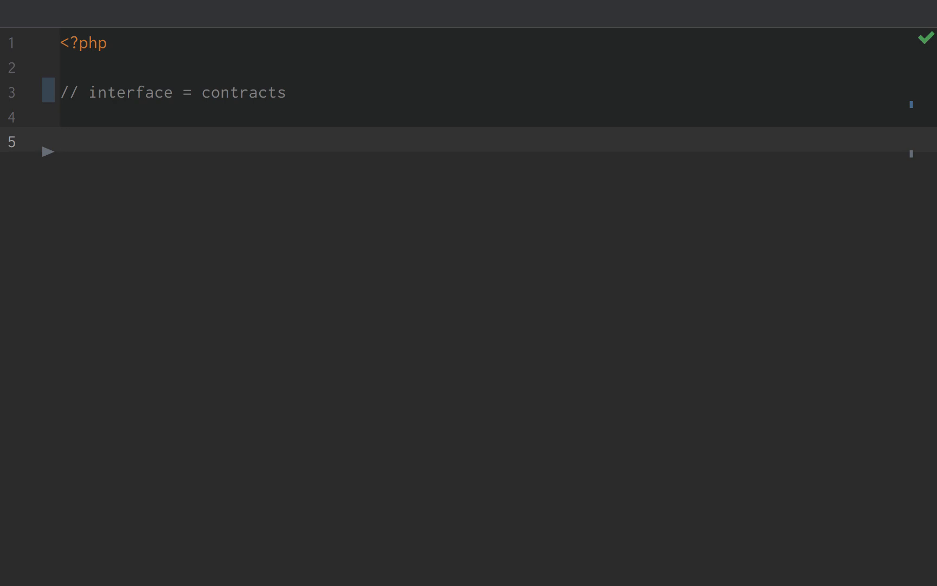
mouse_move(620, 524)
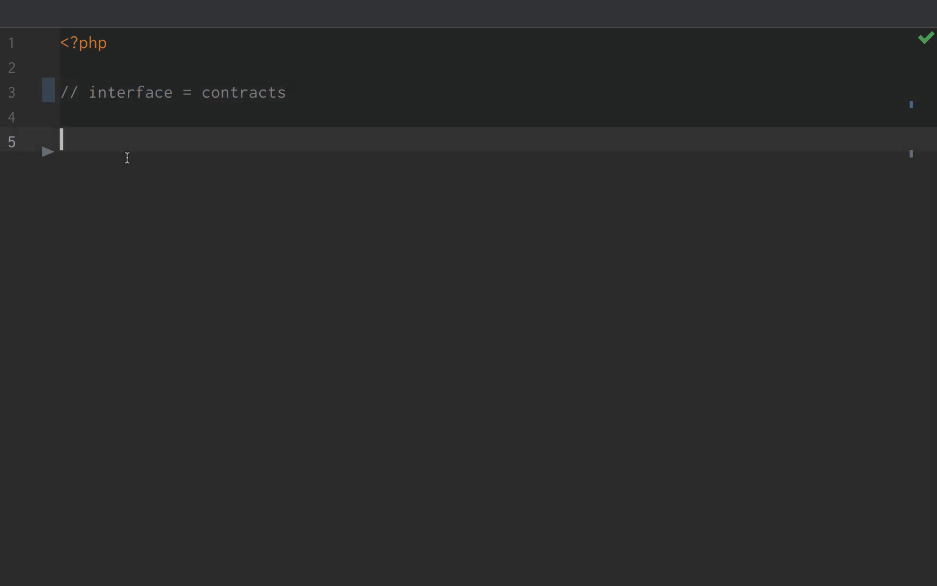
type("class Htm")
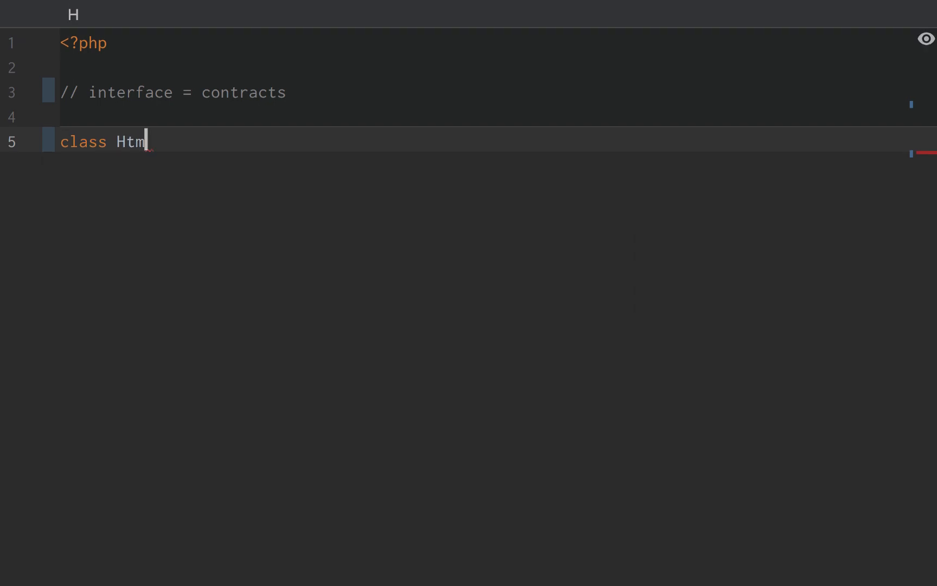
- Finish the empty HtmlFile class and create a $files array holding a new HtmlFile
type("lFile")
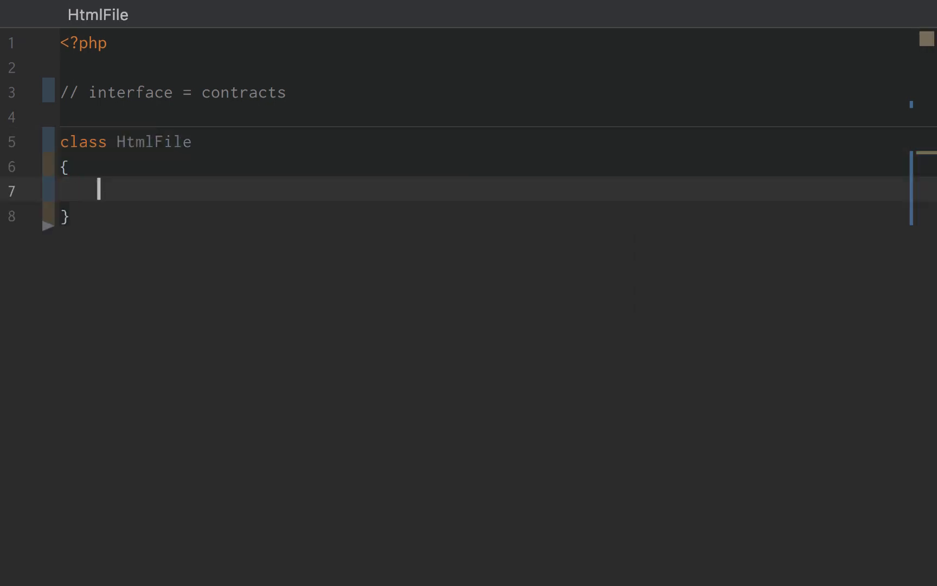
type("$")
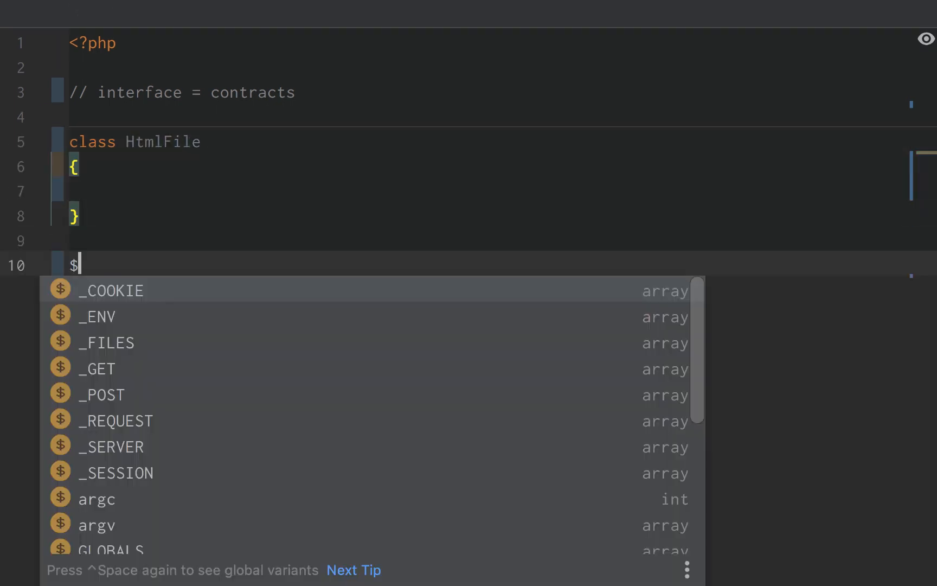
type("files = [")
type("new ")
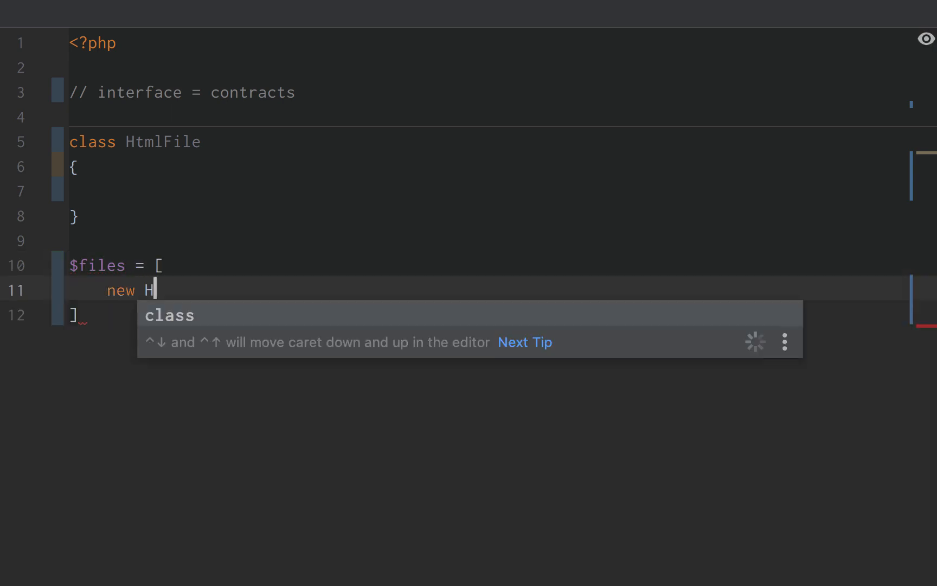
type("HtmlFile")
type("foreach ($files as $file")
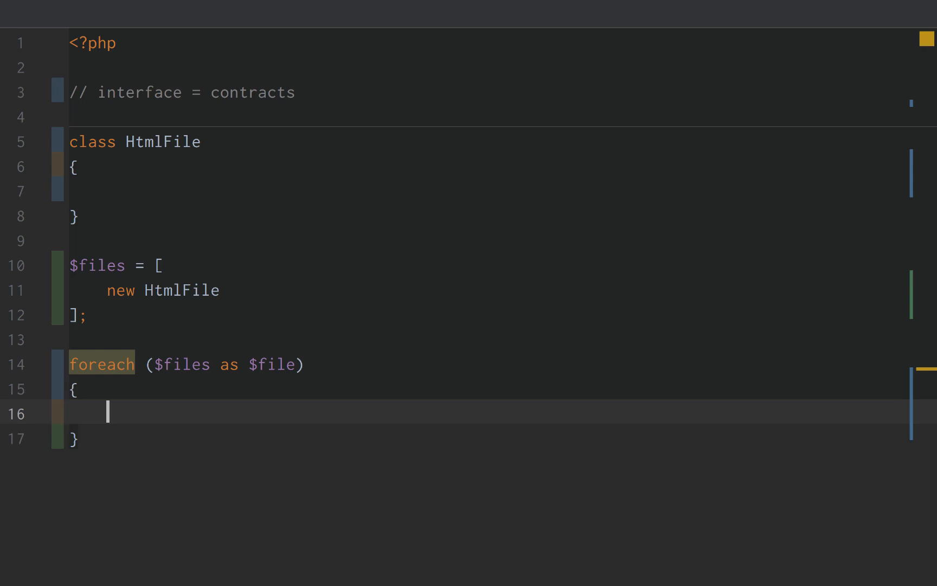
- Write parse($file) dumping $file with 'parse html', called from a foreach over $files
type("parse($file);")
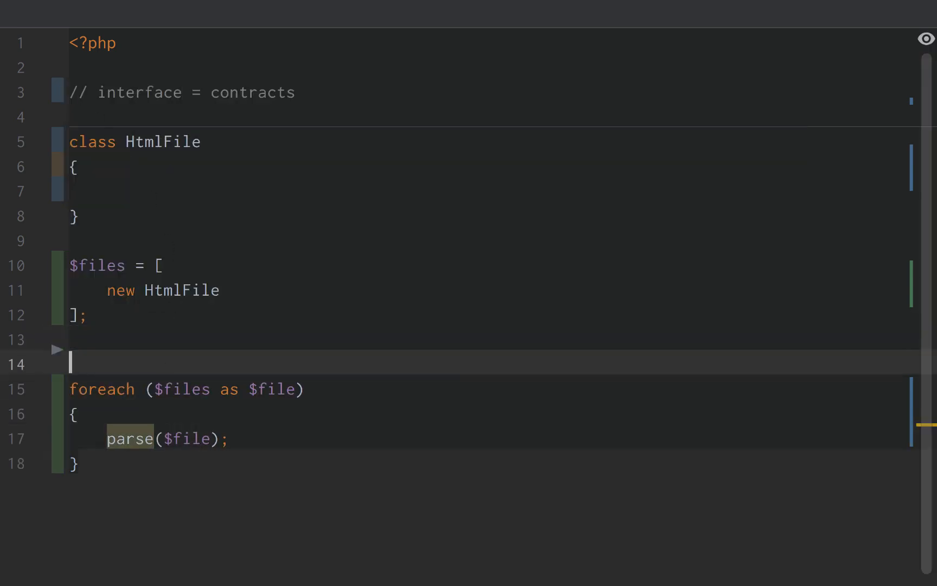
type("function")
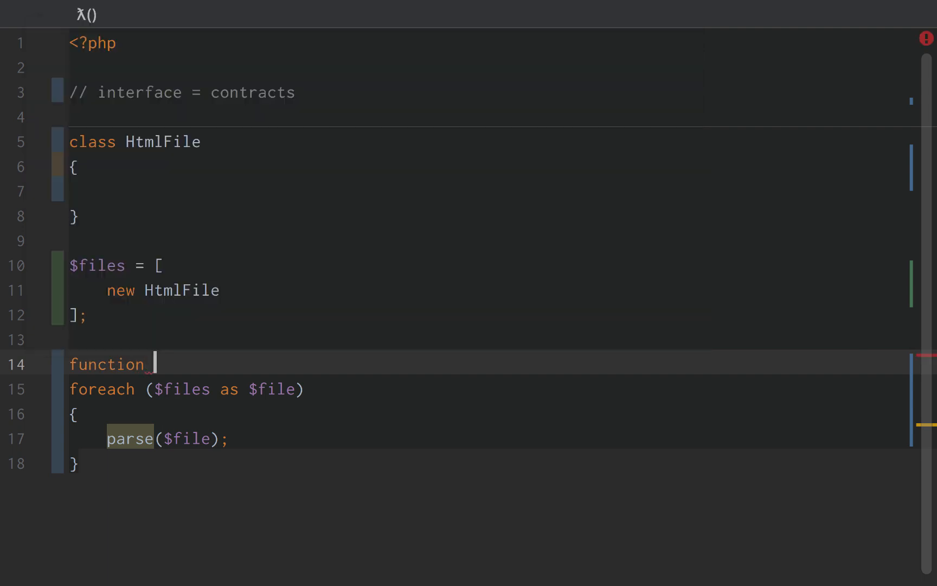
type("parse()")
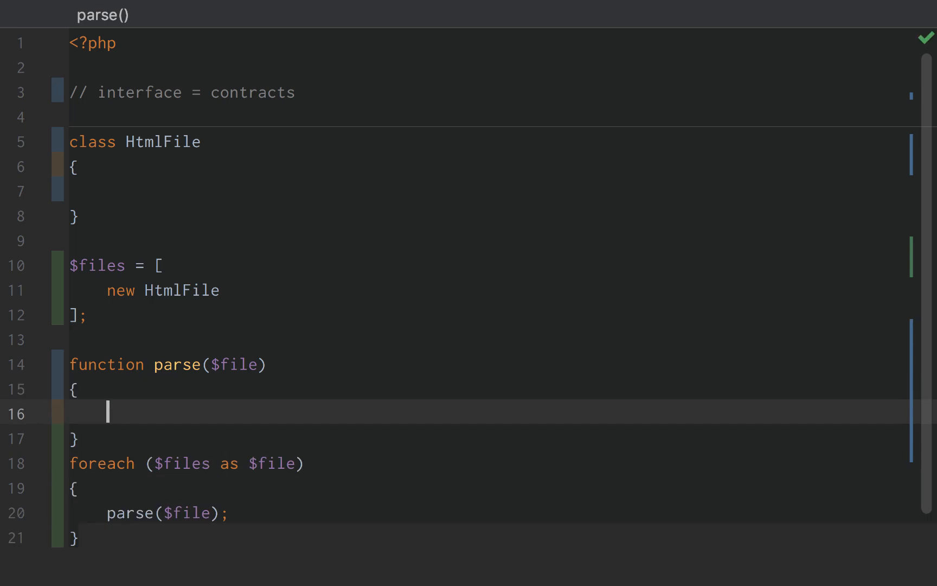
type("var_")
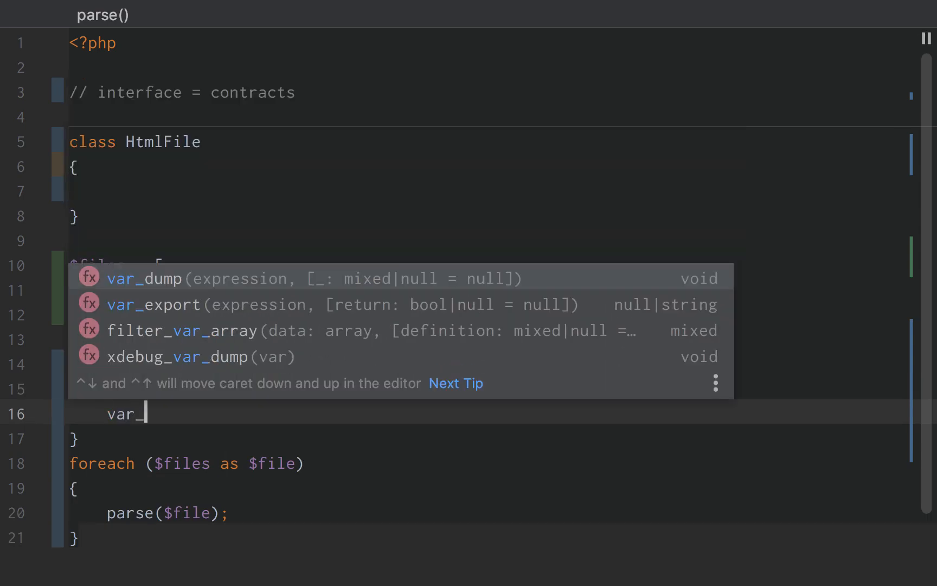
left_click(144, 277)
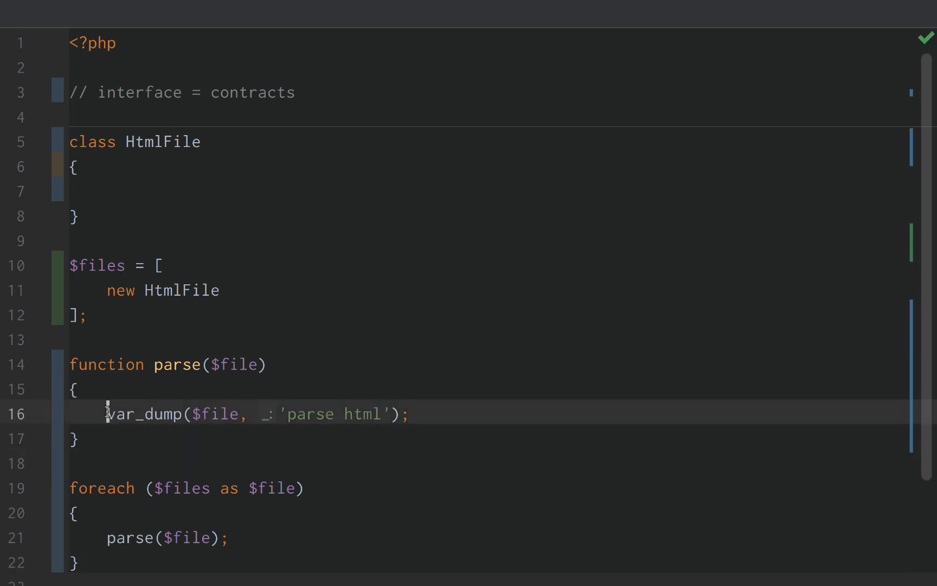
double_click(310, 413)
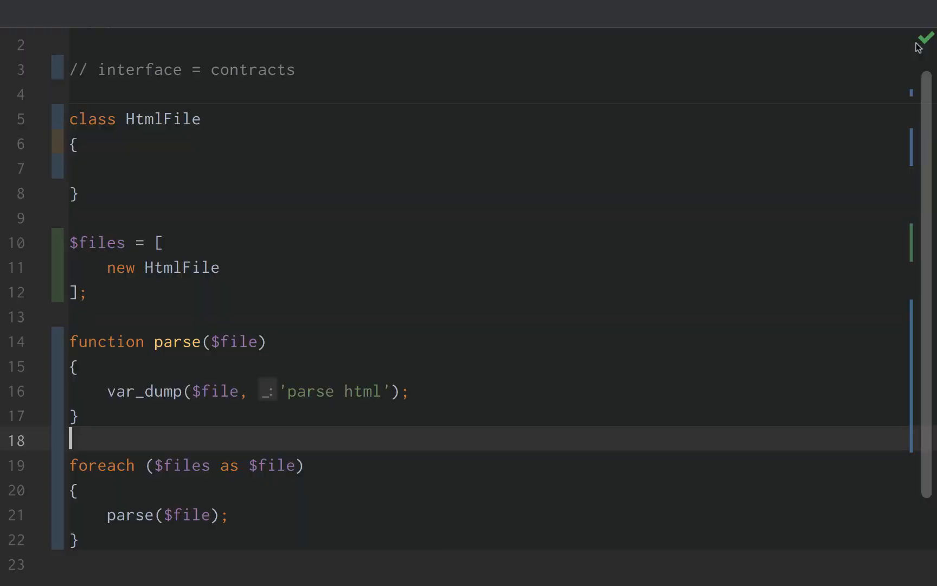
- Run php ./example.php in the Terminal, then return to the three HtmlFile entries in the code
left_click(72, 292)
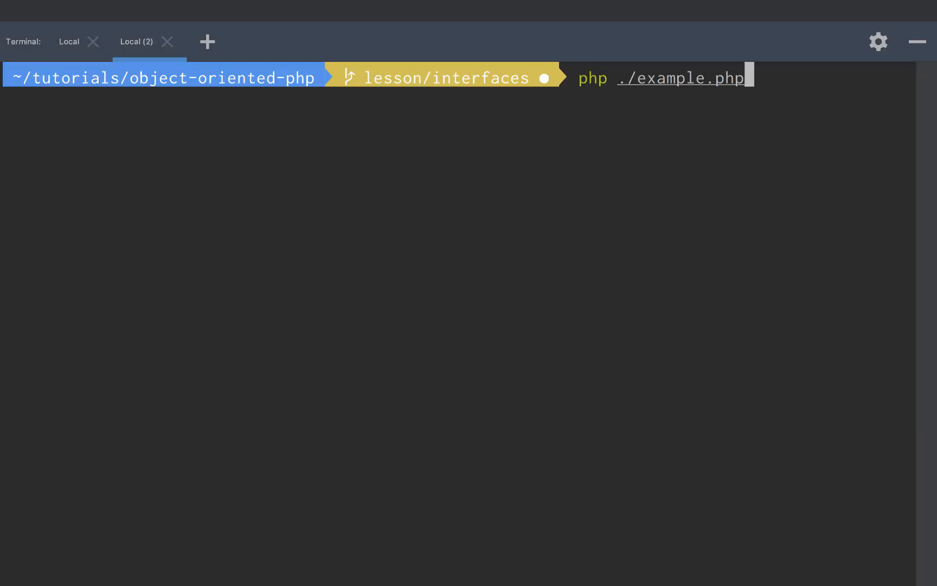
key("Return")
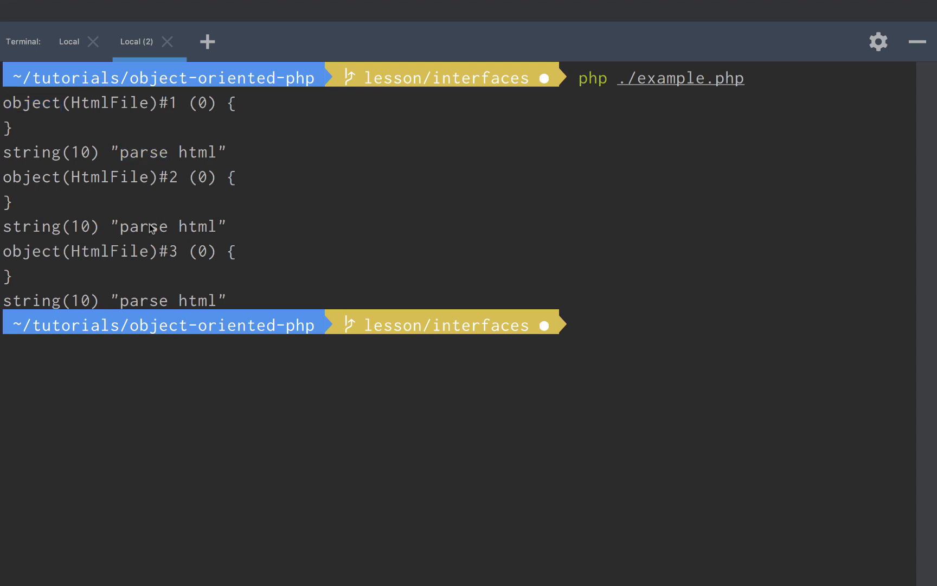
double_click(143, 300)
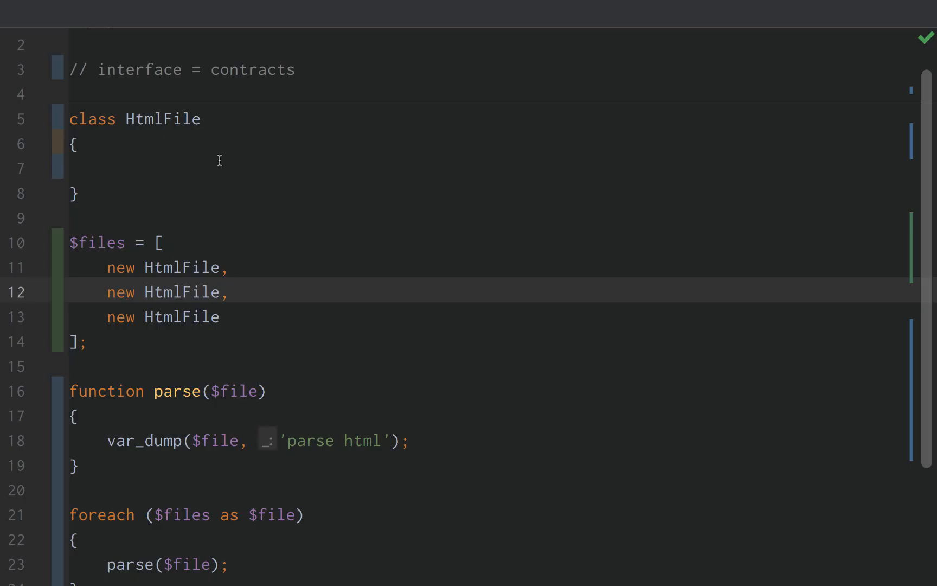
- Add an empty JsonFile class below HtmlFile and insert 'new JsonFile,' entries into $files
left_click(202, 217)
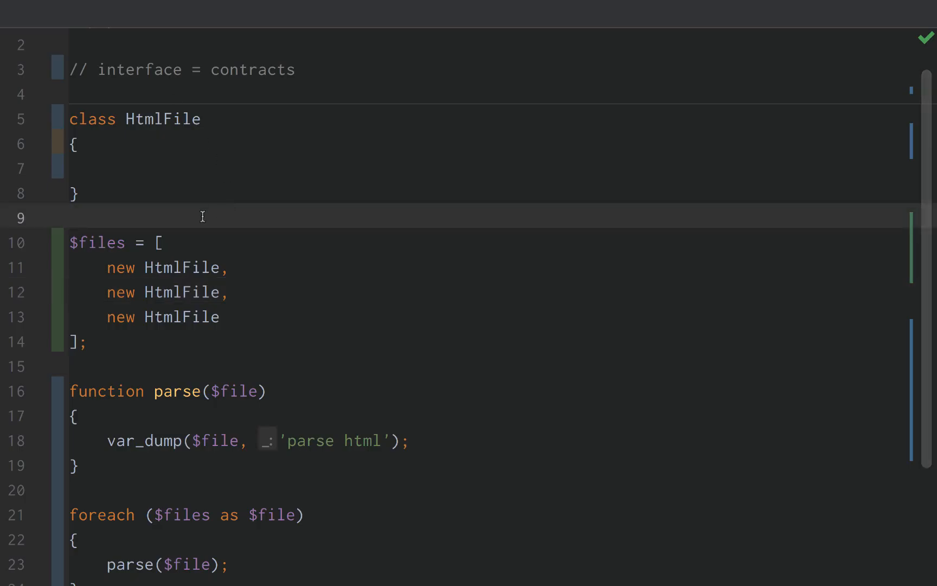
key("enter")
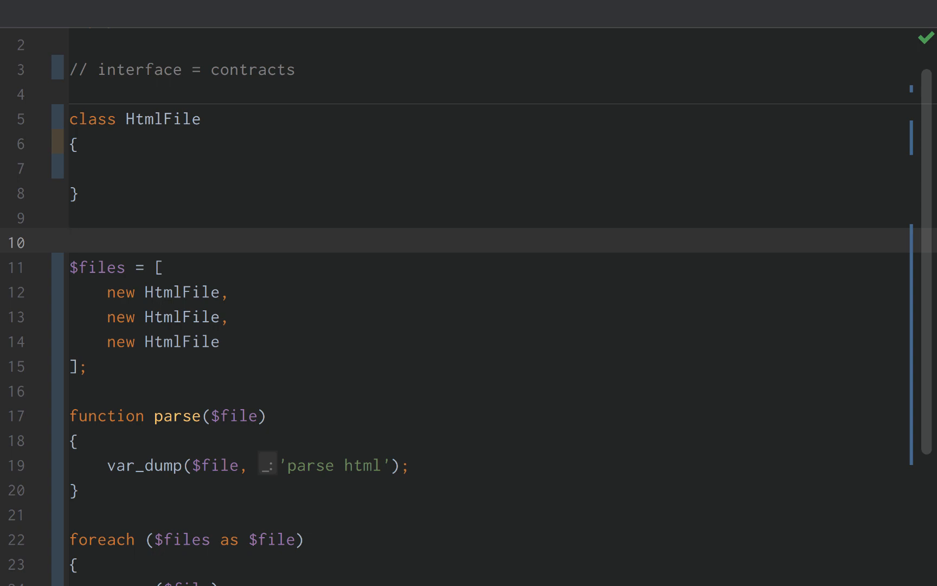
type("class JsonFile")
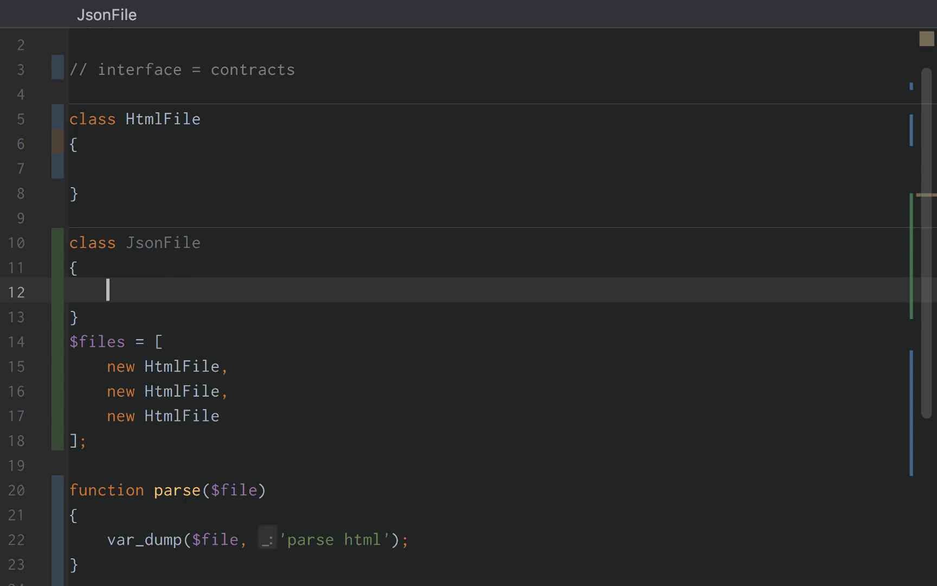
key("enter")
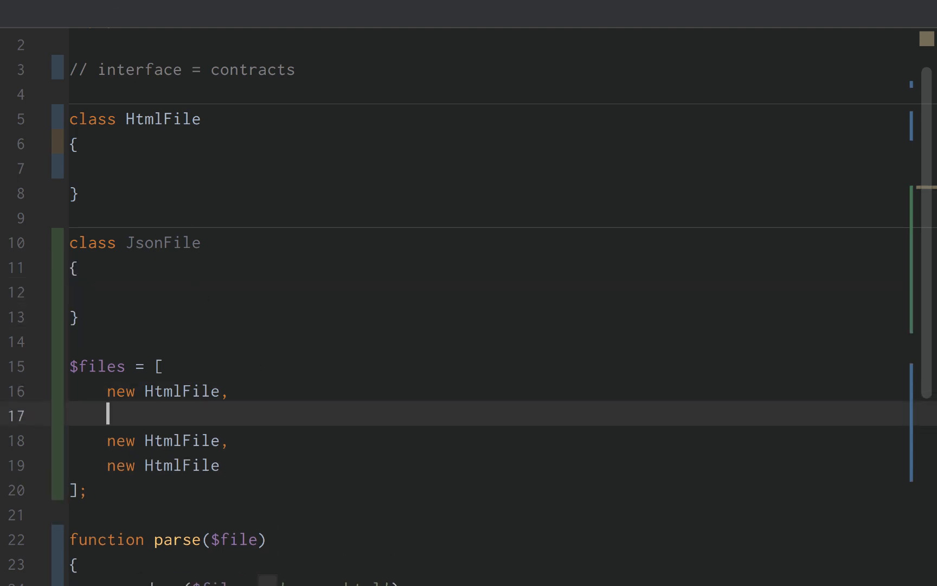
type("new JsonFile,")
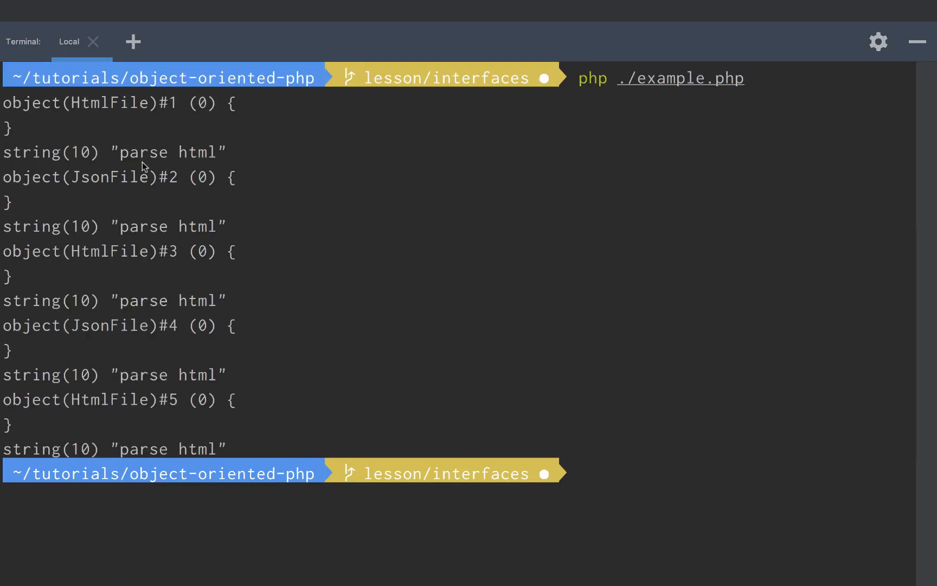
mouse_move(152, 299)
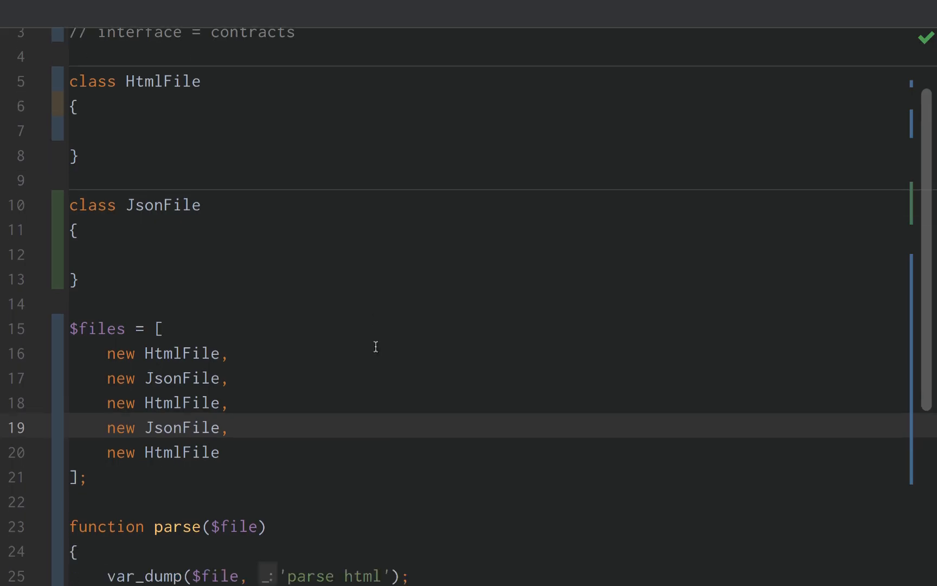
- Wrap var_dump in an is_a($file, 'HtmlFile') check and add an else-if branch for JsonFile
scroll("down", 3)
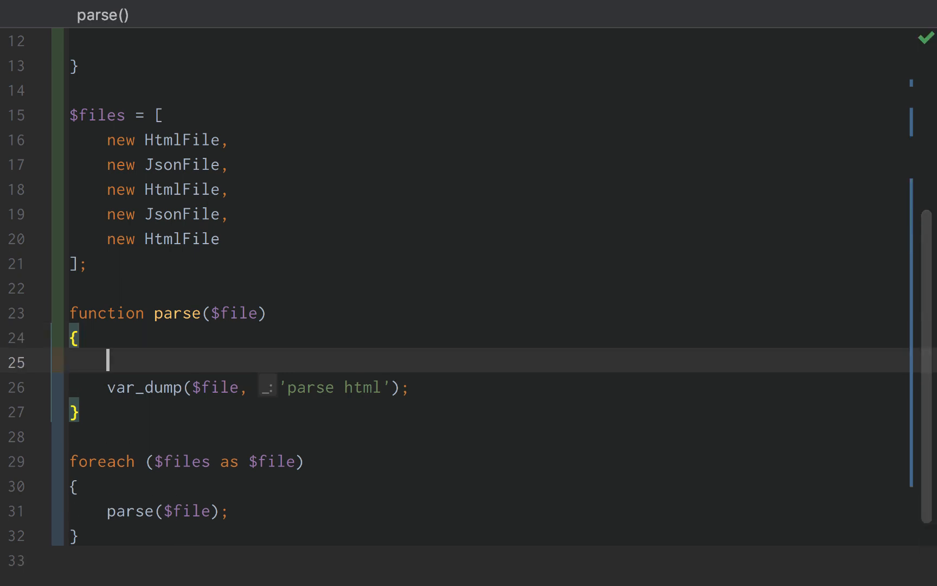
type("if (")
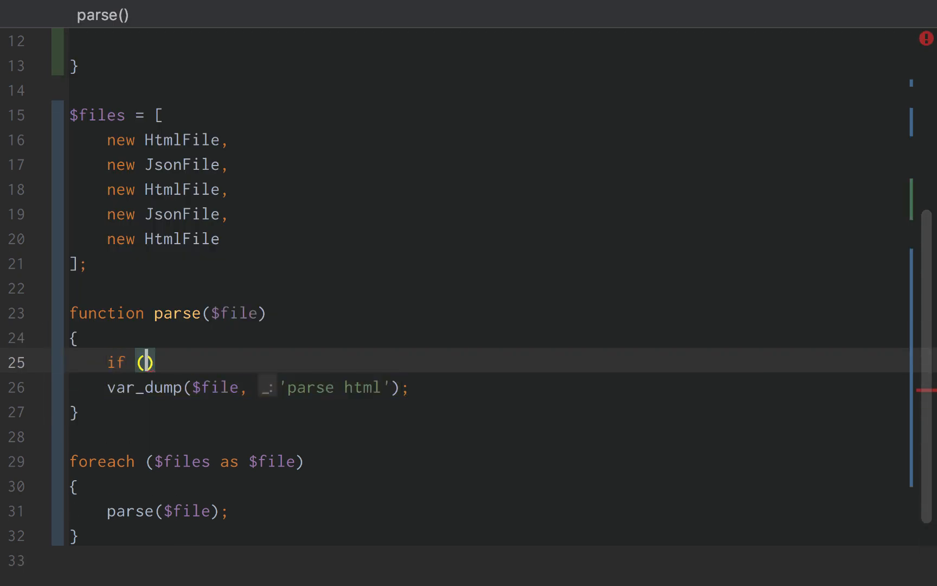
type("is_a(")
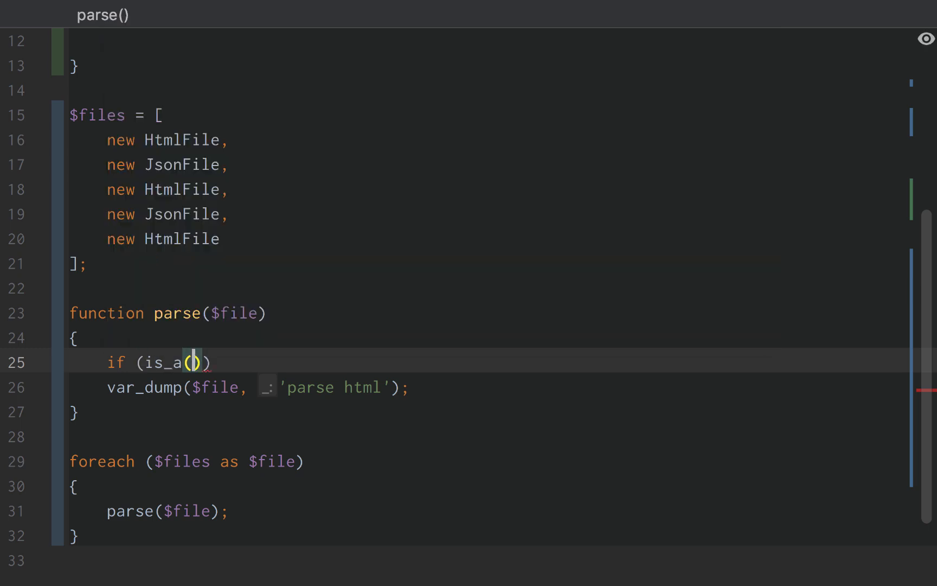
type("$file, 'HtmlFile")
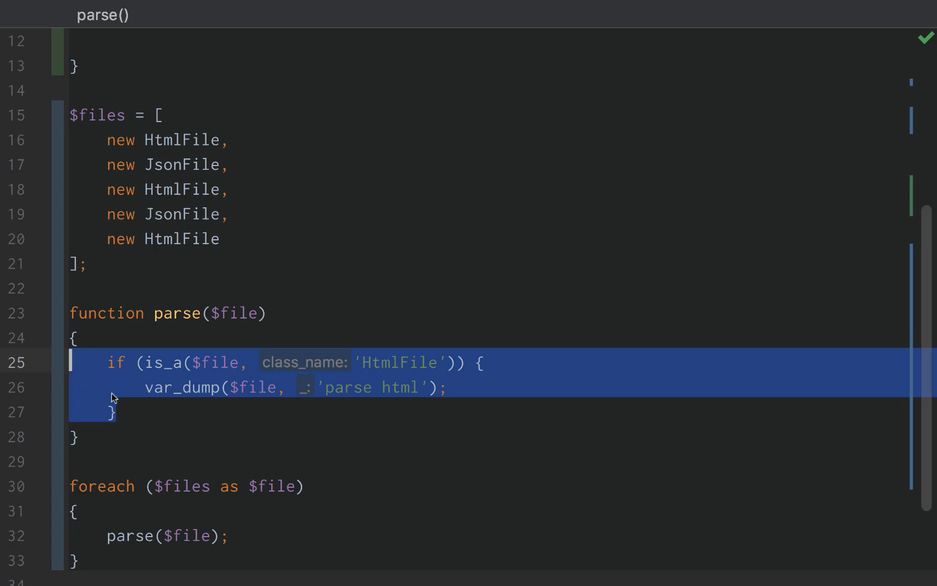
type("else if     if (is_a($file, 'HtmlFile')) {")
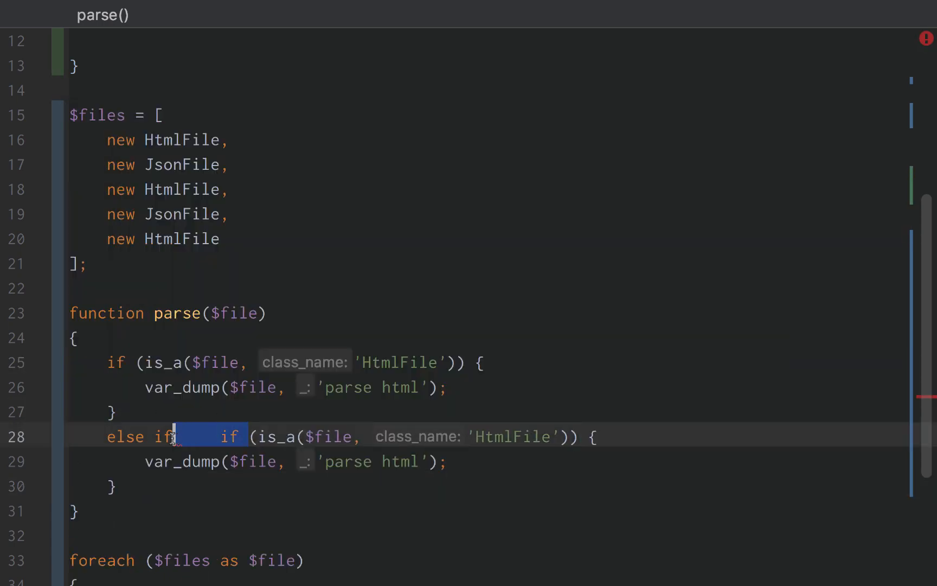
type("J")
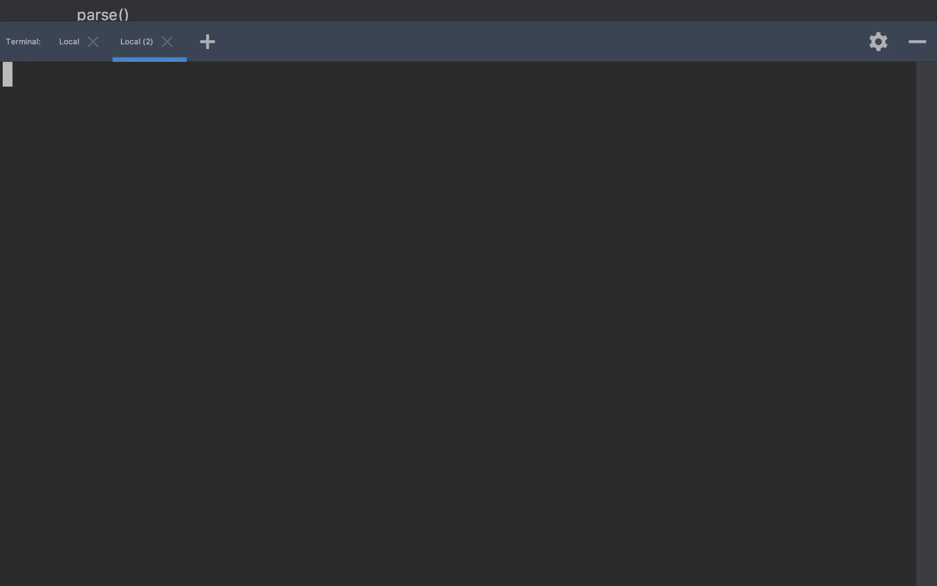
- Rerun example.php so JsonFile objects print 'parse json', then return to the editor
key("Return")
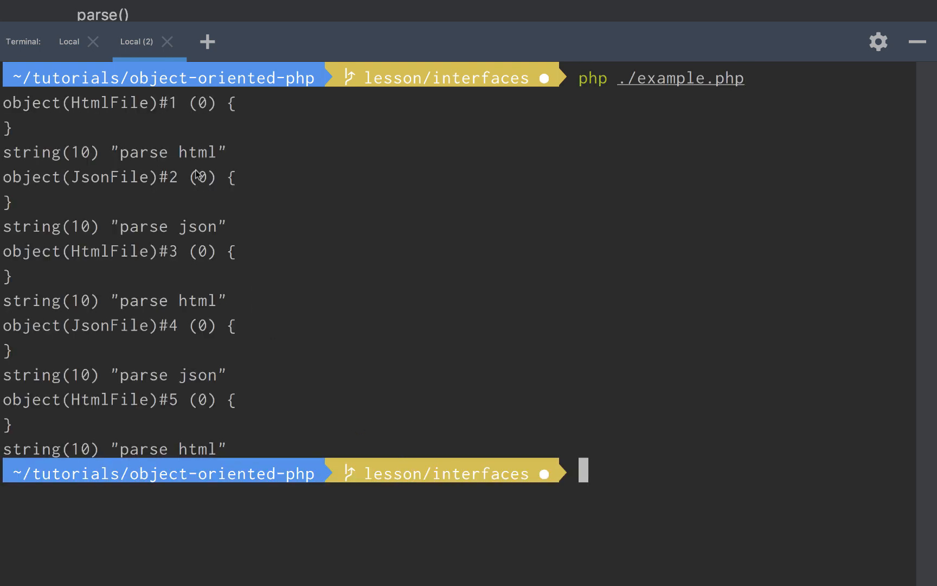
double_click(143, 227)
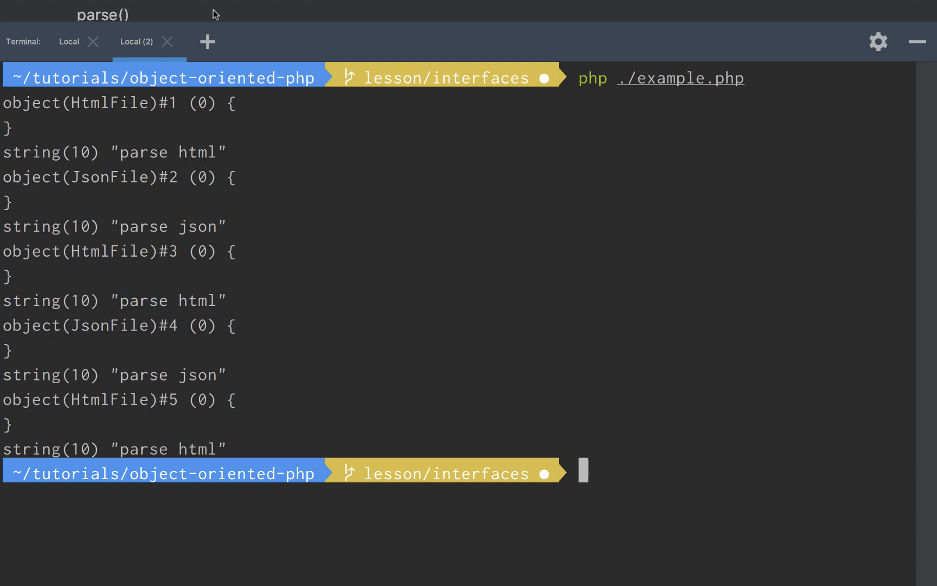
left_click(168, 41)
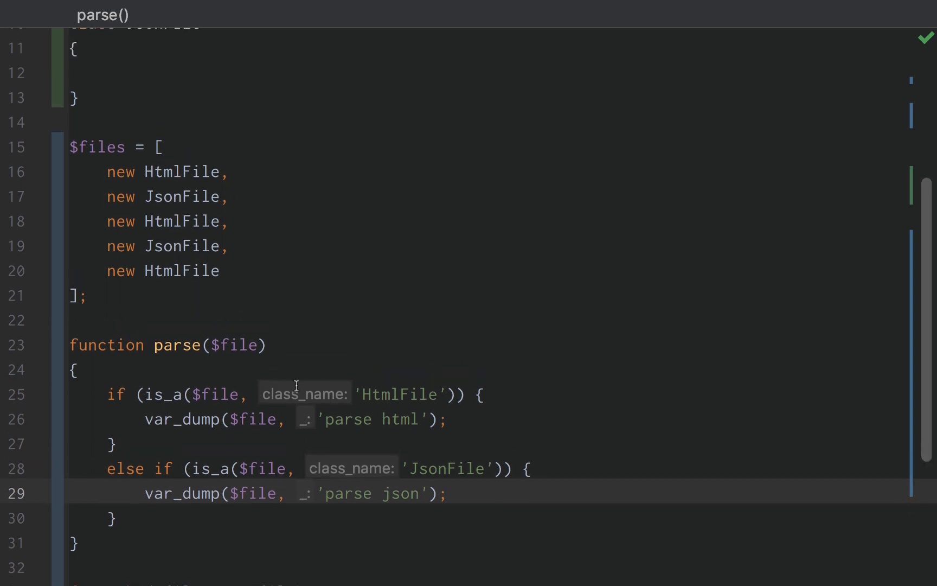
- Comment the HtmlFile branch '// functionality to parse HtmlFile' and start a matching JsonFile comment
left_click(146, 419)
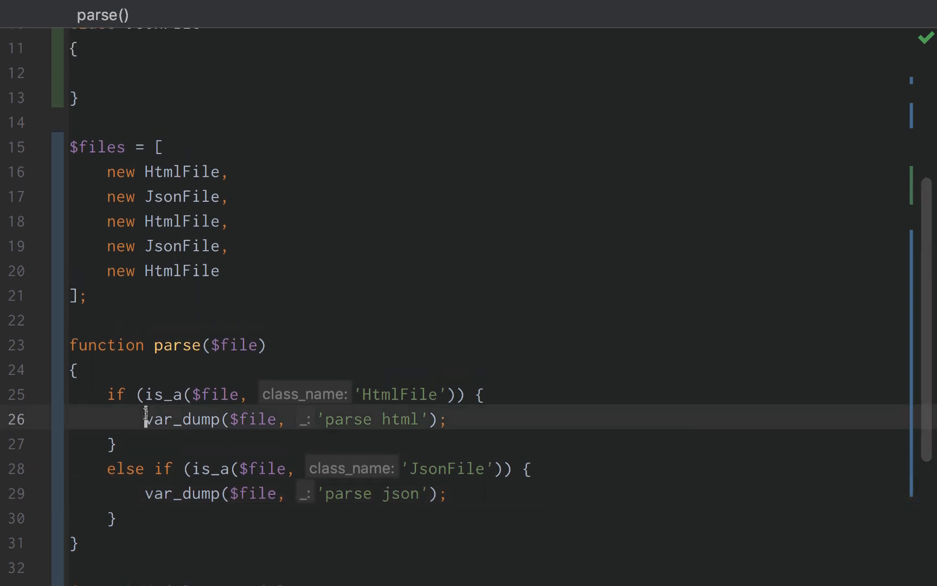
type("// f")
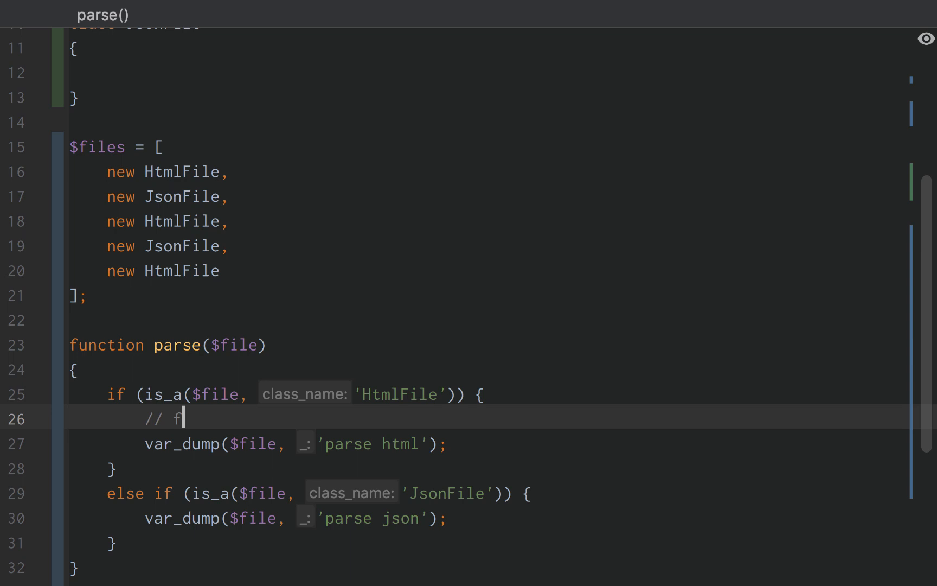
type("unctionality to")
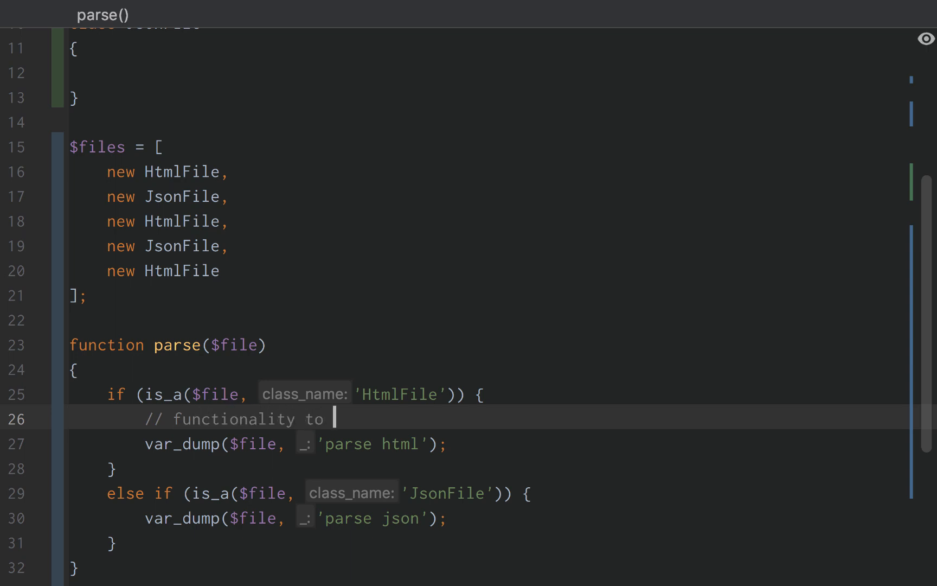
type("parse HtmlFile")
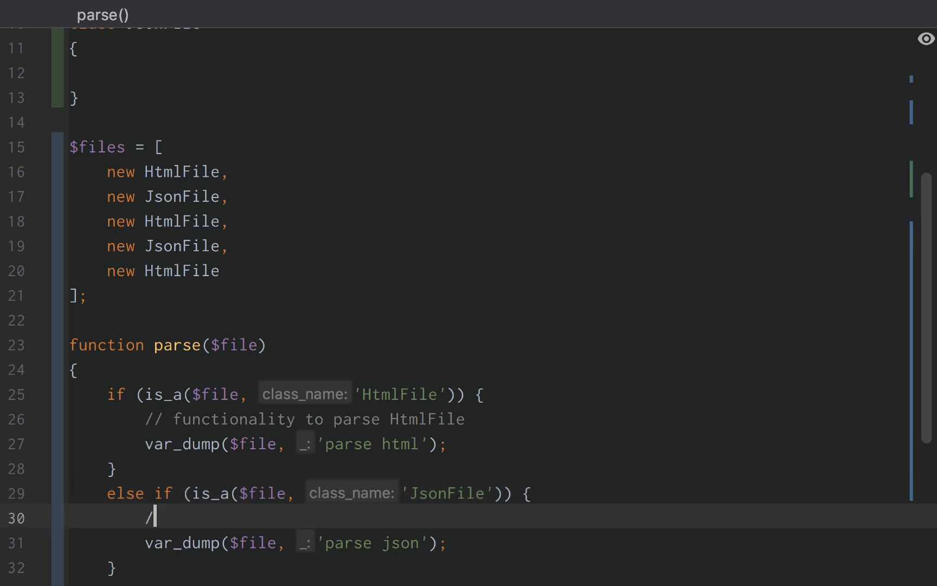
type("/ functionali")
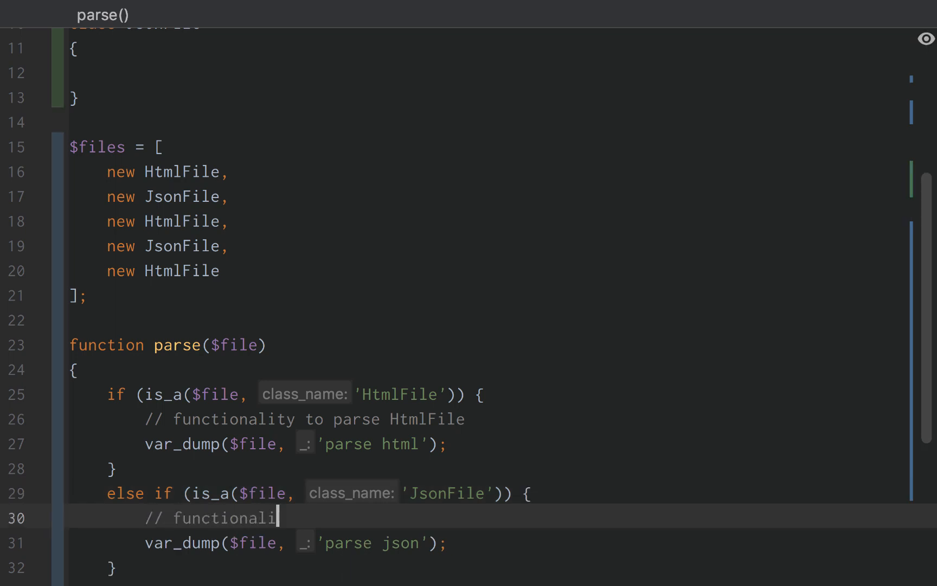
type("ty to p")
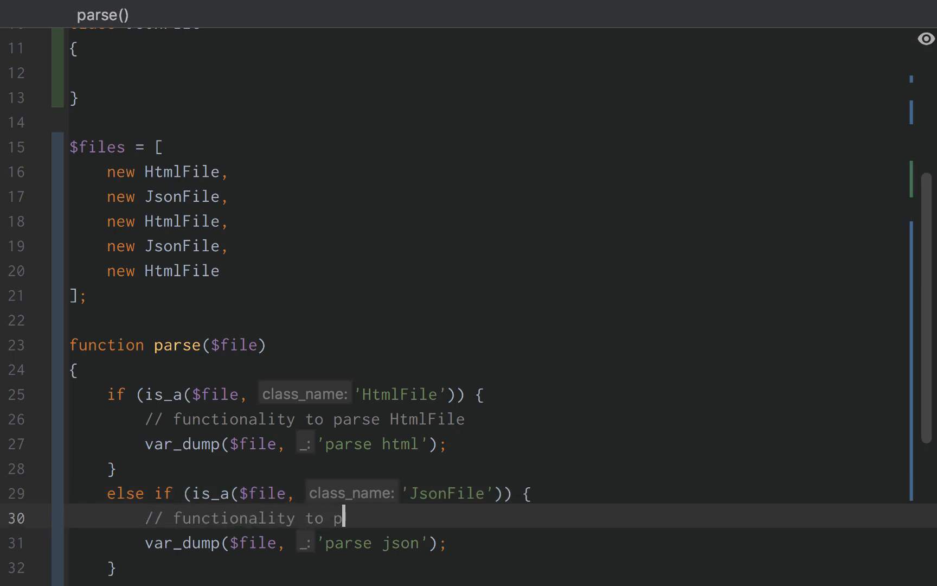
- Finish the 'functionality to parse Json Files' comment and add a CsvFile class
type("arse Json Files")
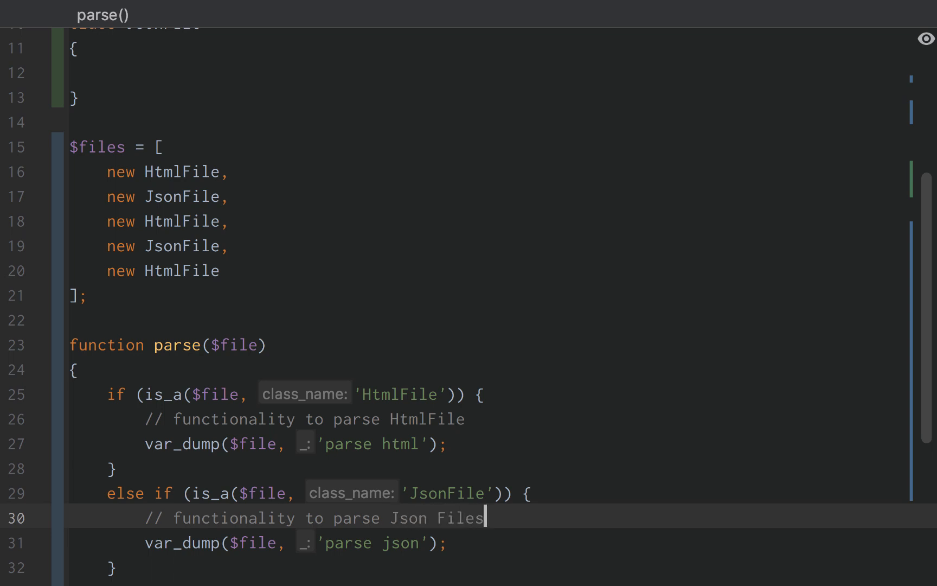
scroll("up", 3)
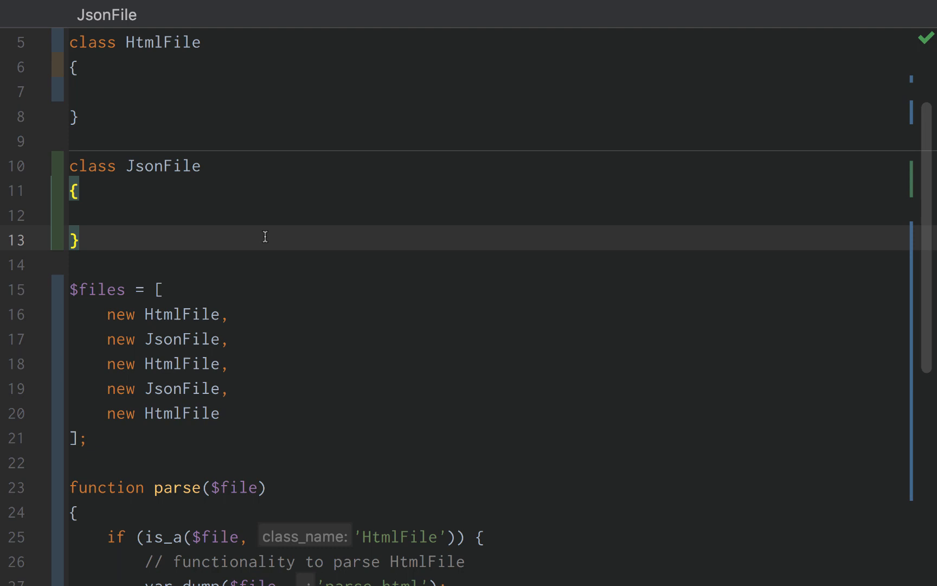
type("class C")
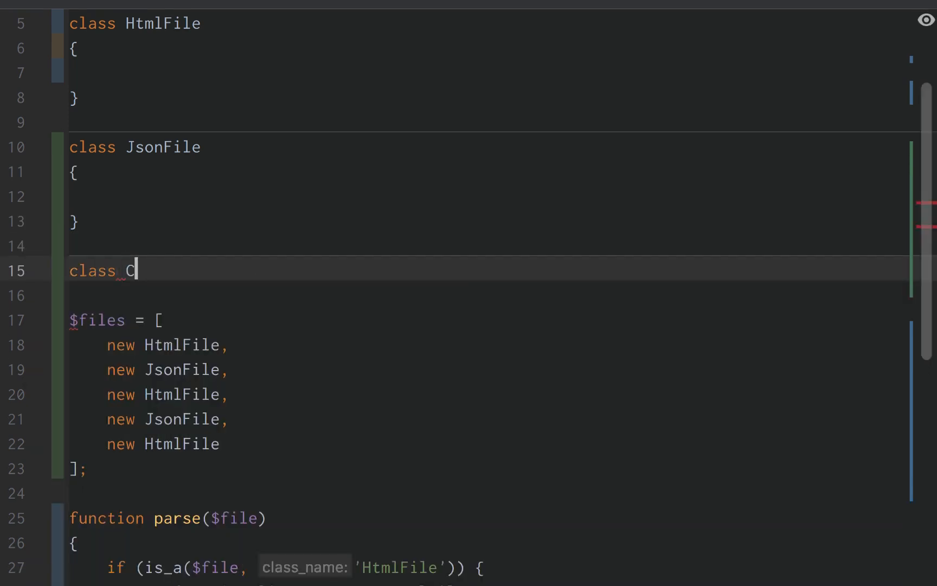
type("svFile")
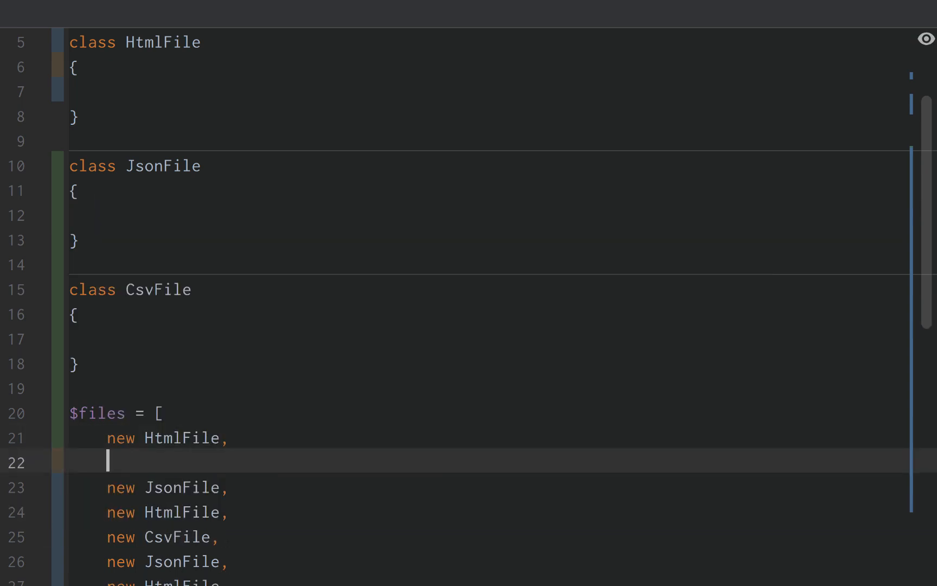
- Add 'new CsvFile,' entries to $files and point the duplicated else-if branch at CsvFile
type("new CsvFile,")
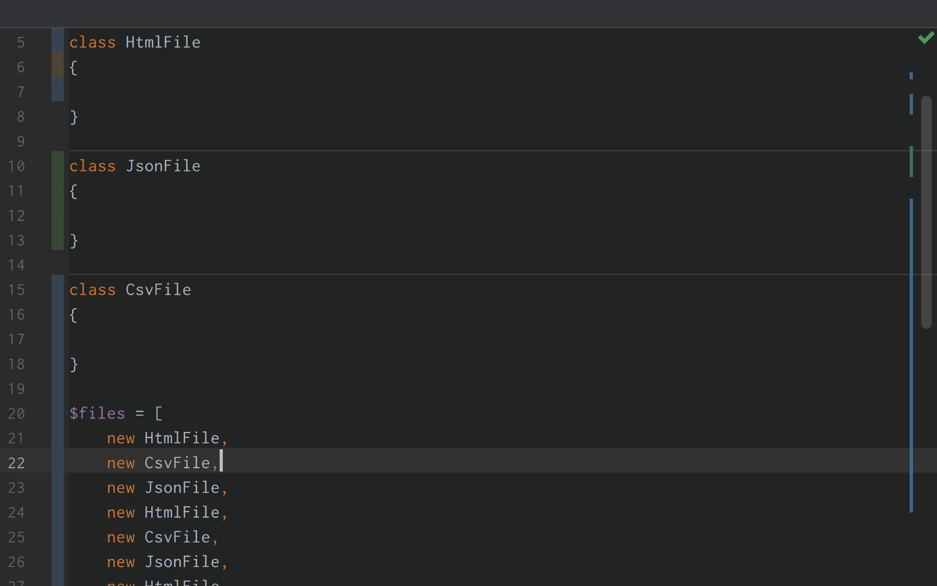
scroll("down", 3)
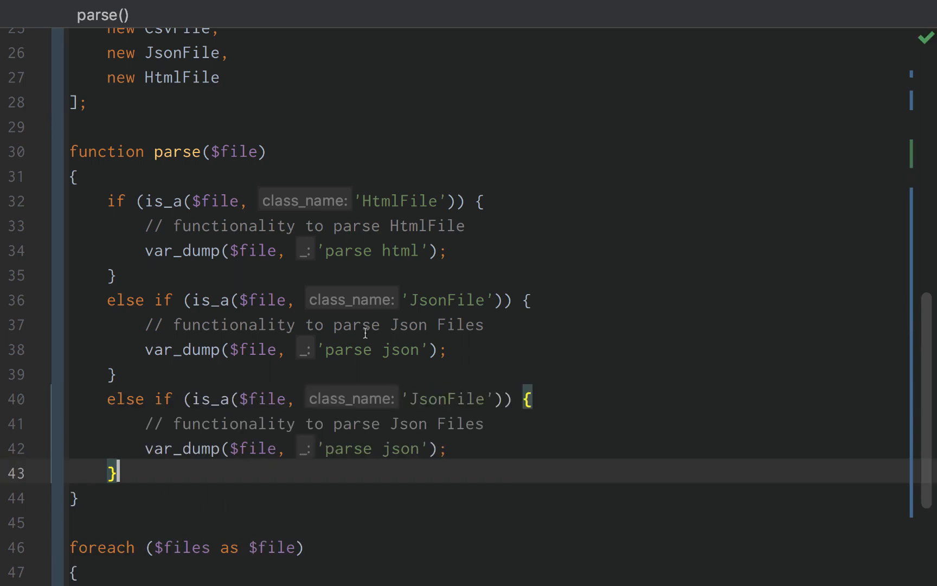
type("CsvFi")
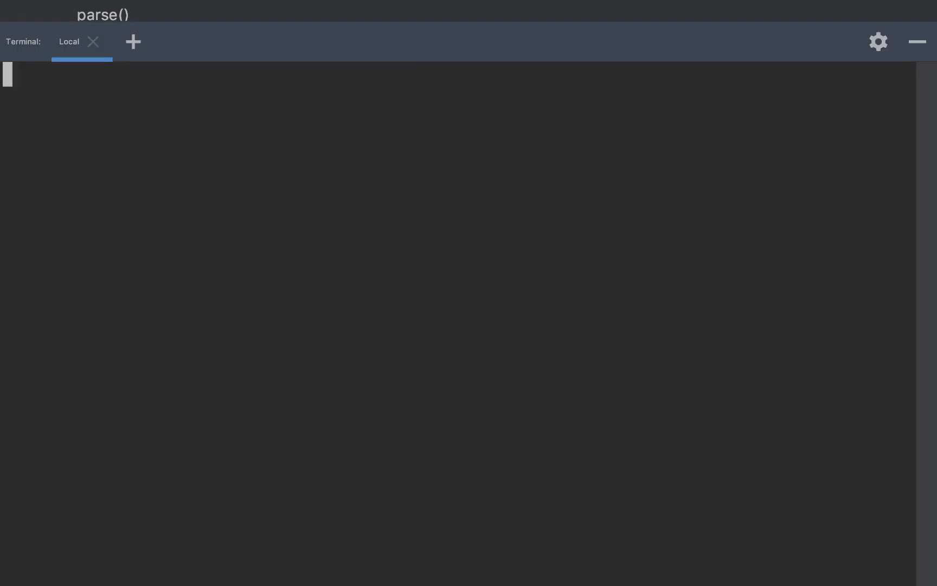
- Run example.php, printing 'parse csv' for CsvFile objects, and select the HtmlFile names in parse()
key("Return")
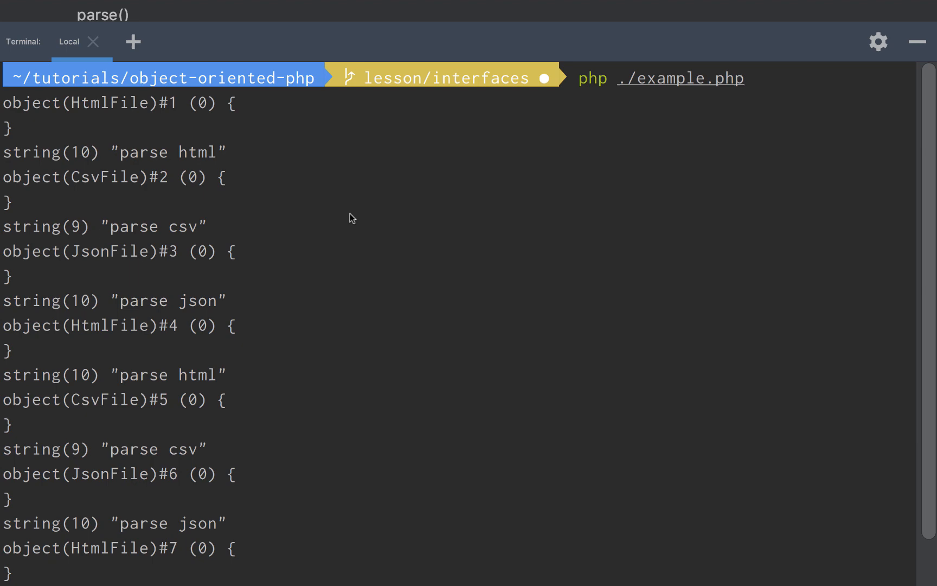
scroll("down", 3)
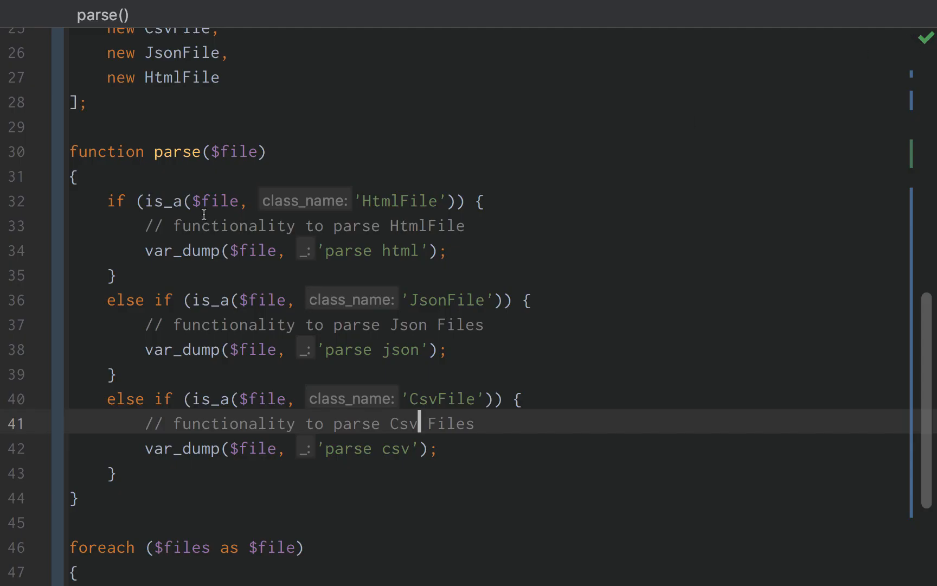
double_click(399, 200)
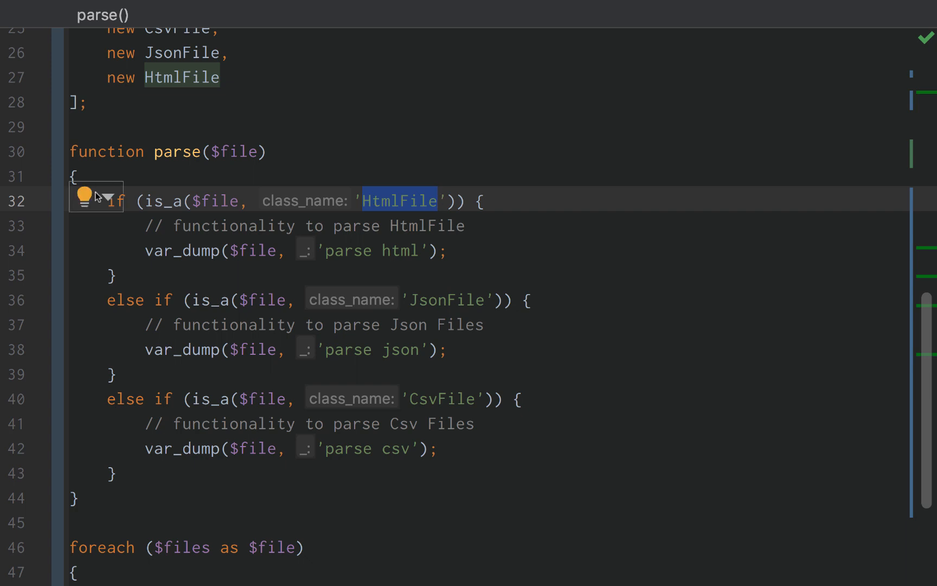
scroll("up", 3)
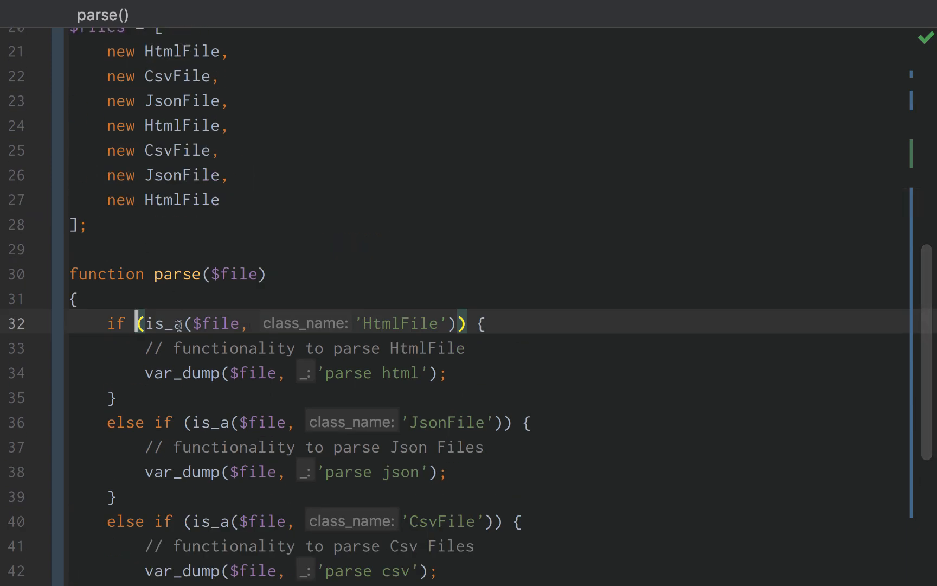
left_click(455, 373)
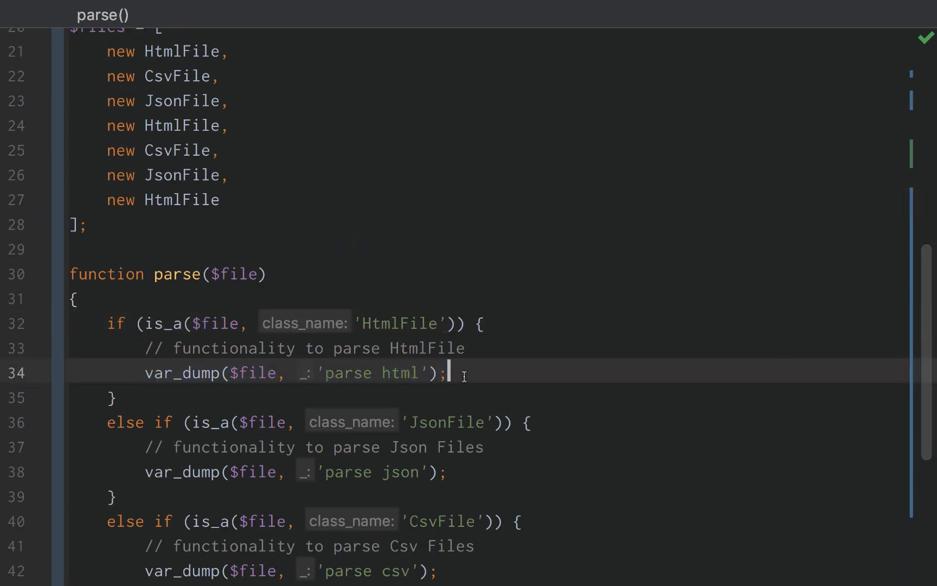
double_click(398, 324)
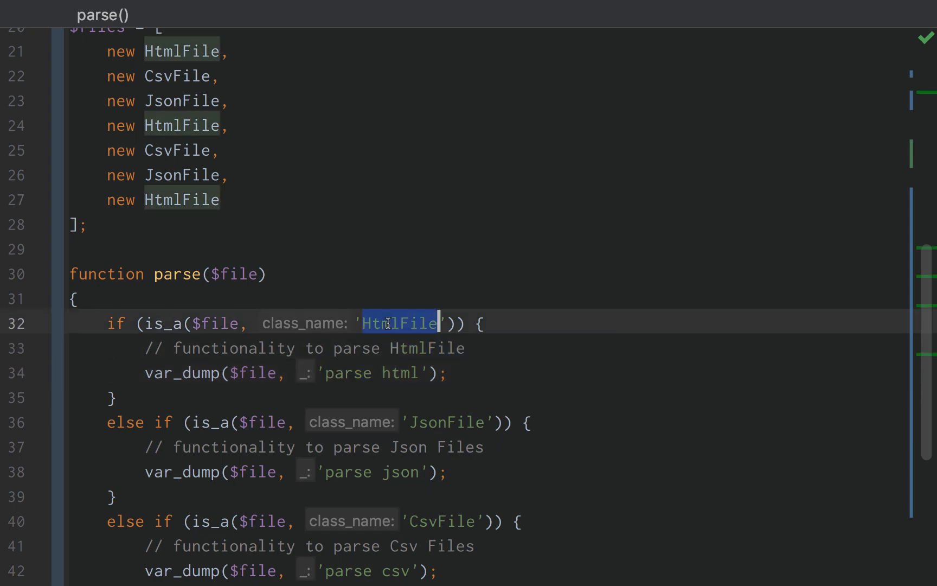
scroll("up", 3)
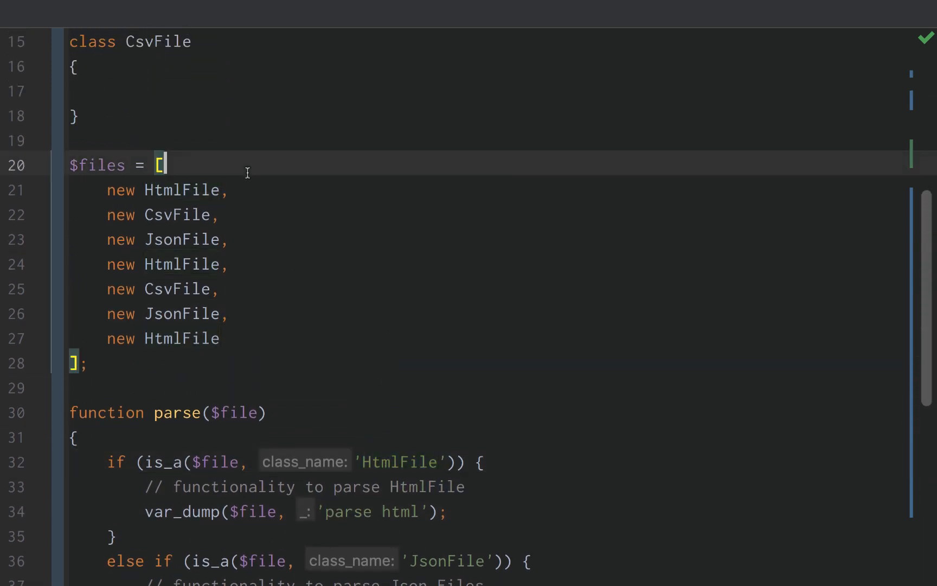
scroll("up", 3)
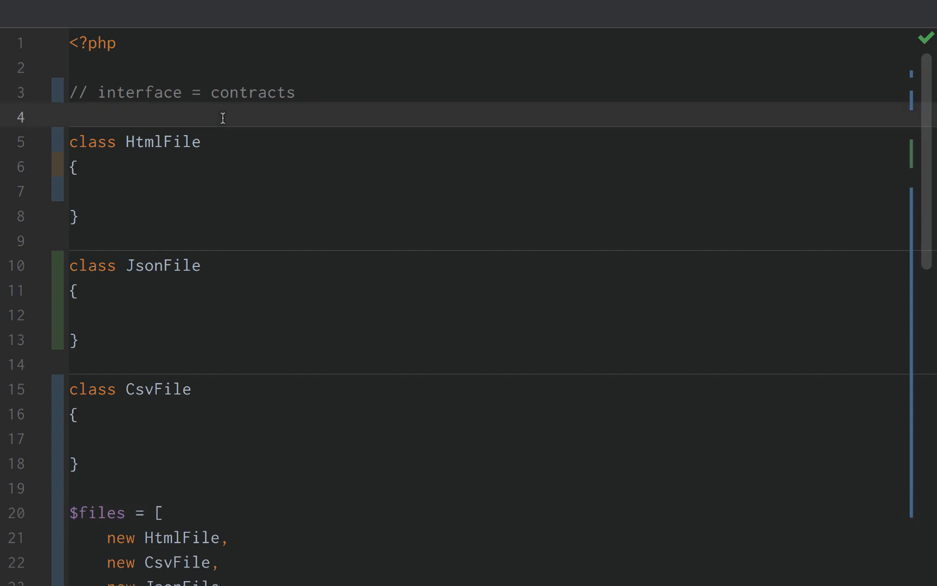
- Declare interface FileContract with 'public function parse();' above HtmlFile, separated by a blank line
type("inter")
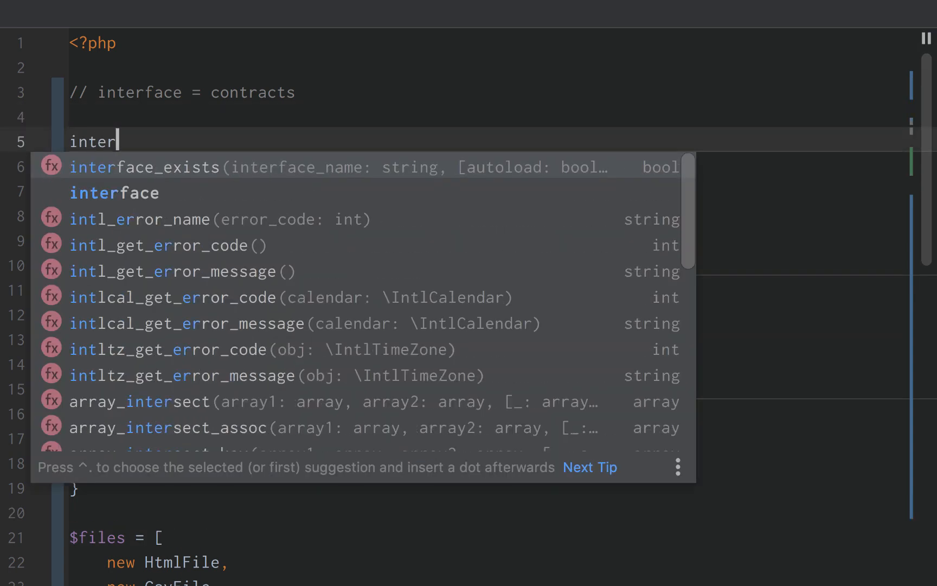
type("face FileContract")
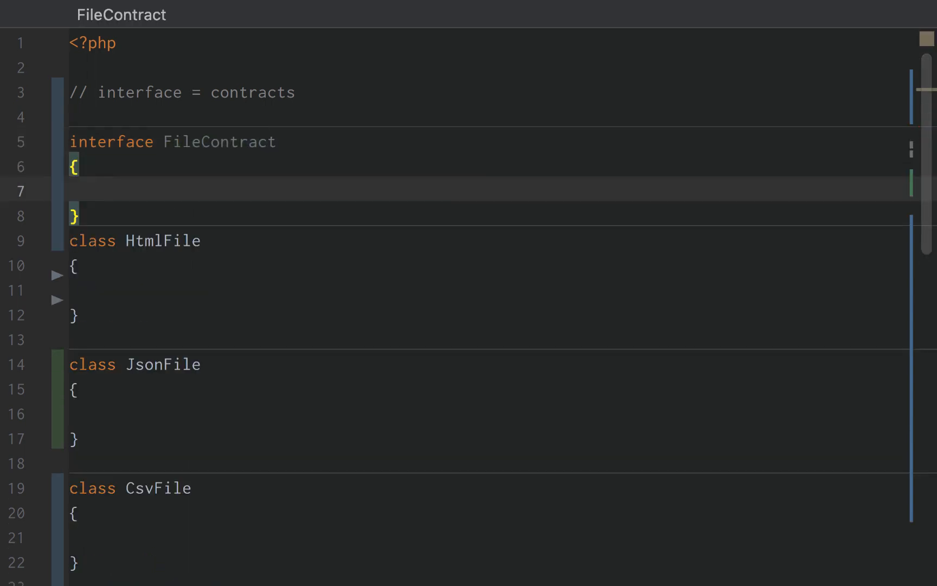
type("public function")
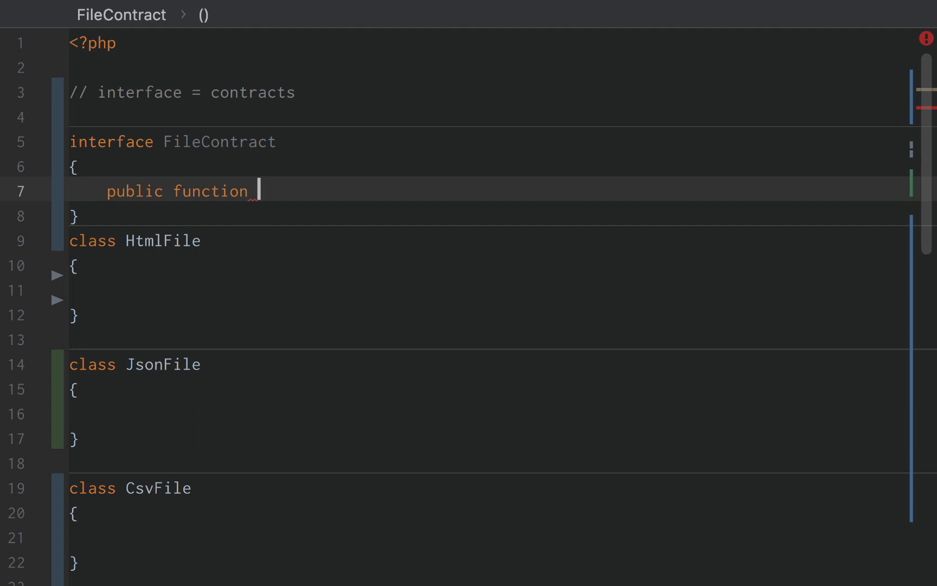
type("pars")
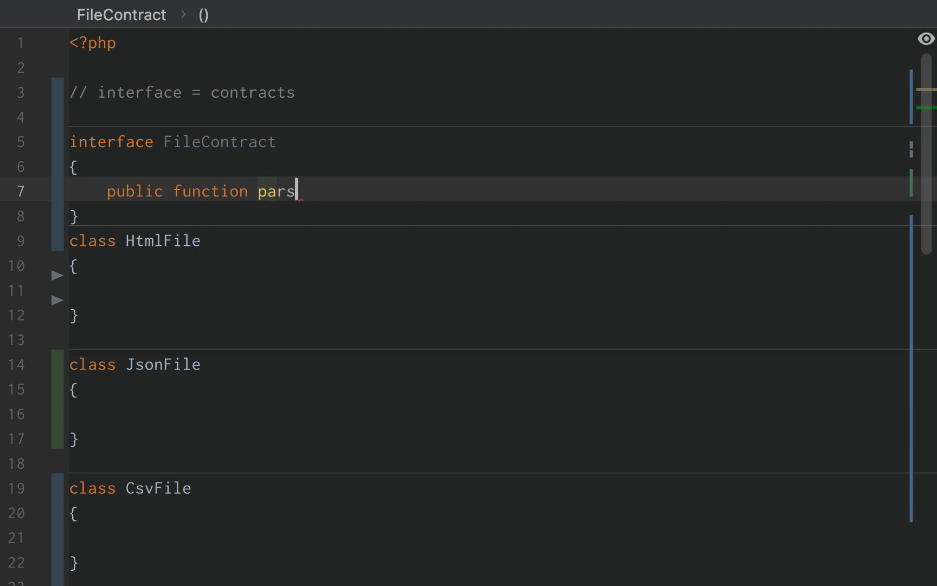
type("e();")
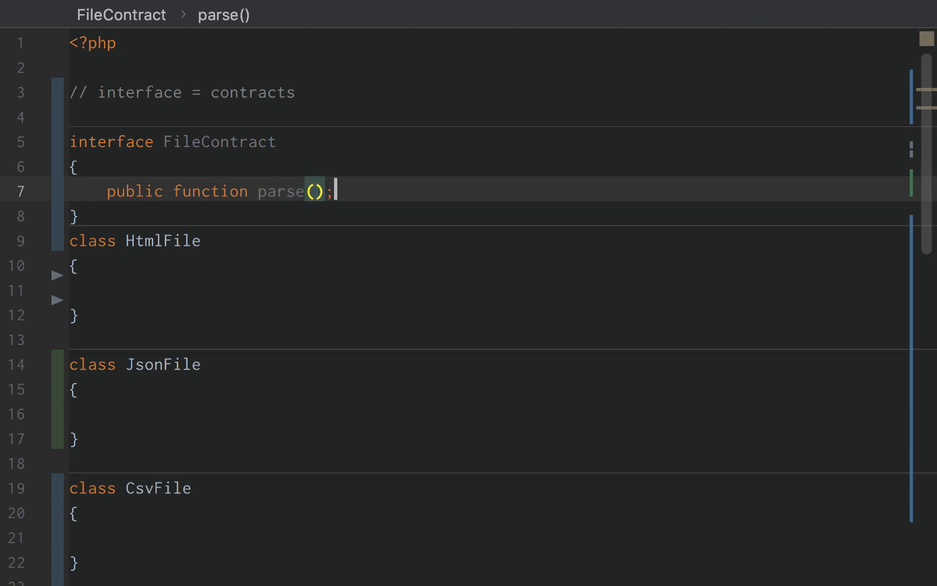
key("Enter")
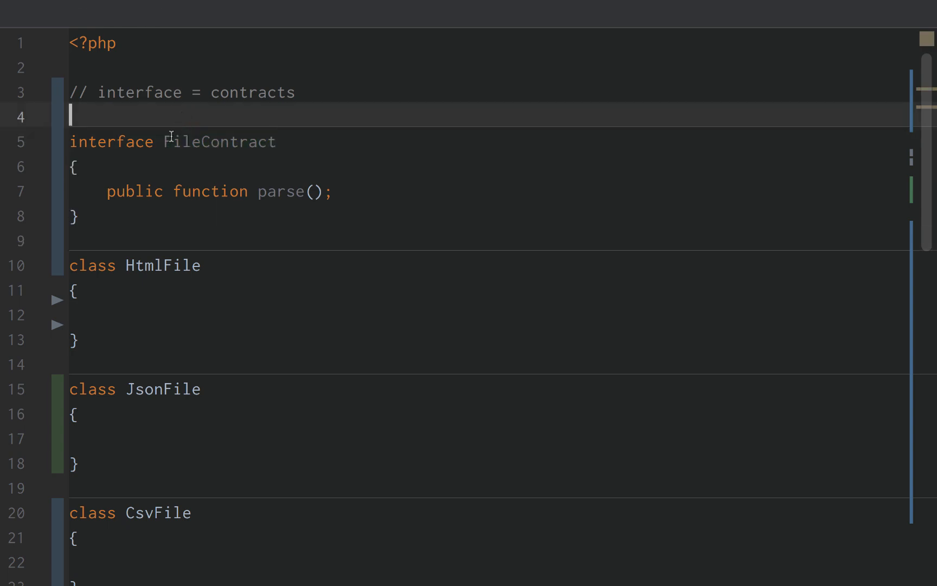
double_click(218, 141)
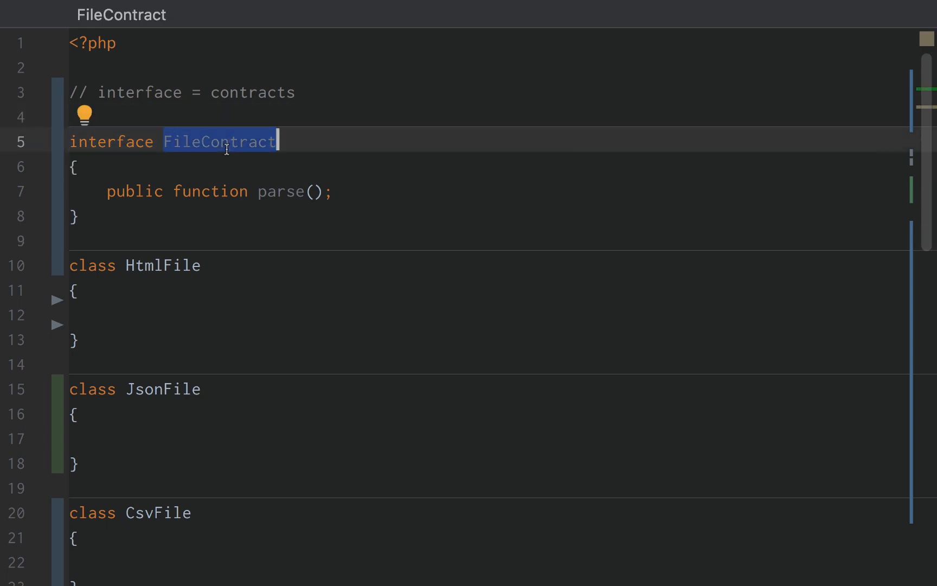
left_click(74, 215)
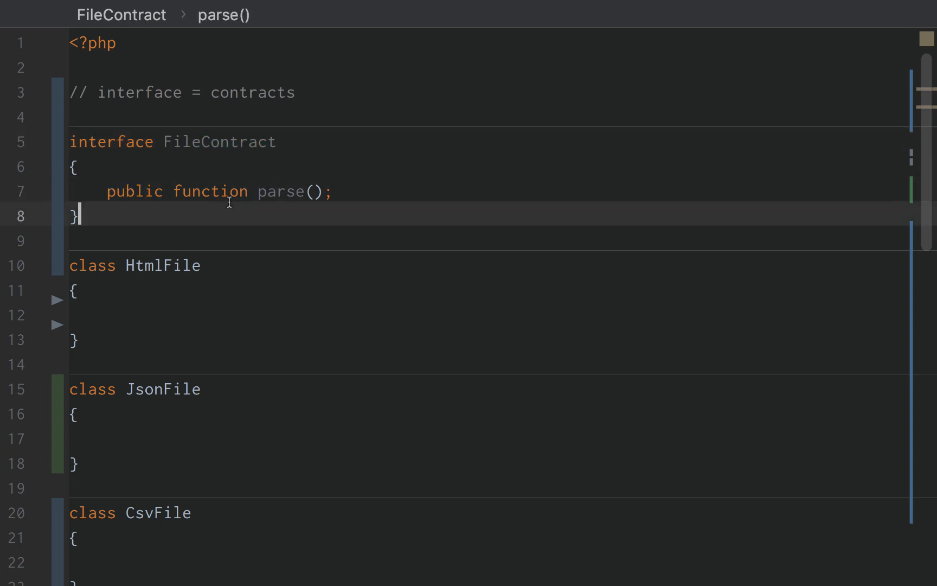
key("Enter")
type("{")
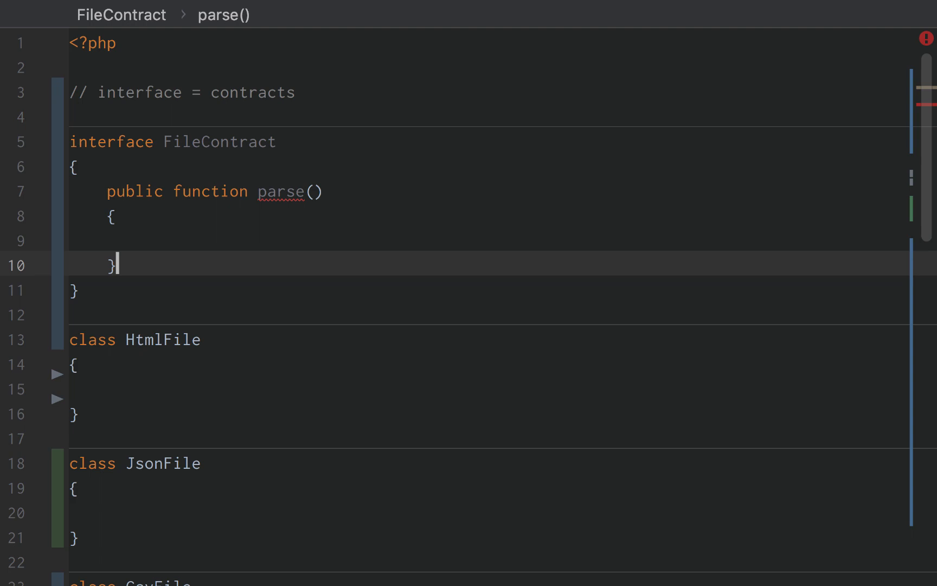
- Briefly give parse() an echo 'parse file' body, then select the parse name in FileContract
type("echo")
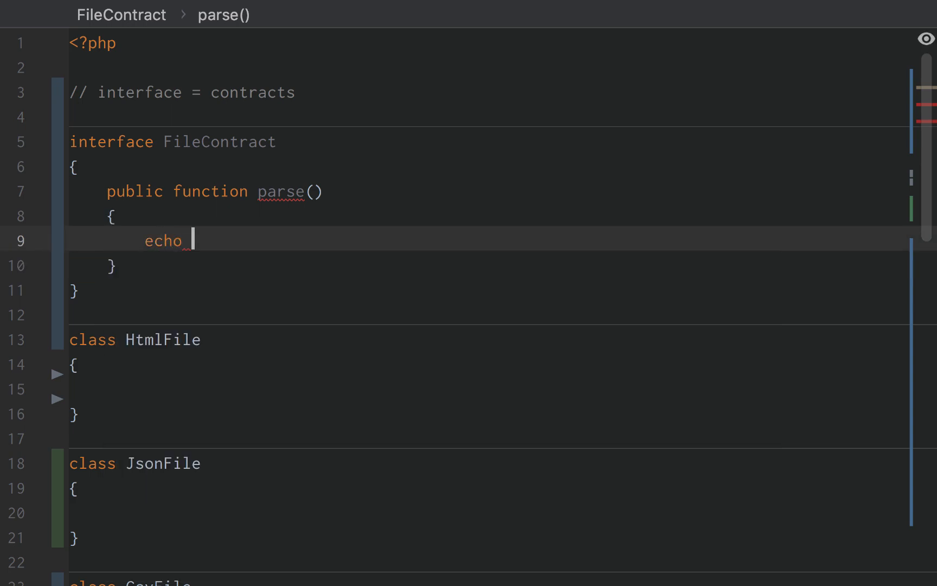
type("'parse file';")
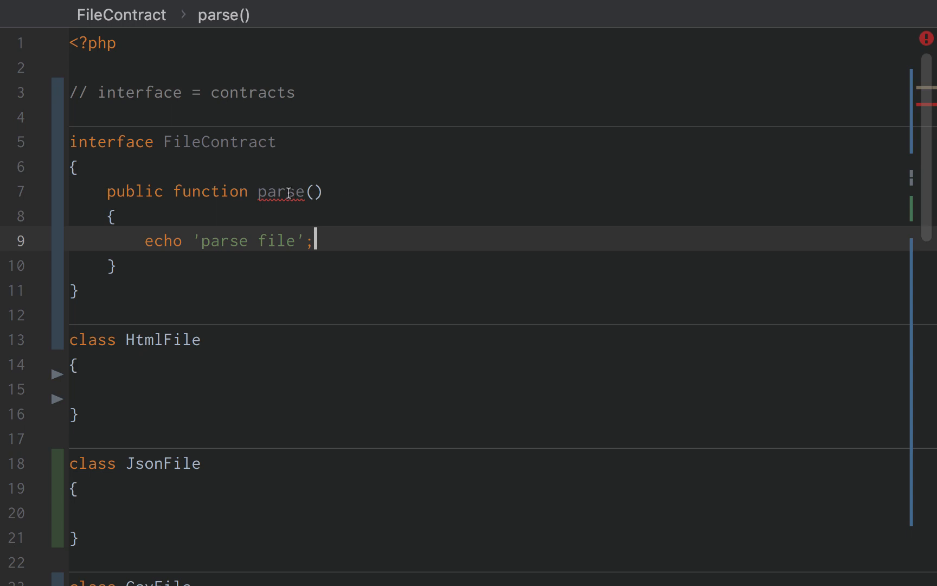
mouse_move(287, 194)
type(";")
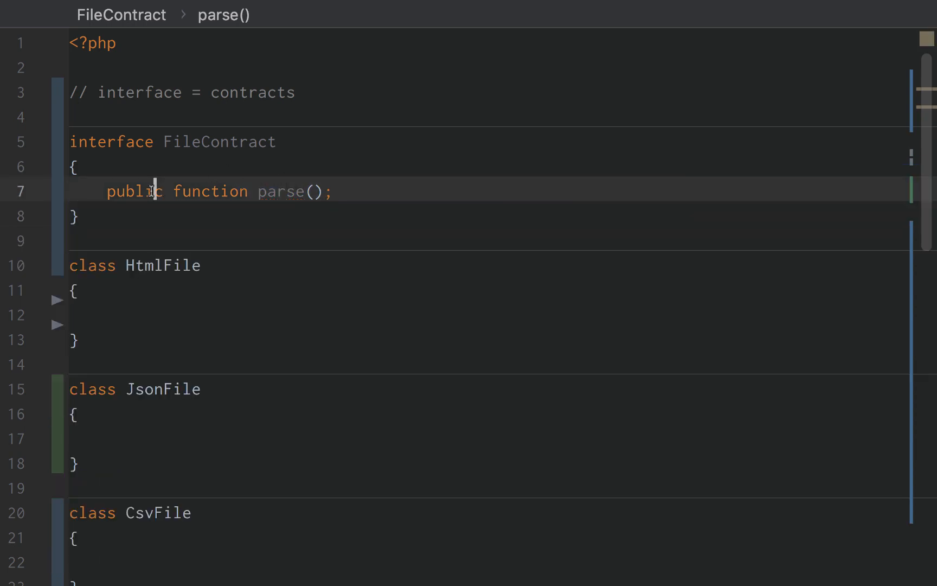
double_click(280, 191)
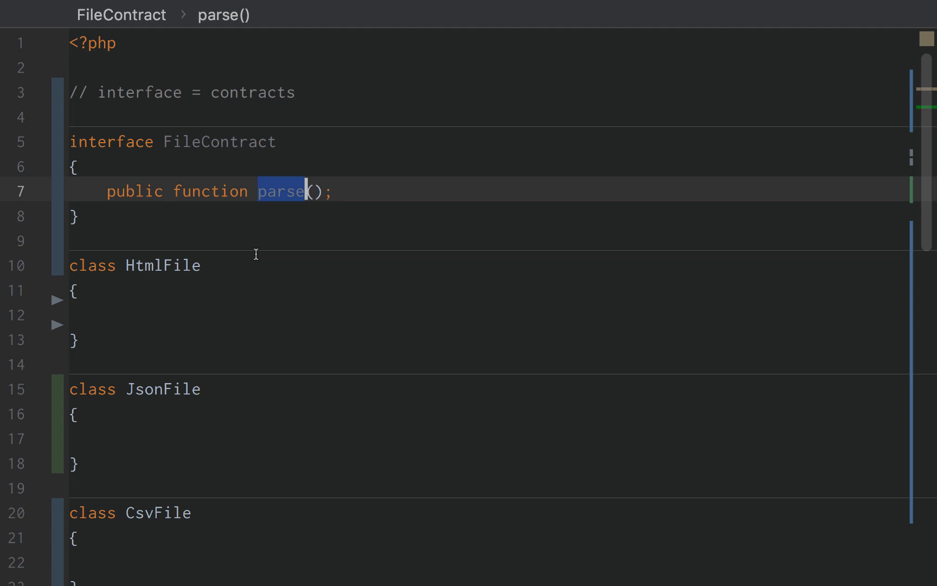
- Append 'implements FileContract' to HtmlFile, JsonFile and CsvFile via autocomplete, removing the extra space
type("im")
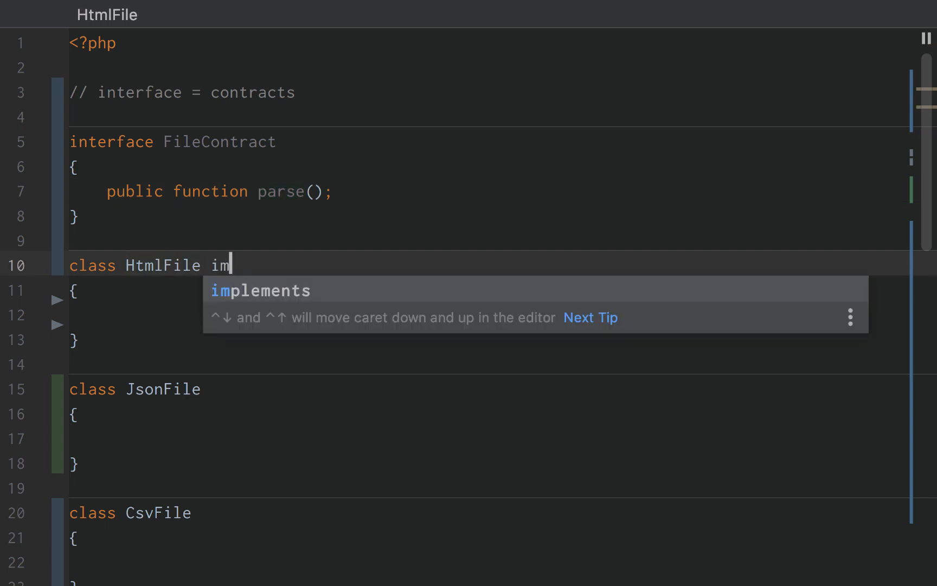
type("plements FileContract")
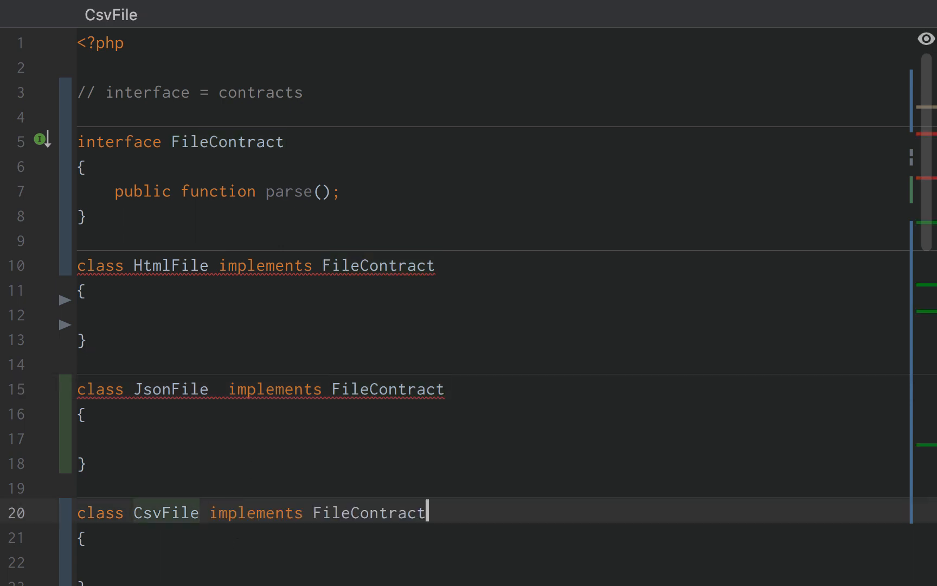
left_click(220, 388)
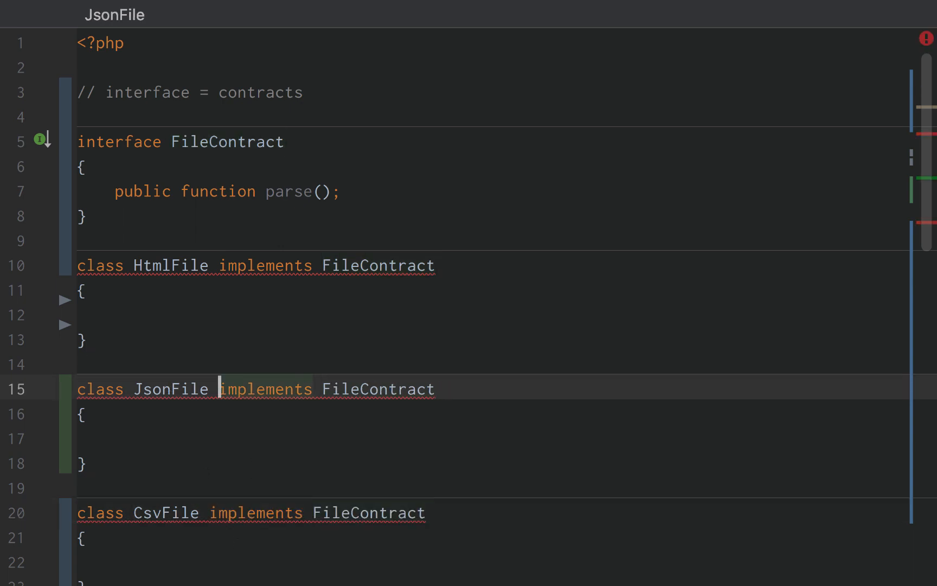
mouse_move(242, 265)
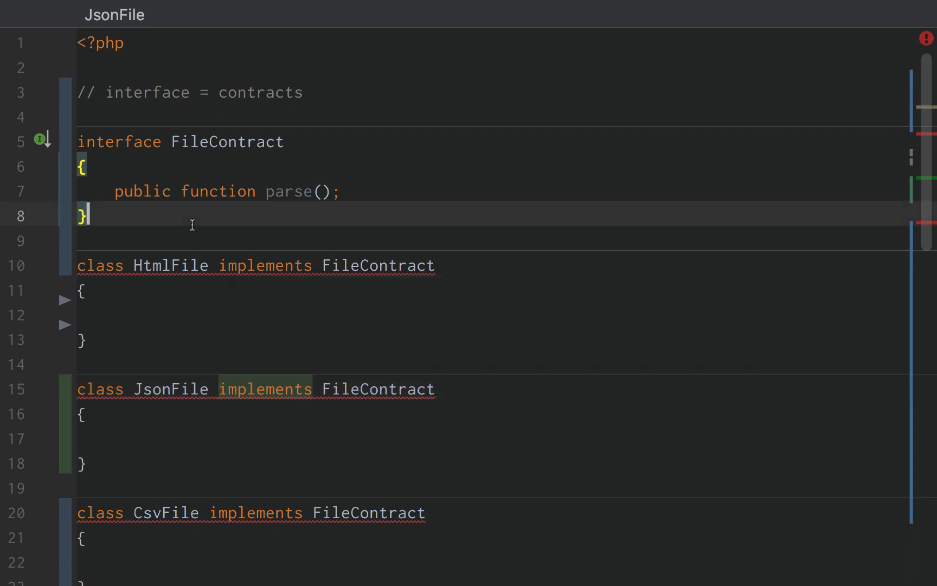
- Start a public parse() method inside HtmlFile
double_click(171, 265)
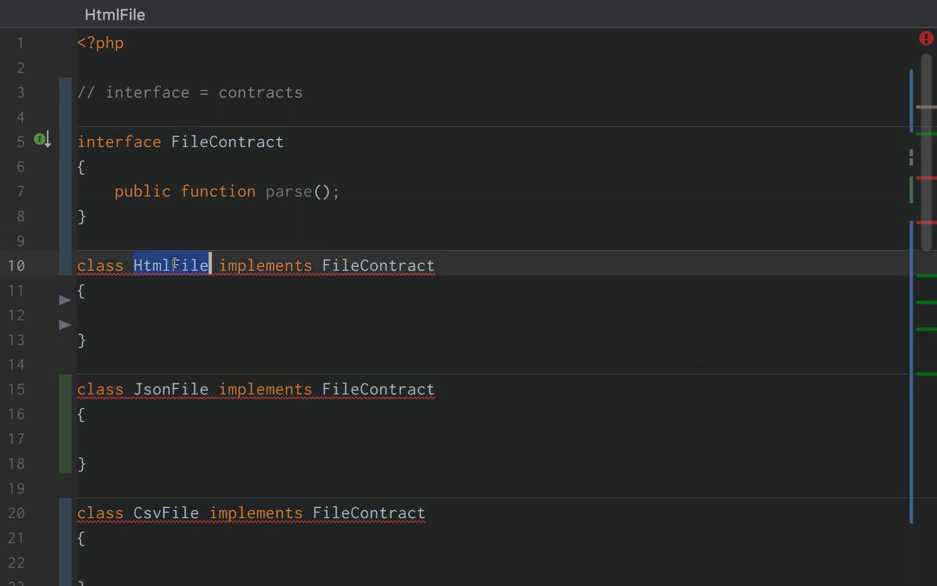
double_click(377, 264)
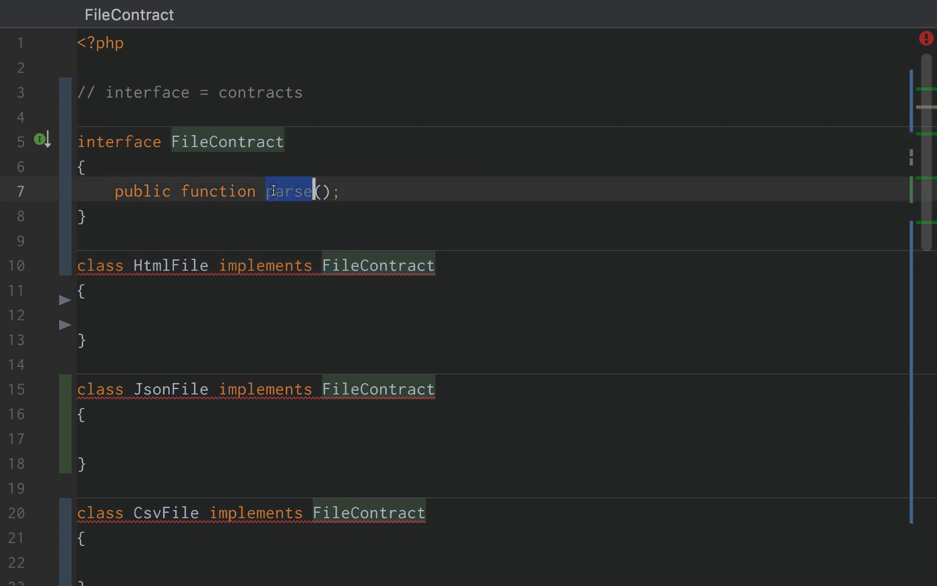
left_click(274, 192)
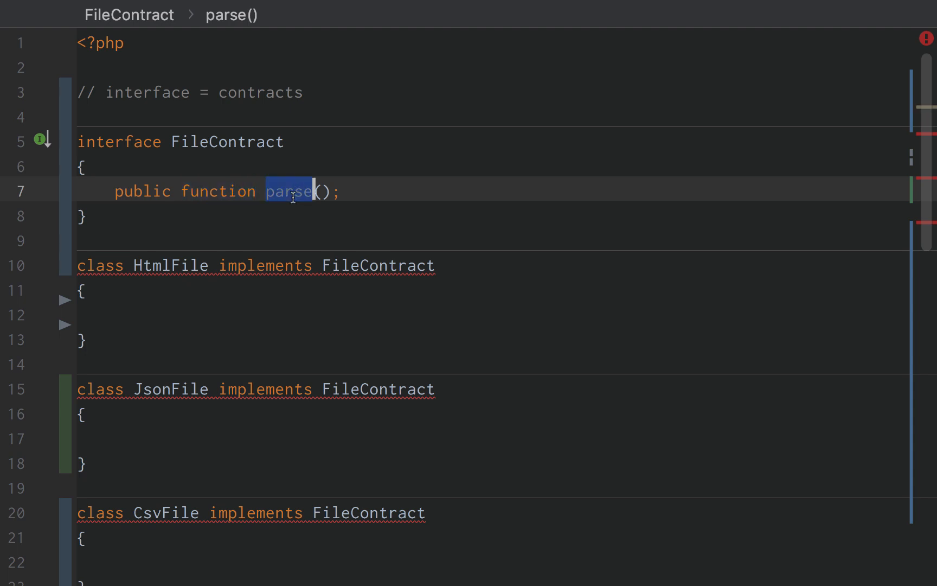
type("public function parse(")
type("var_dump('parse h")
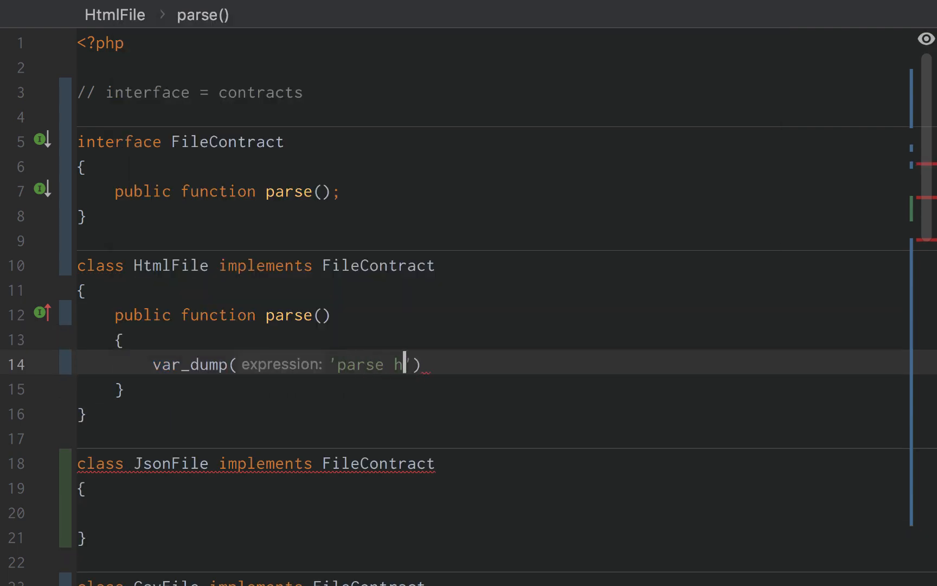
- Finish HtmlFile's parse() body with var_dump('parse html file');
type("tml file');")
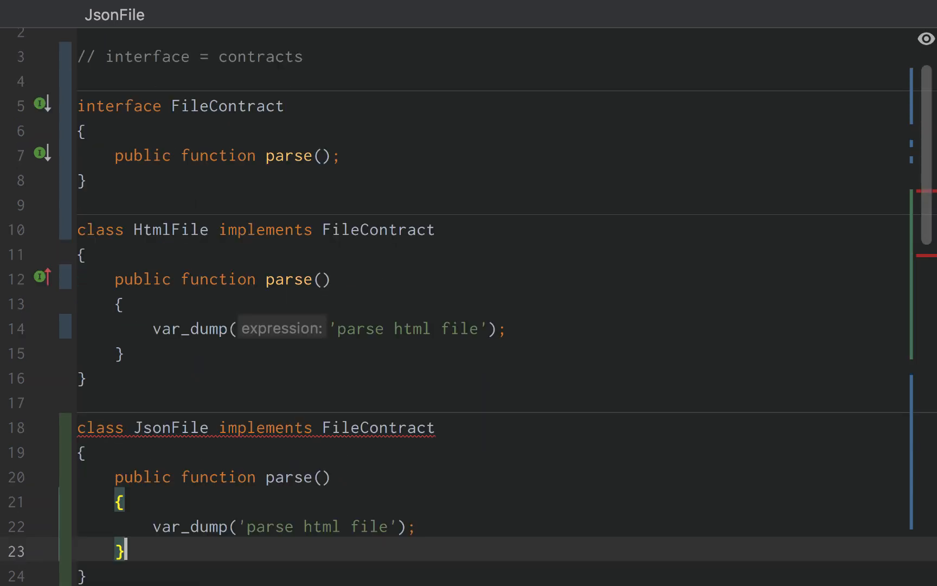
scroll("down", 3)
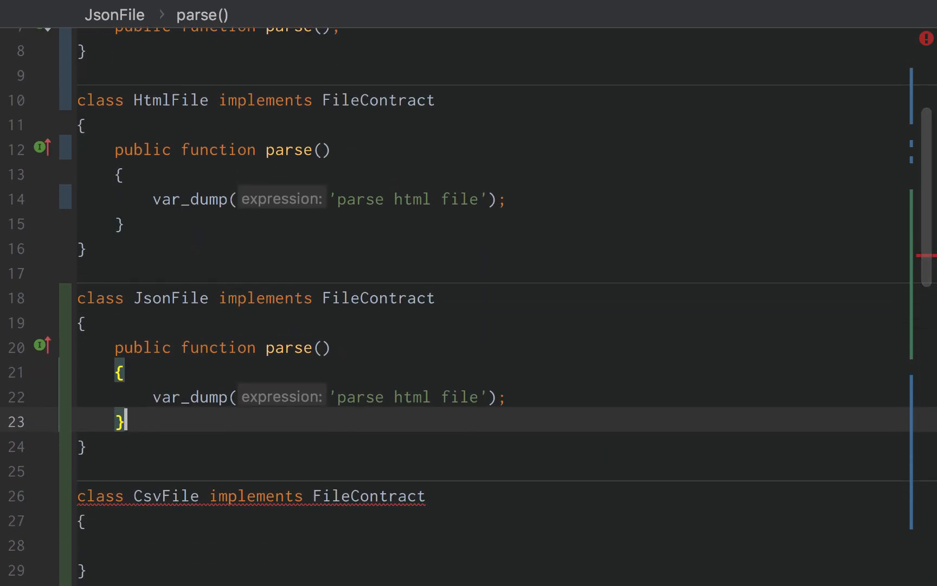
scroll("up", 3)
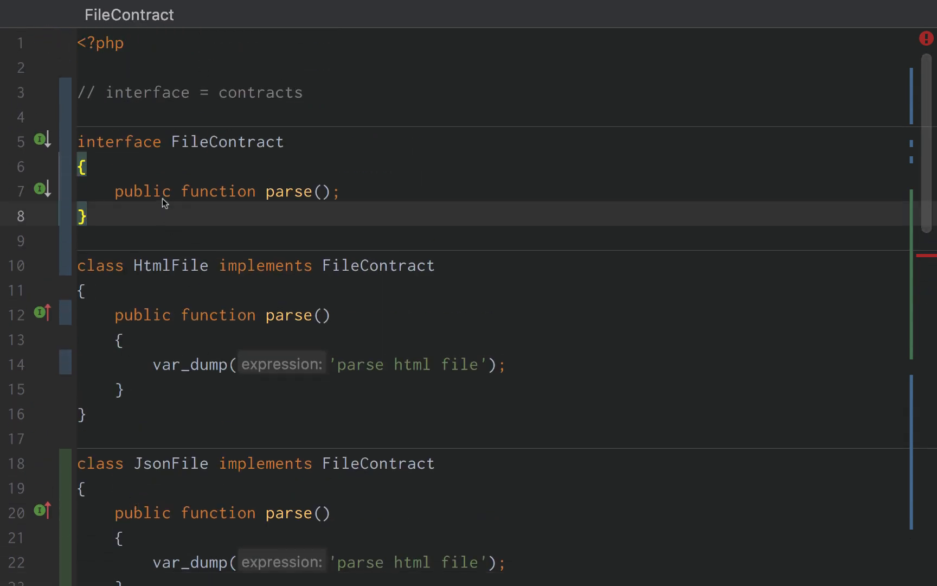
- Copy HtmlFile's parse() method into JsonFile and CsvFile
left_click(287, 191)
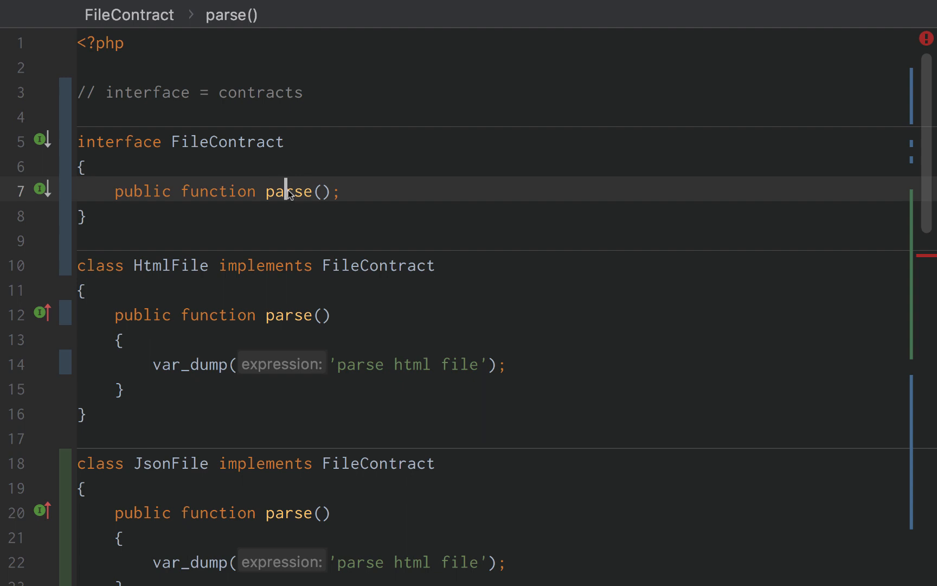
double_click(227, 142)
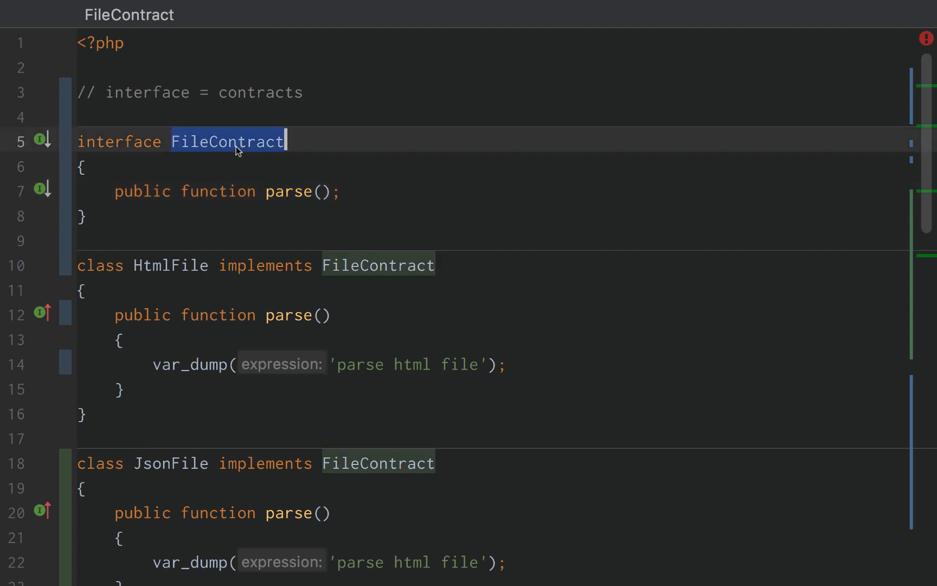
mouse_move(235, 196)
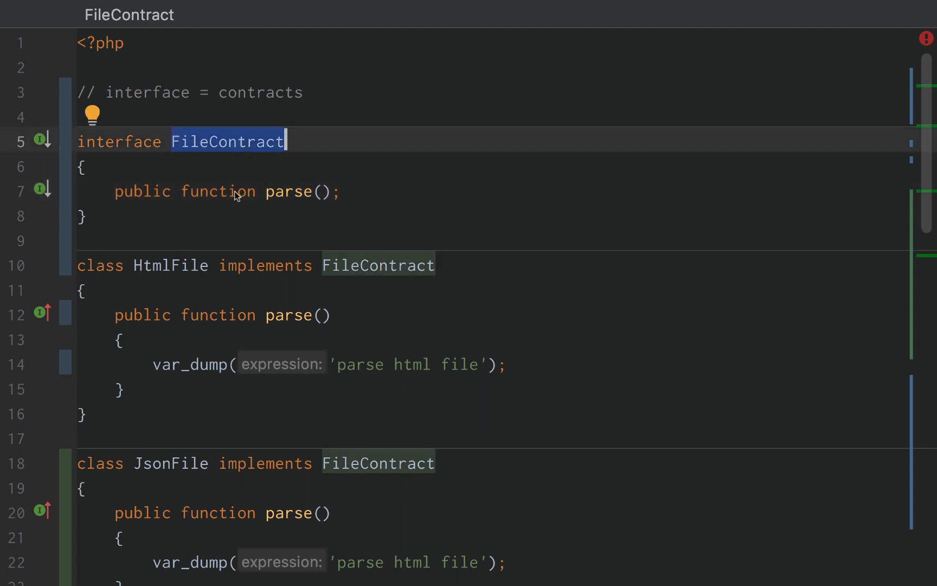
double_click(169, 265)
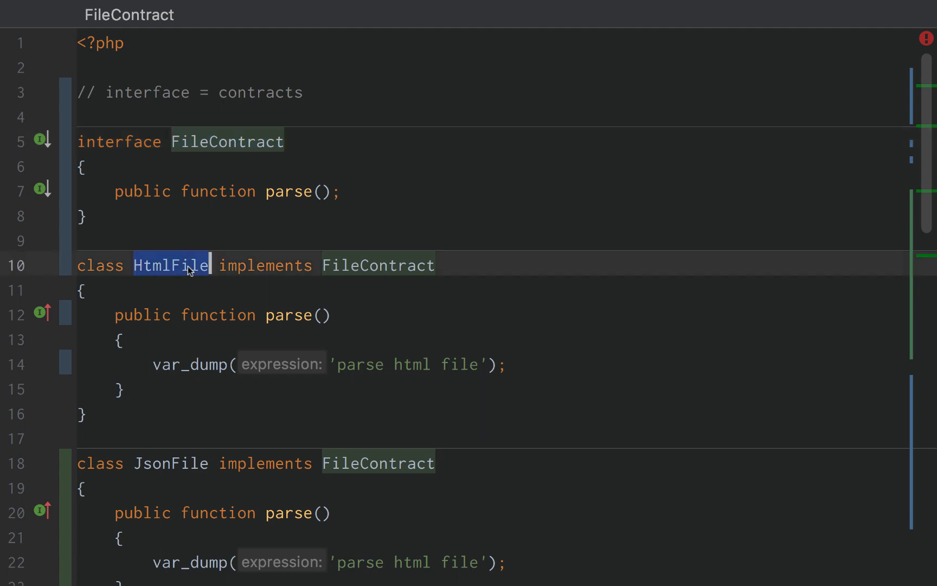
left_click(293, 315)
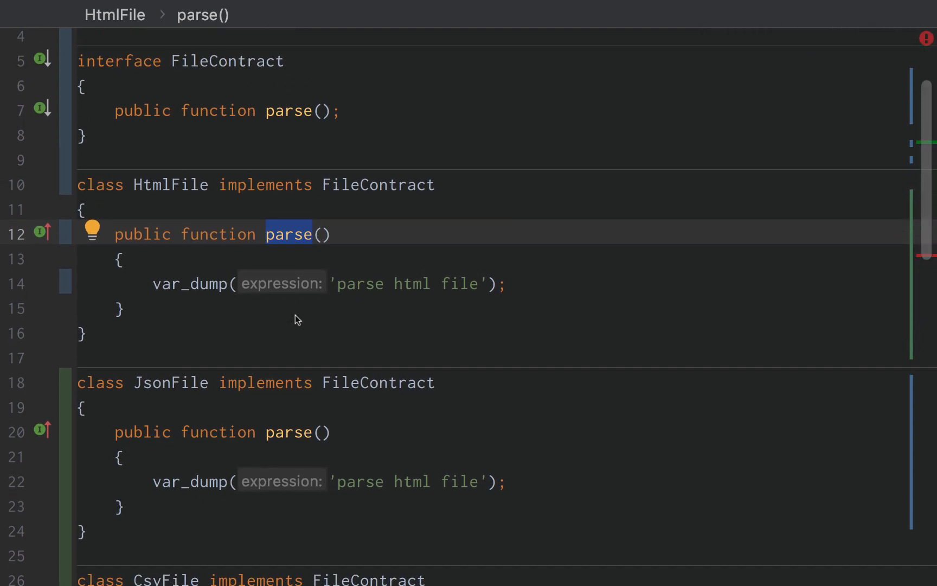
scroll("down", 3)
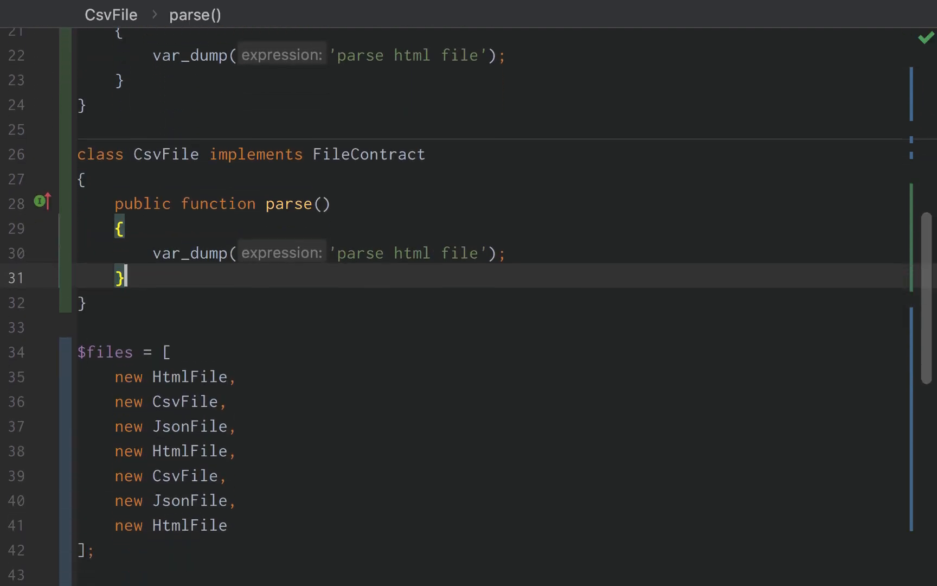
- Type-hint the parse() function's parameter as FileContract and add a blank first line
scroll("down", 3)
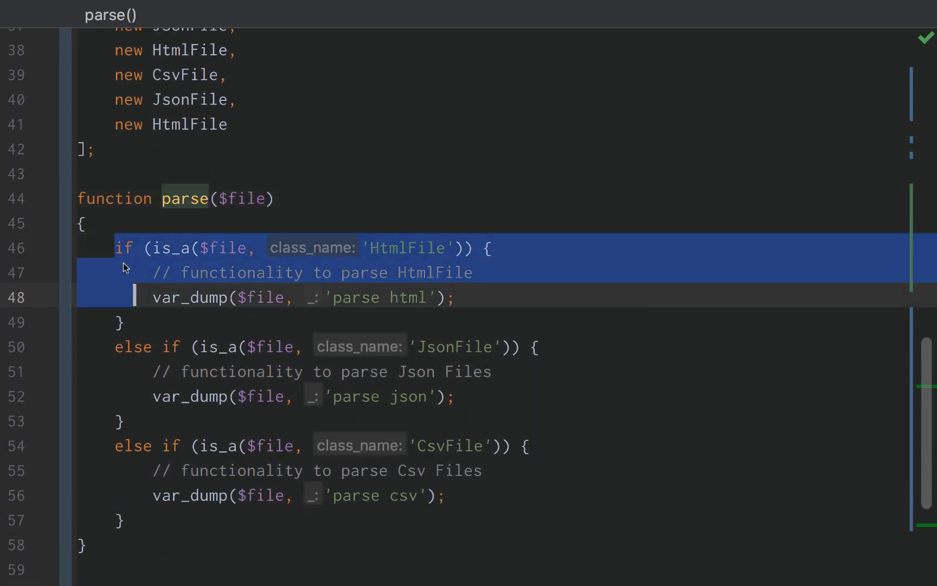
left_click(227, 247)
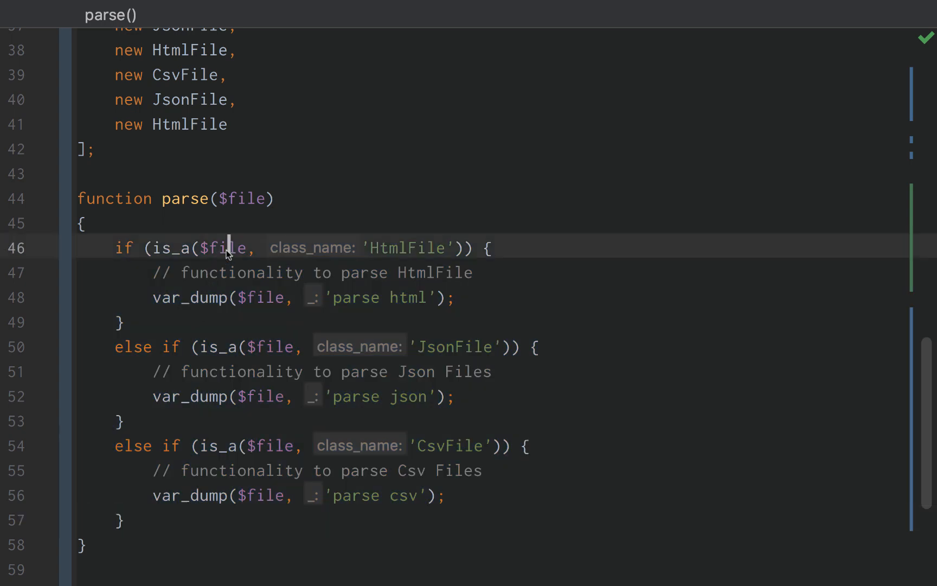
double_click(408, 248)
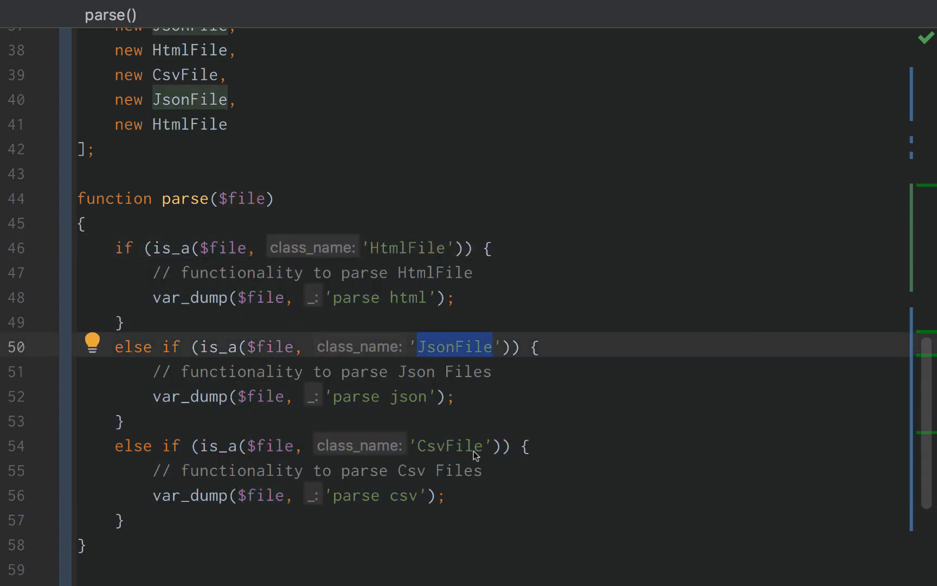
left_click(222, 198)
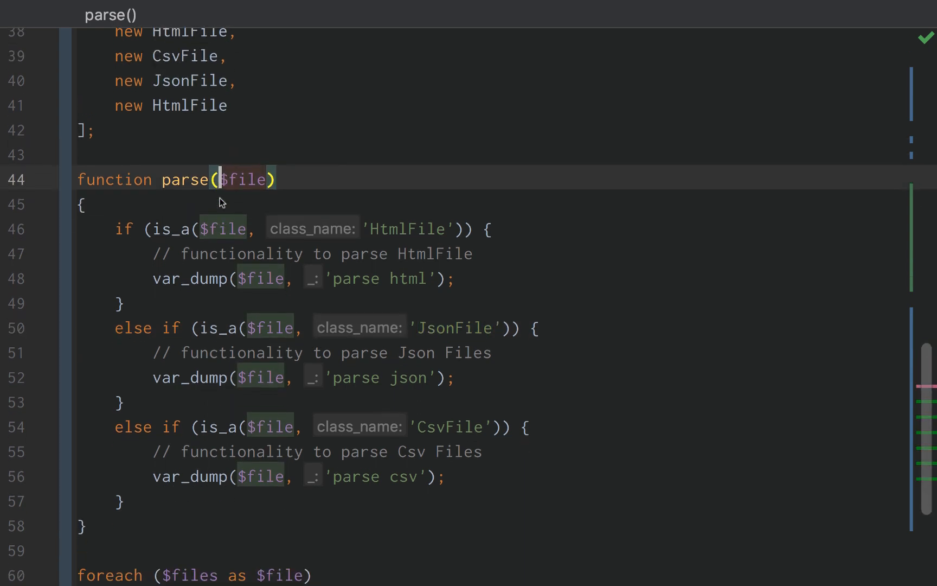
type("Pars")
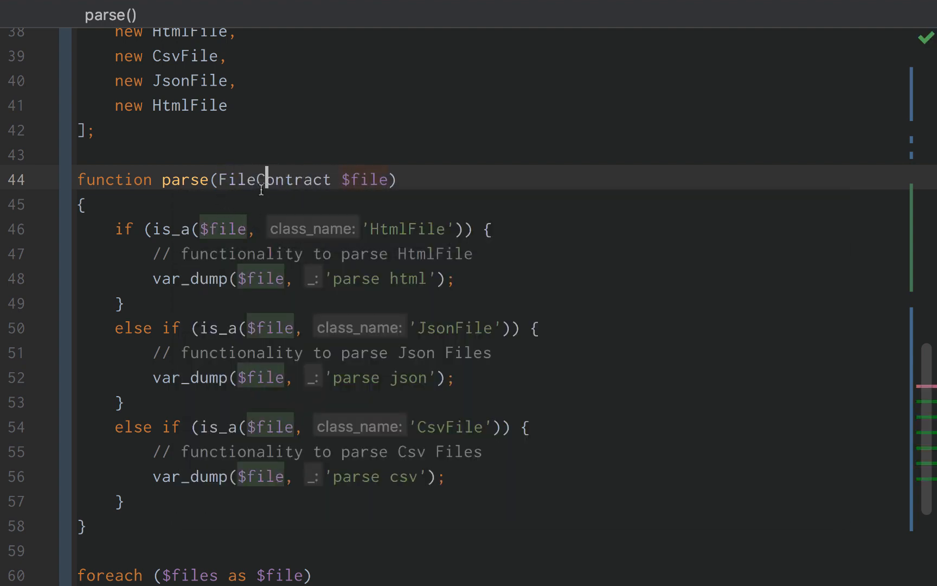
key("enter")
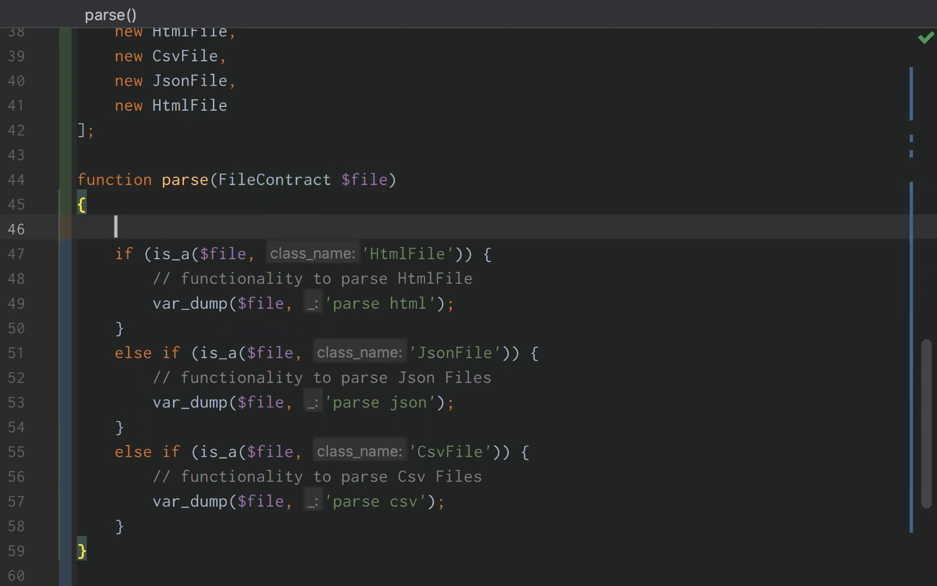
- Write $file->parse(); on the first line of parse() using autocomplete
double_click(185, 180)
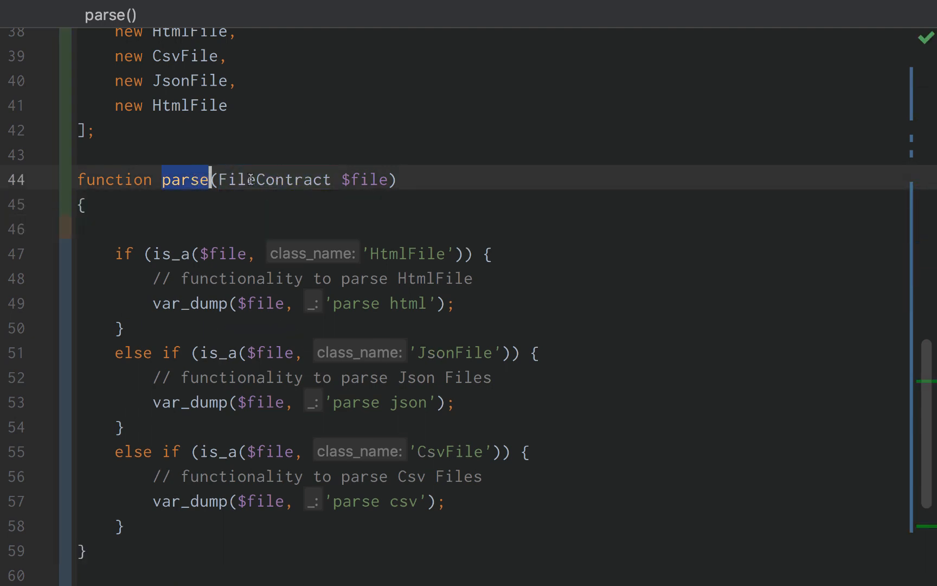
double_click(275, 179)
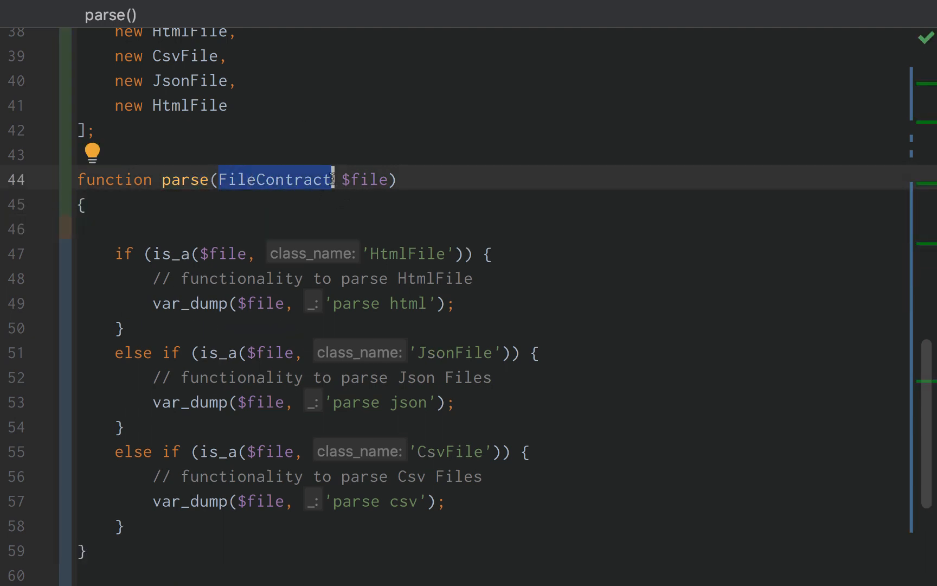
mouse_move(322, 179)
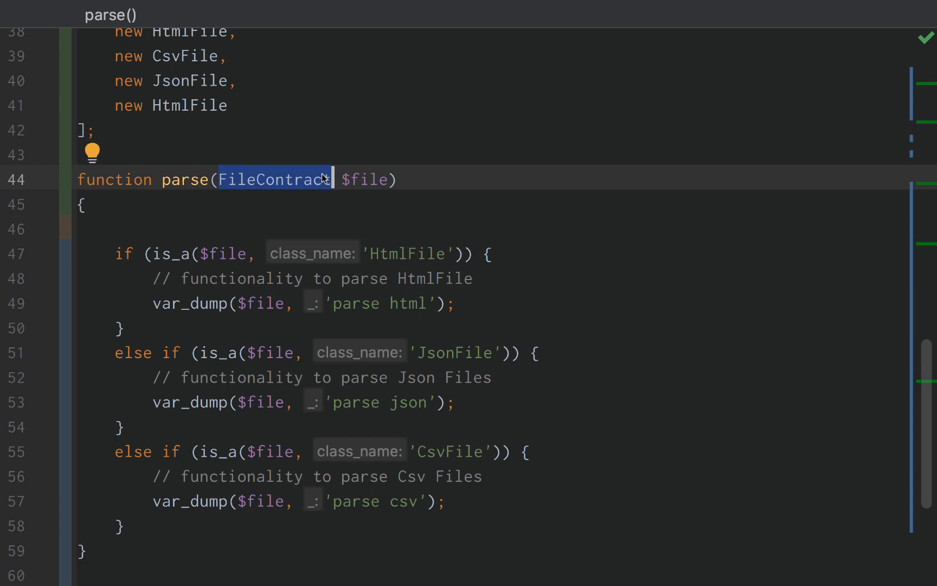
mouse_move(300, 219)
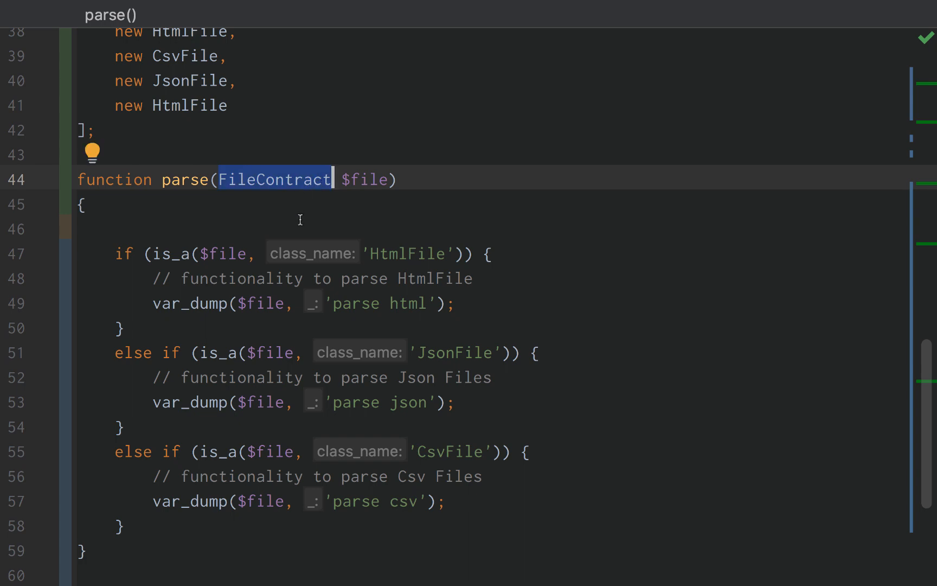
type("$fi")
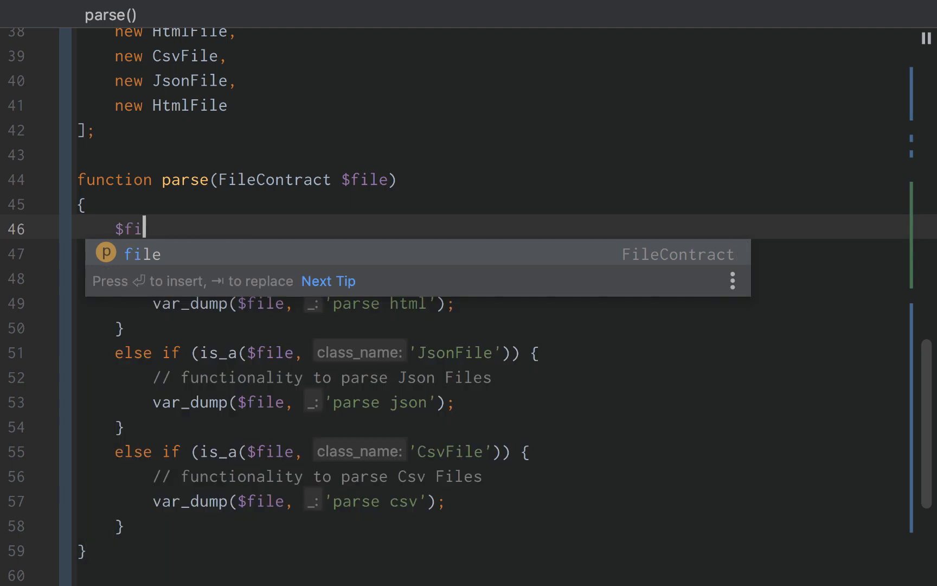
type("le->")
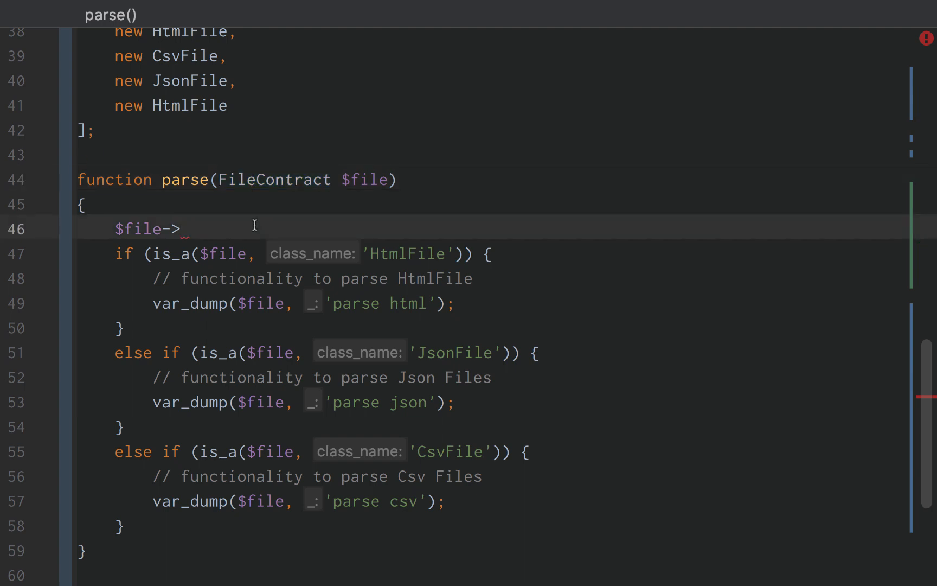
type("parse();")
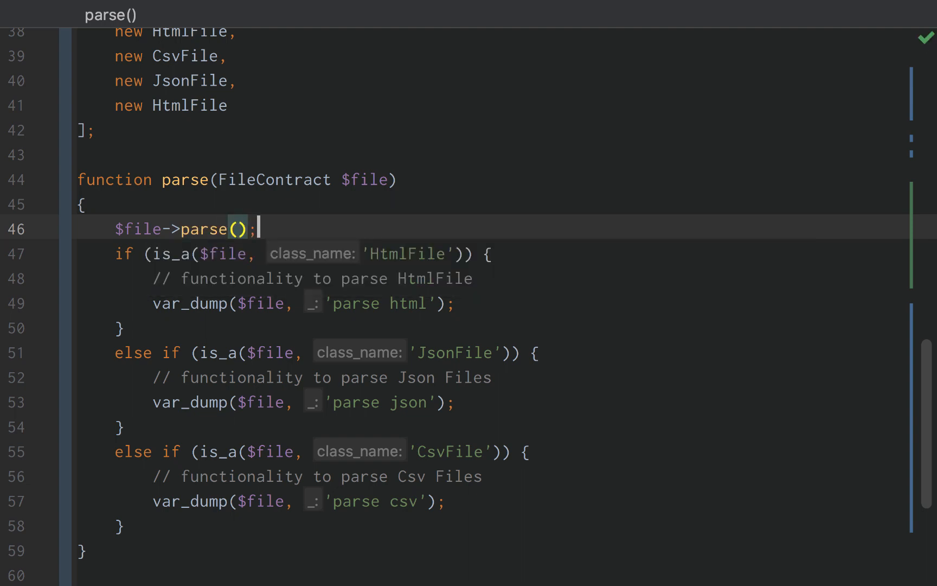
mouse_move(207, 233)
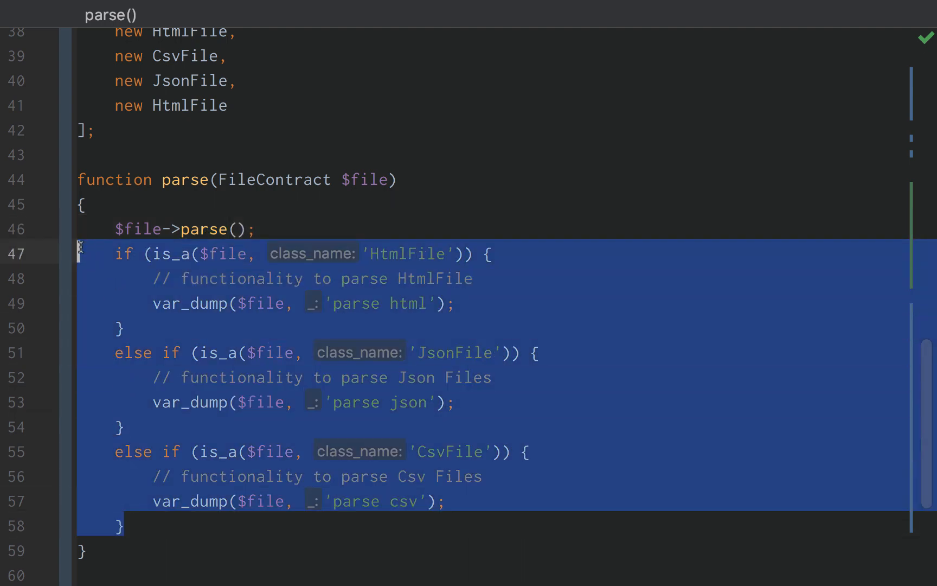
- Delete the old is_a if/else branches and change JsonFile's message to 'parse json file'
key("Delete")
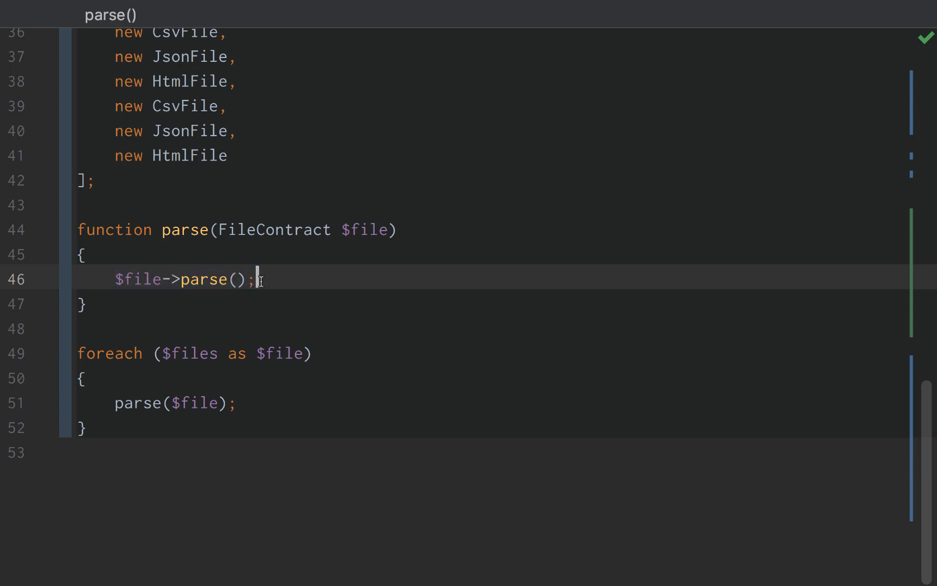
left_click(217, 303)
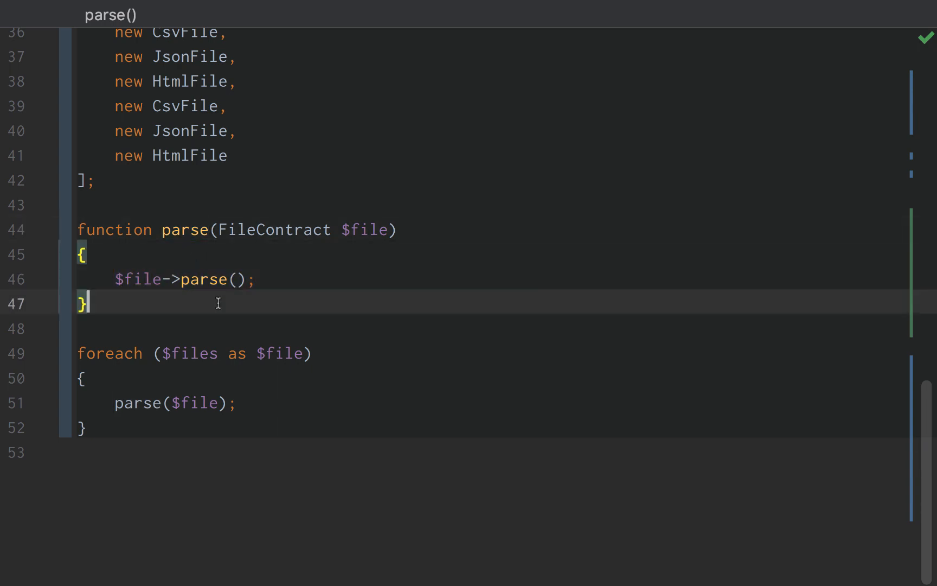
mouse_move(261, 360)
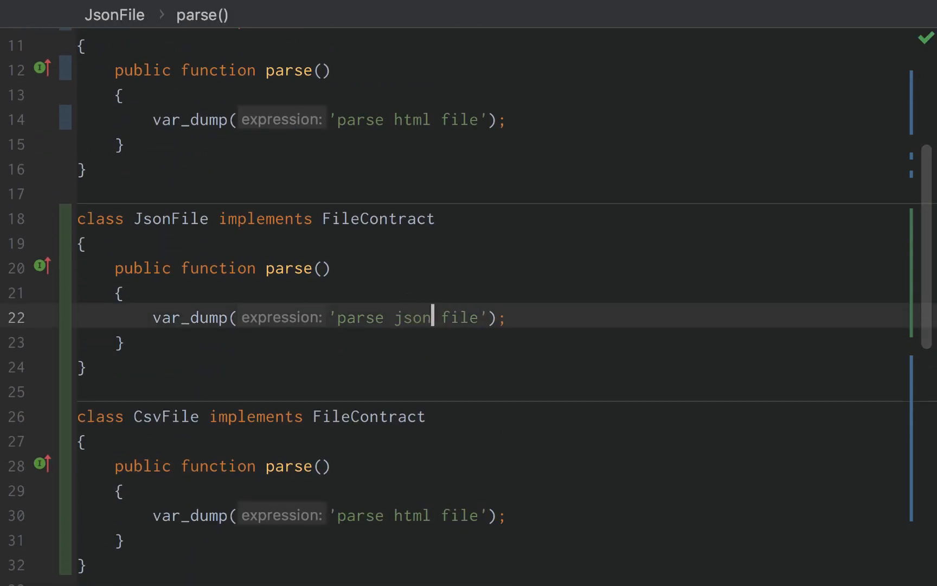
- Change CsvFile's message to 'parse csv file' and run php ./example.php in a new terminal
left_click(421, 514)
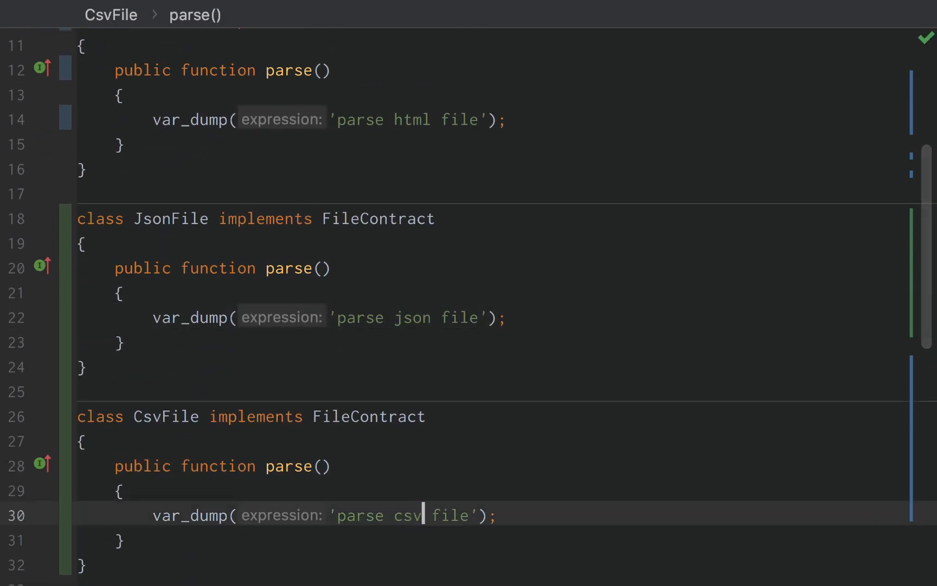
left_click(281, 42)
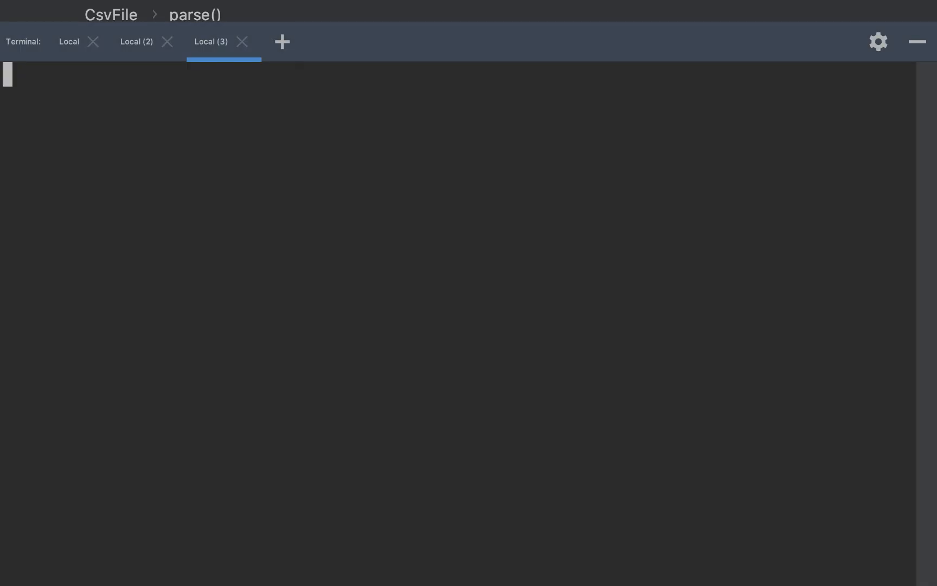
key("Return")
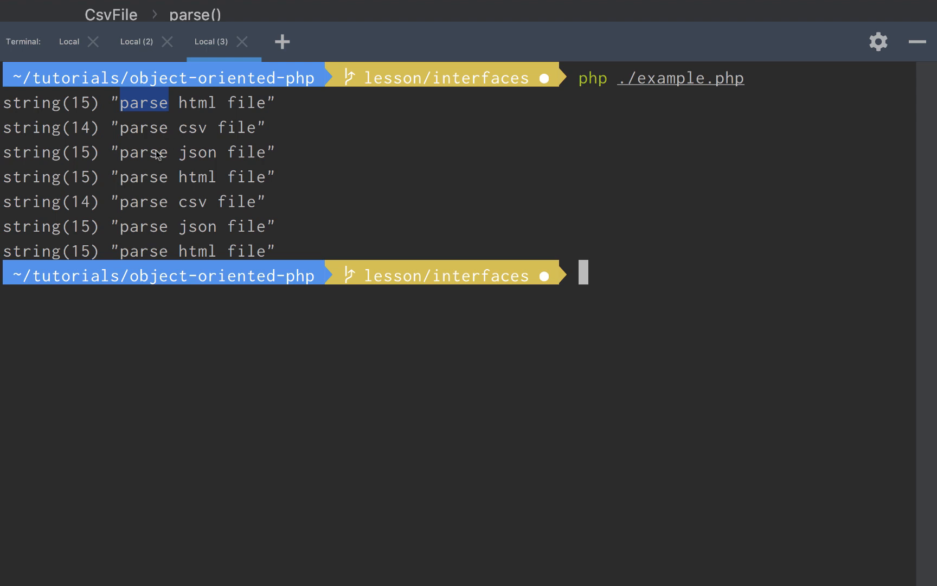
mouse_move(903, 22)
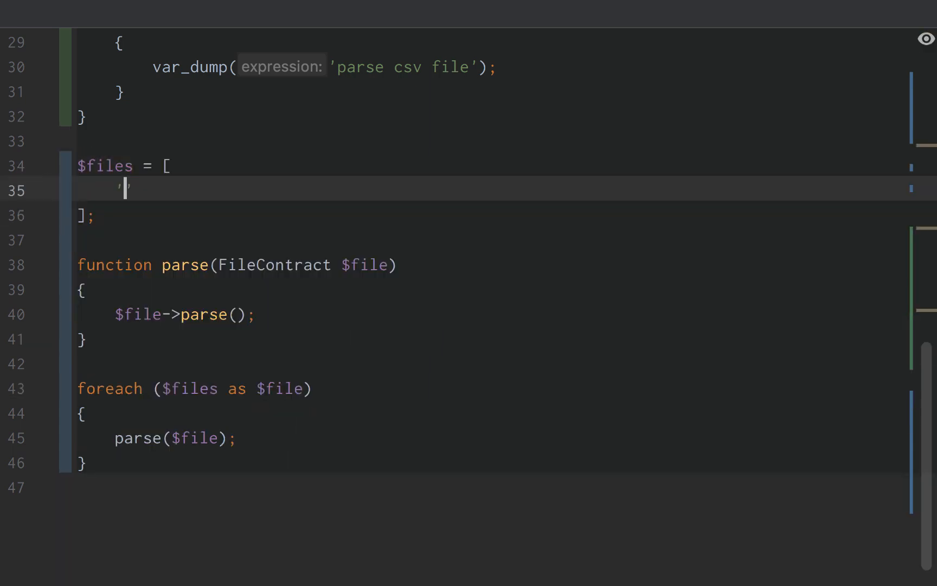
- Put the string 'xml file' into $files and highlight FileContract and parse
type("xml fi")
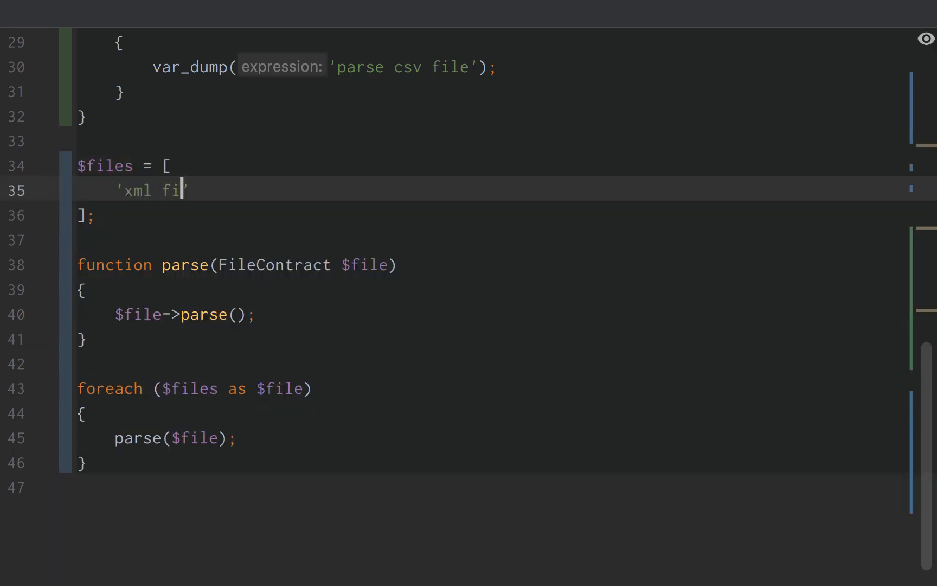
type("le'")
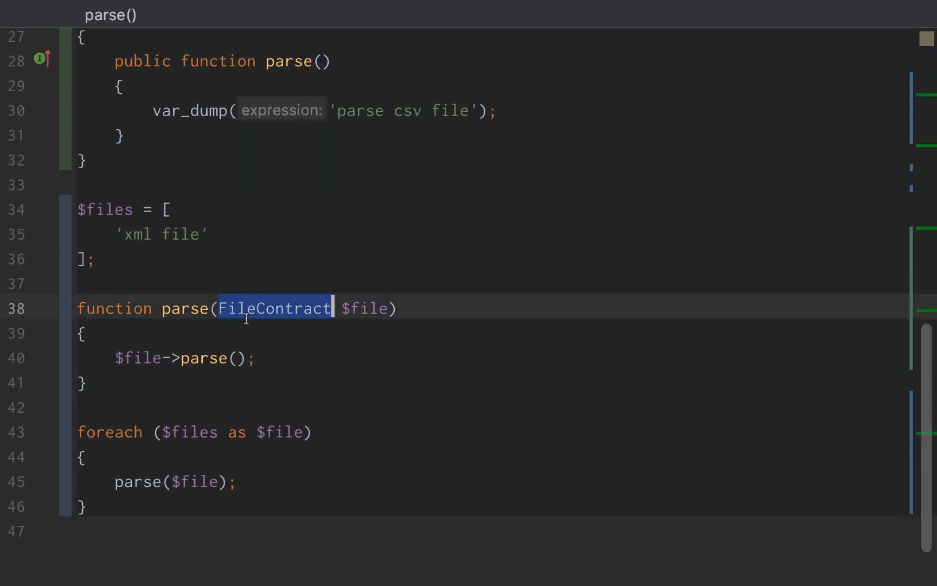
double_click(363, 308)
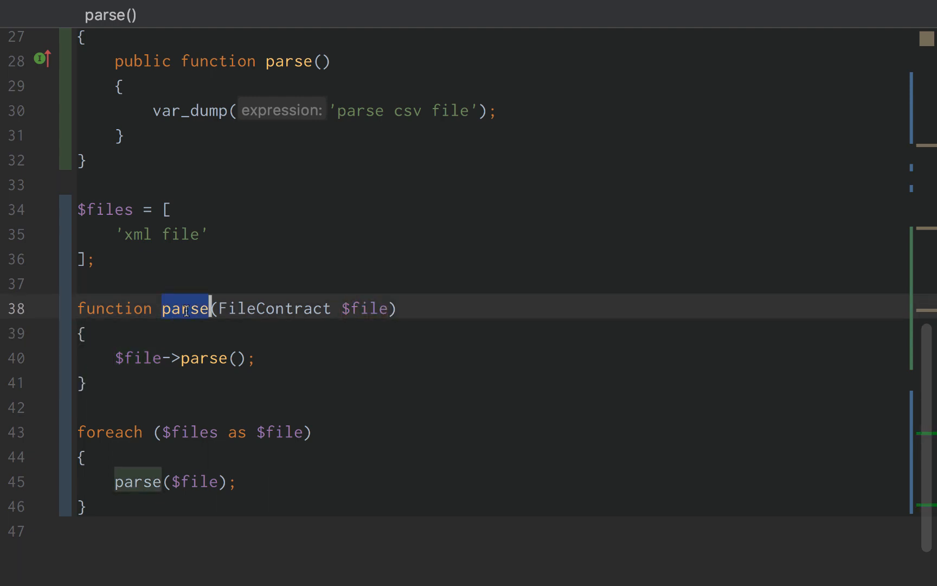
double_click(274, 308)
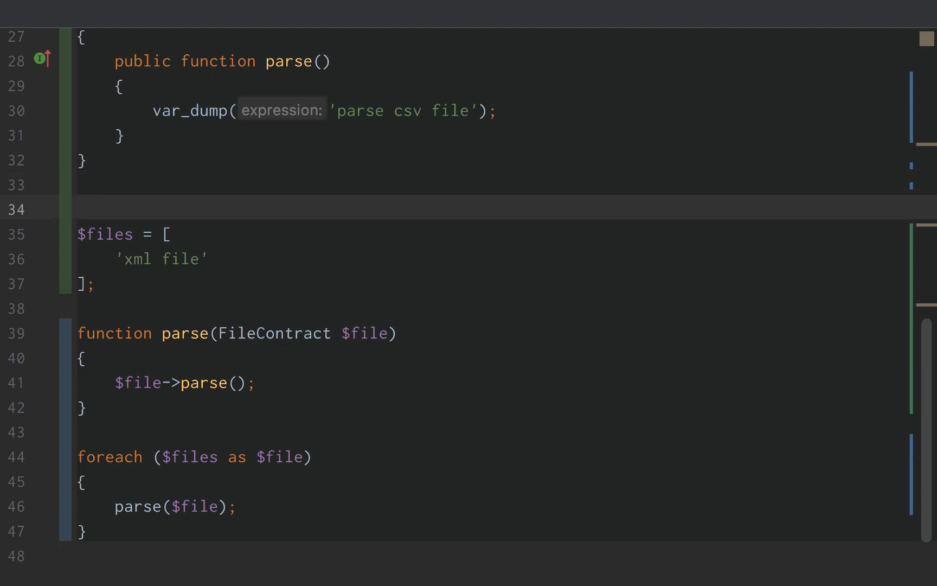
- Begin an XmlFile class and replace 'xml file' in $files with new XmlFile
type("class")
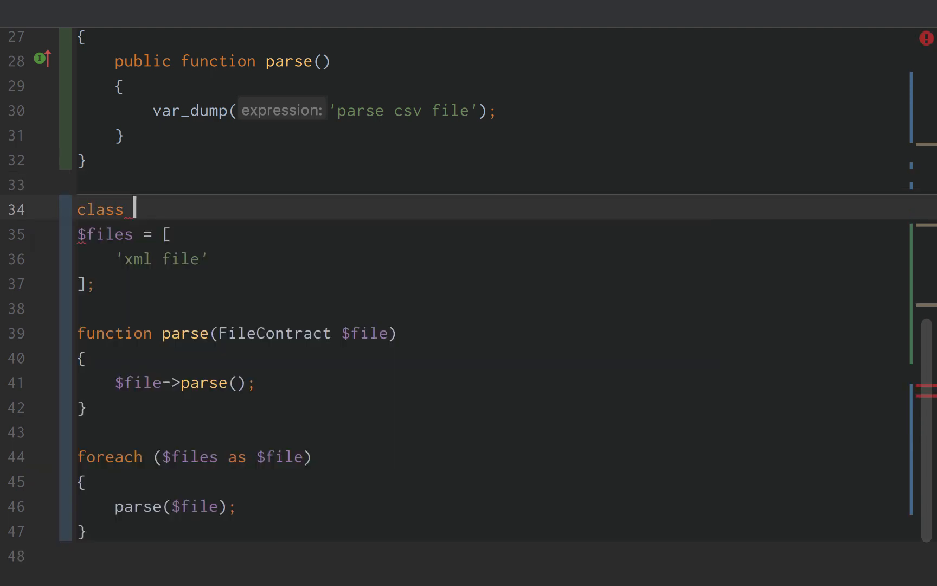
type("Xml")
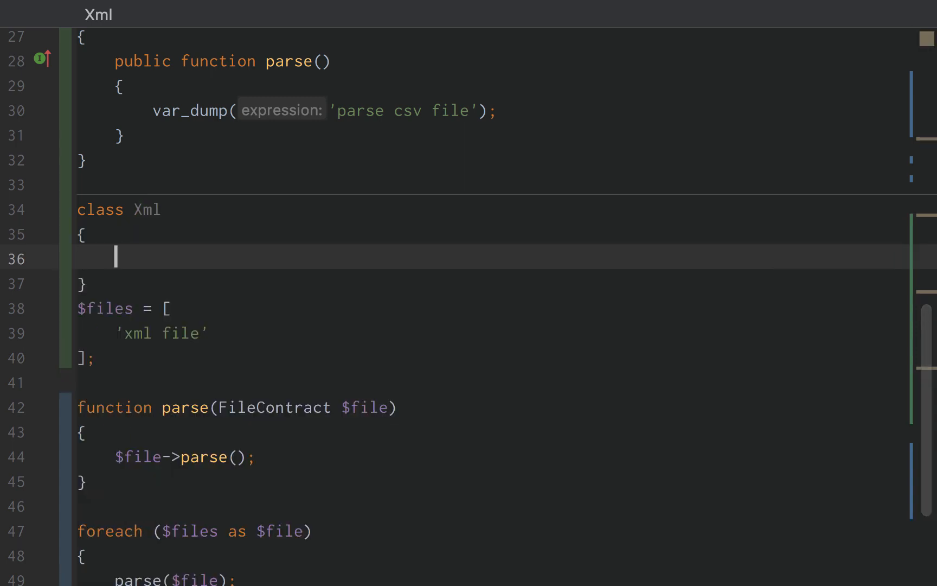
double_click(132, 333)
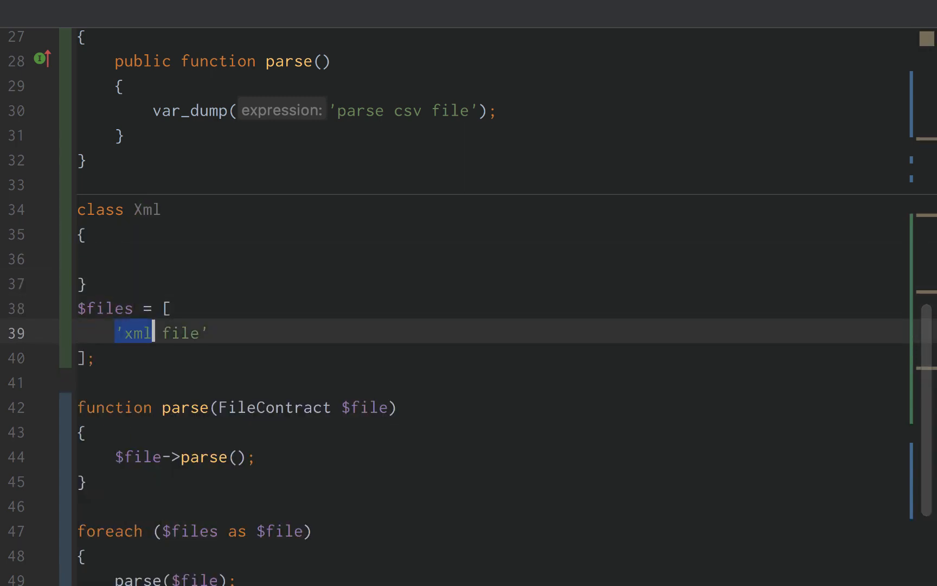
type("new Xml")
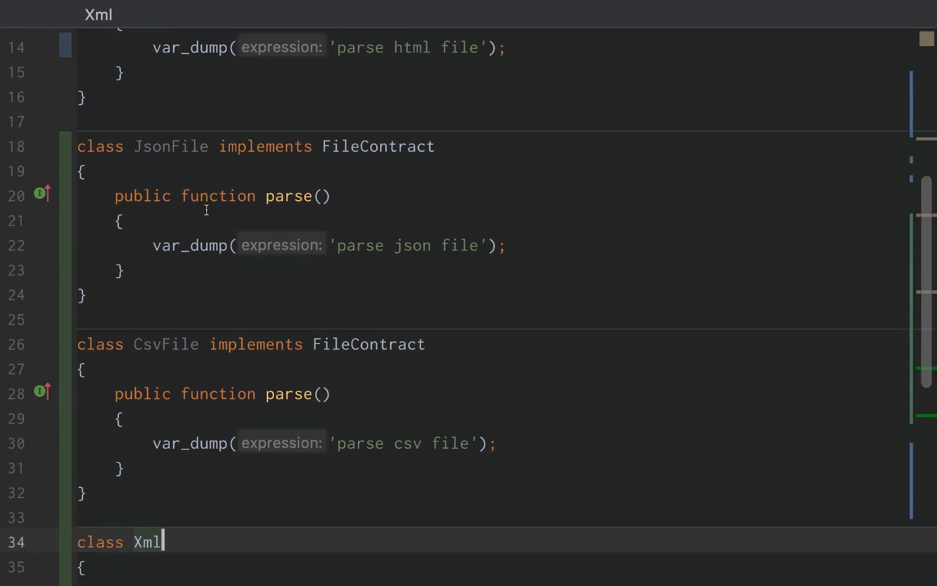
- Make XmlFile implement FileContract with a parse() dumping 'parse xml file'
type("implements")
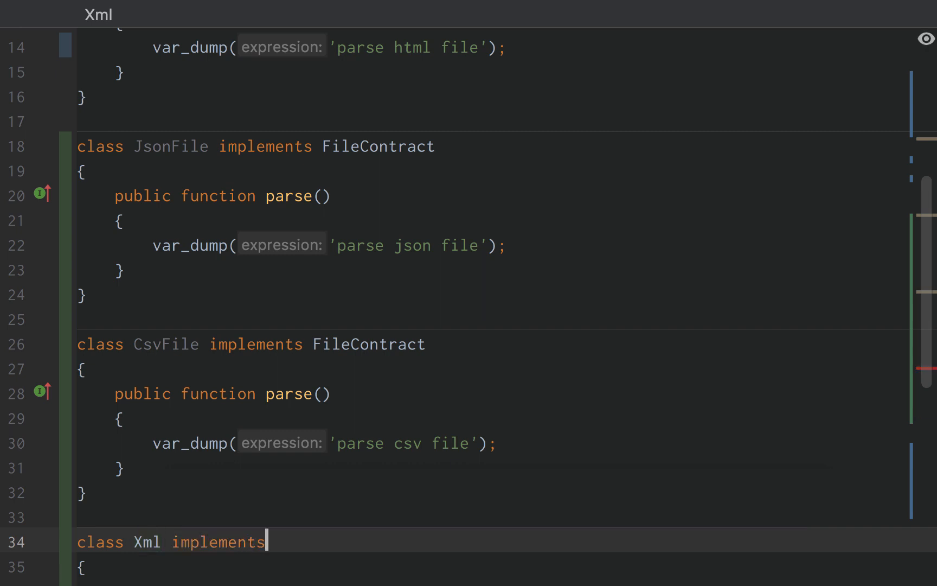
type("FileContract")
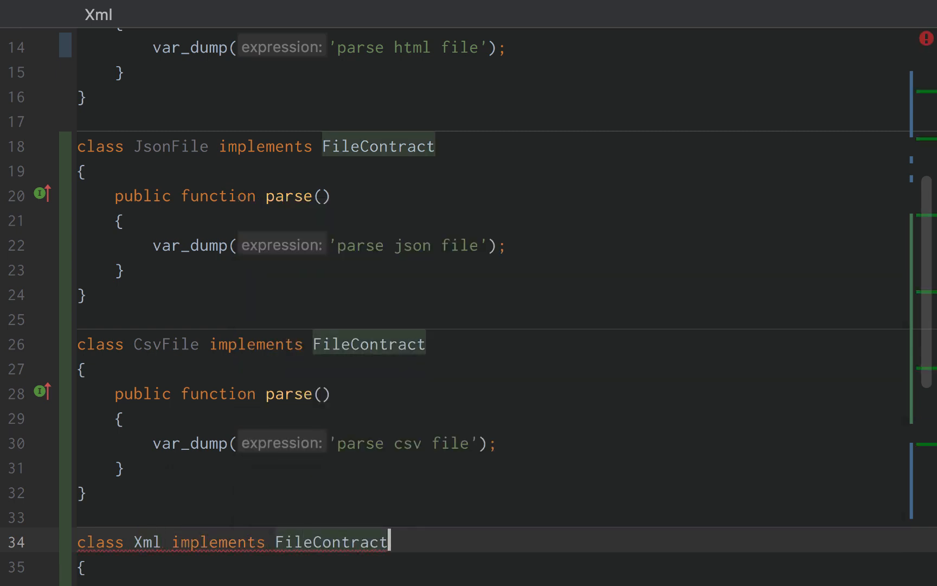
scroll("down", 3)
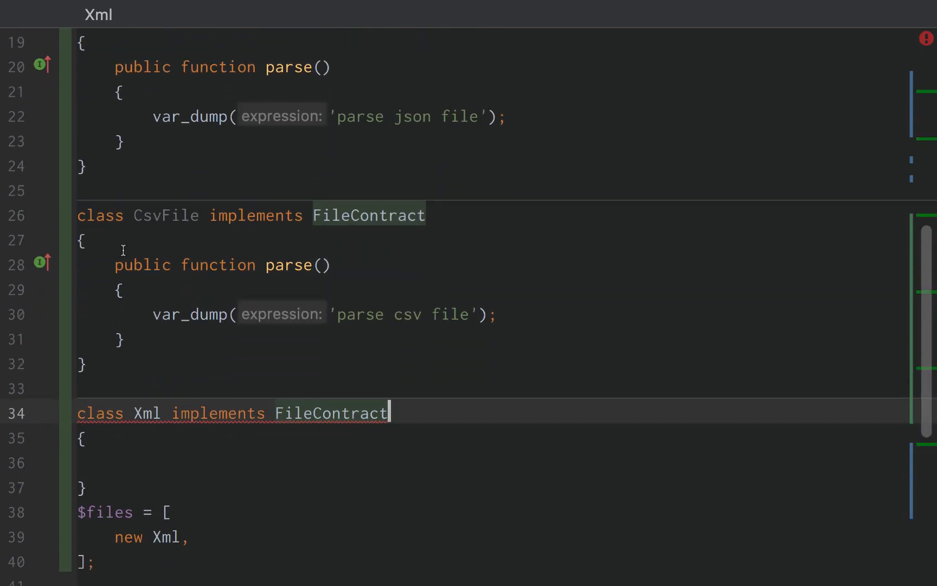
type("File")
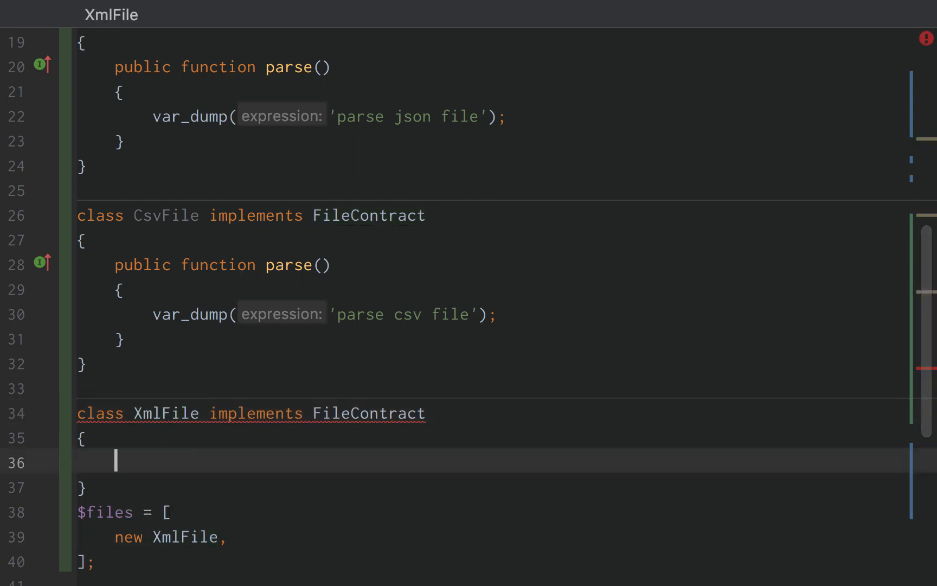
type("public function")
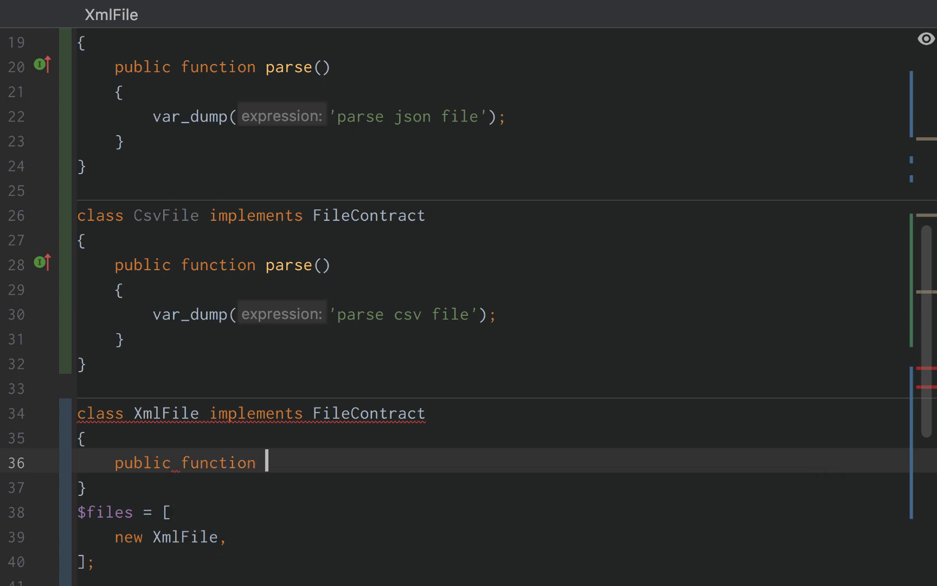
type("var_dump('parse xml file');")
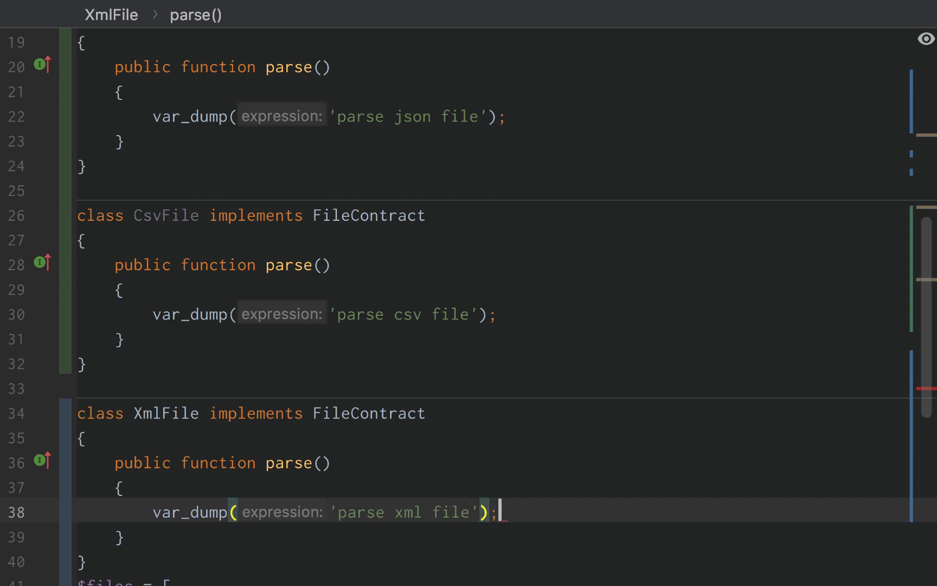
scroll("down", 3)
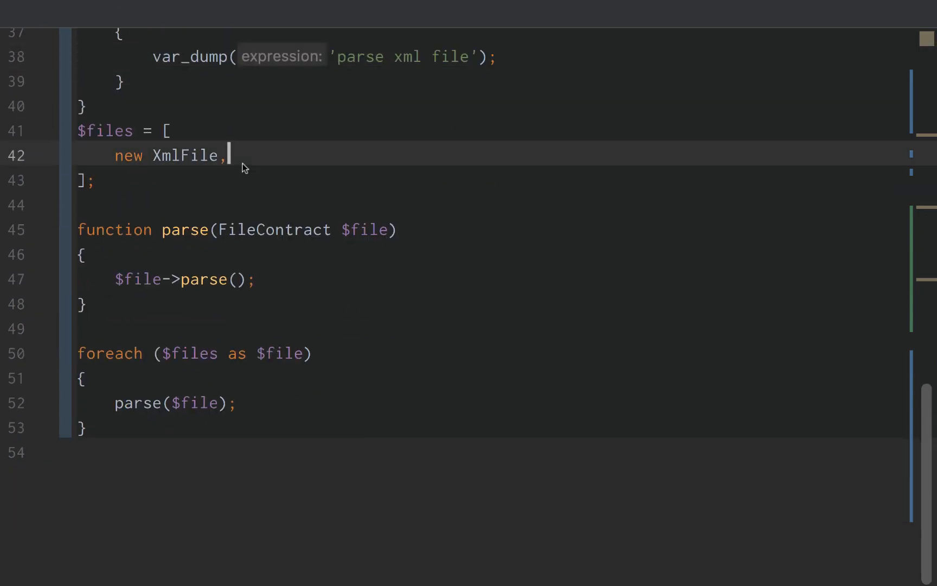
scroll("up", 3)
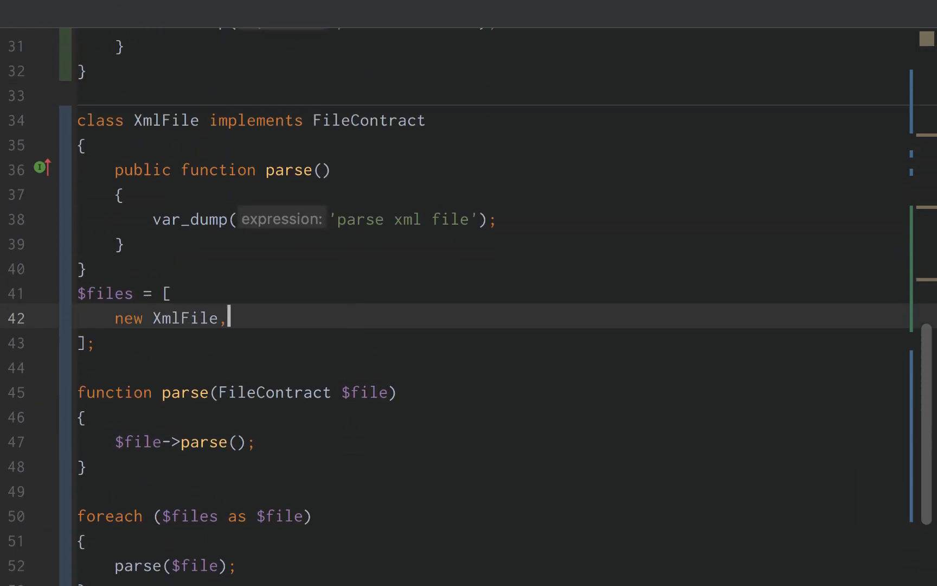
double_click(166, 152)
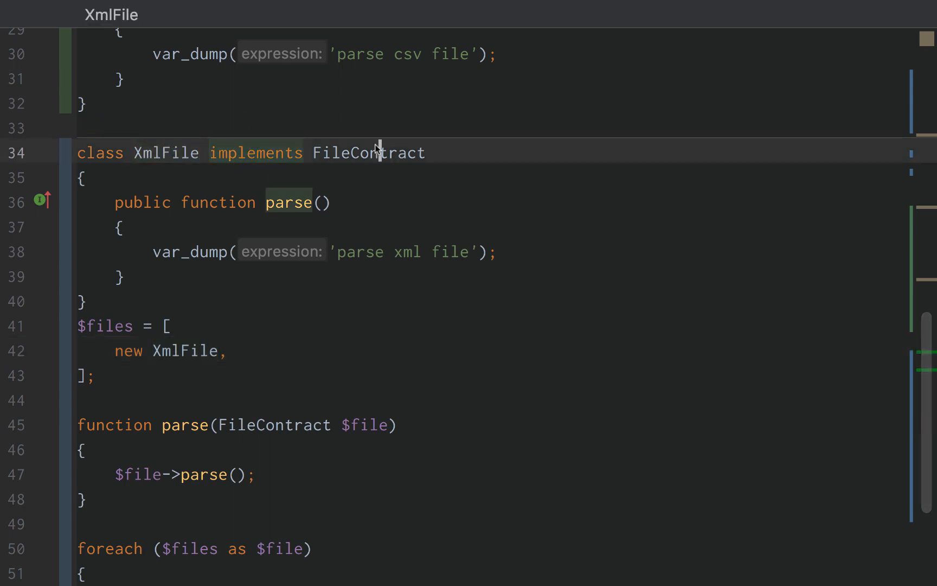
double_click(186, 424)
type("php ./example.php")
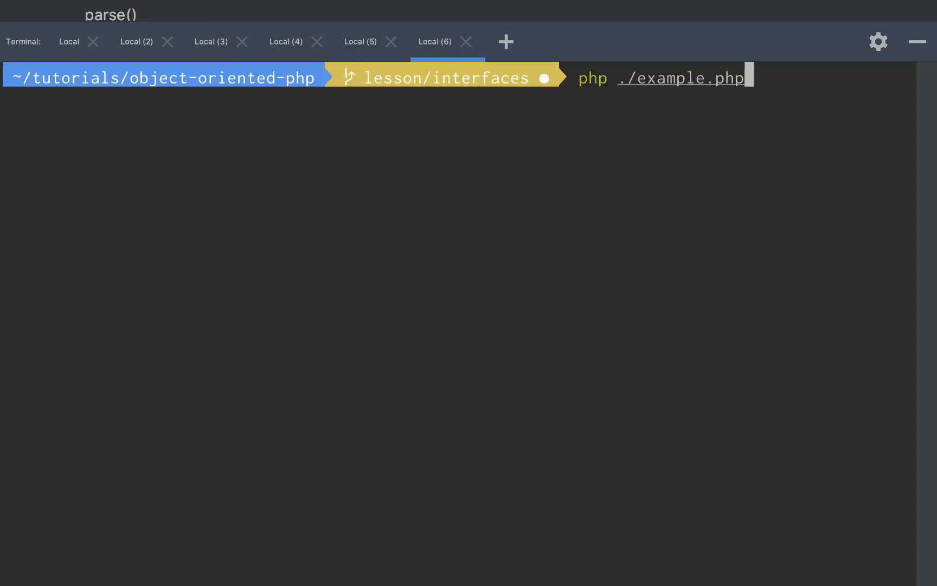
key("Return")
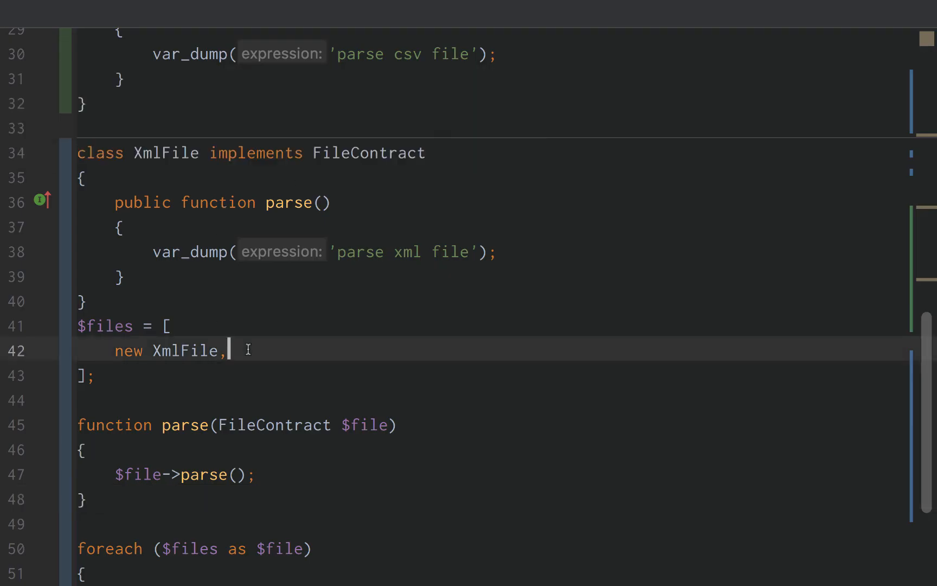
- Add new CsvFile after JsonFile in $files and open blank lines above the array
type("Argument")
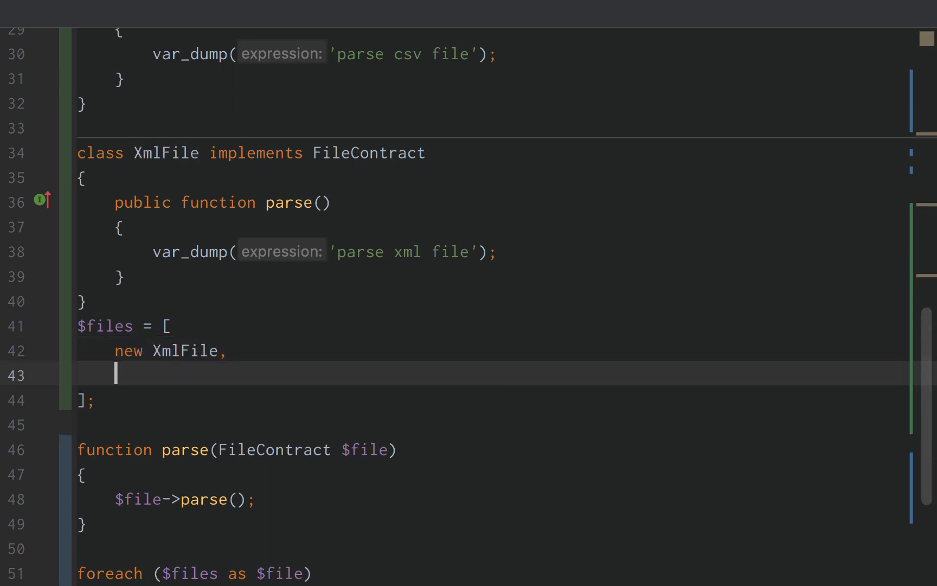
type("new htmlFile,")
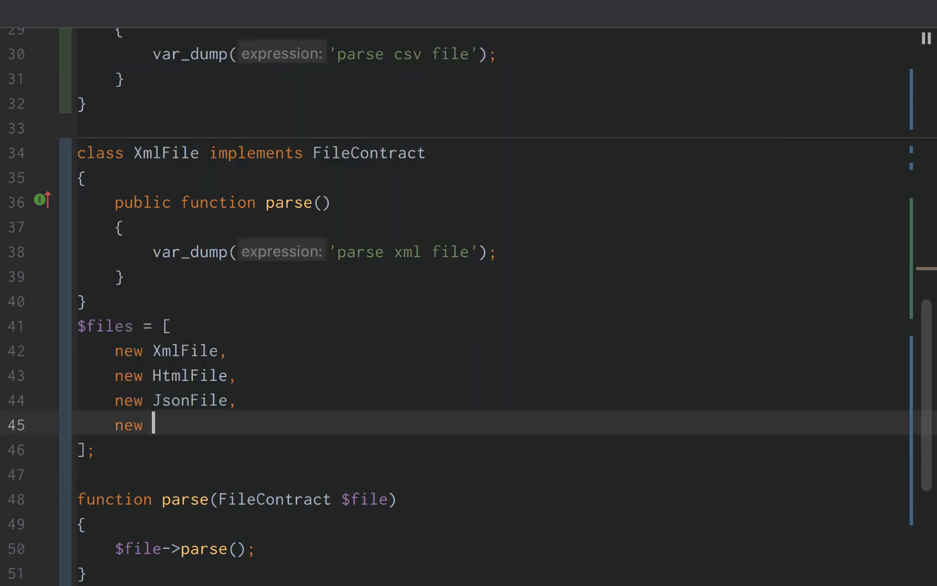
type("CsvFile,")
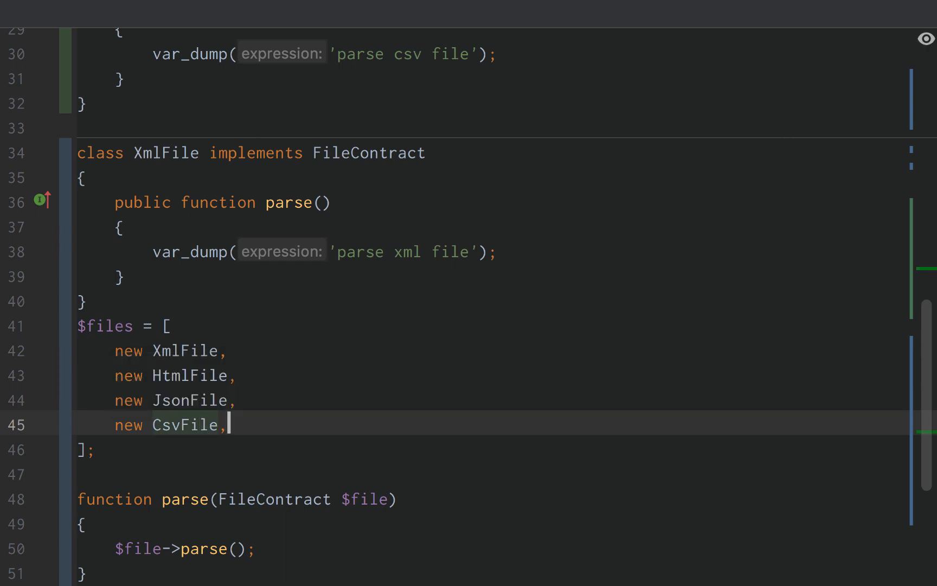
key("Enter")
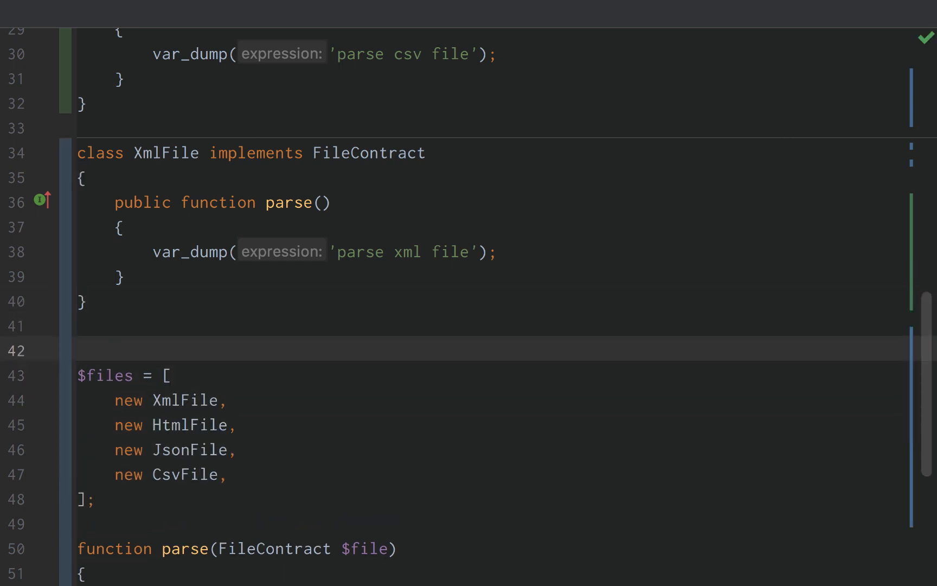
- Declare class PhpFile implementing FileContract, picked from autocomplete
type("c")
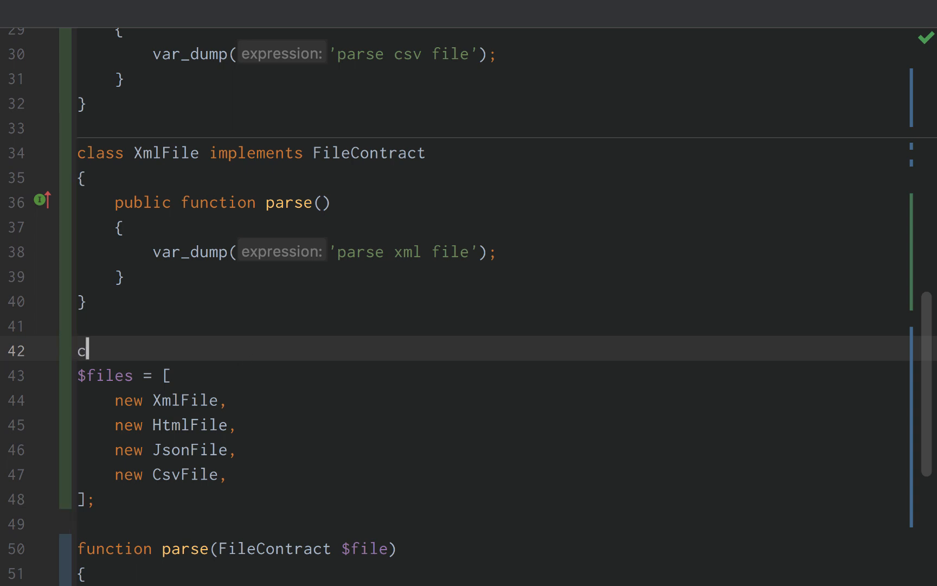
type("lass")
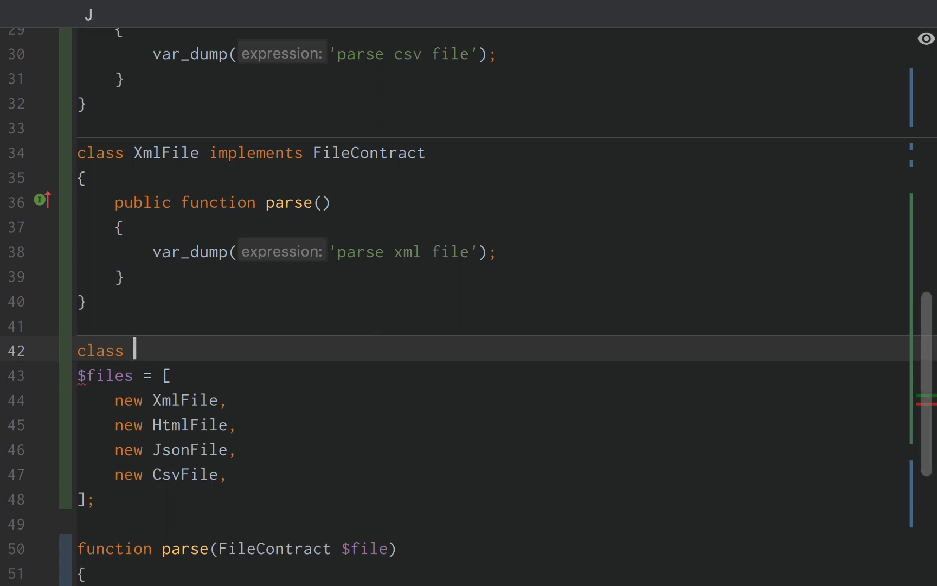
type("PhpFile")
type("{")
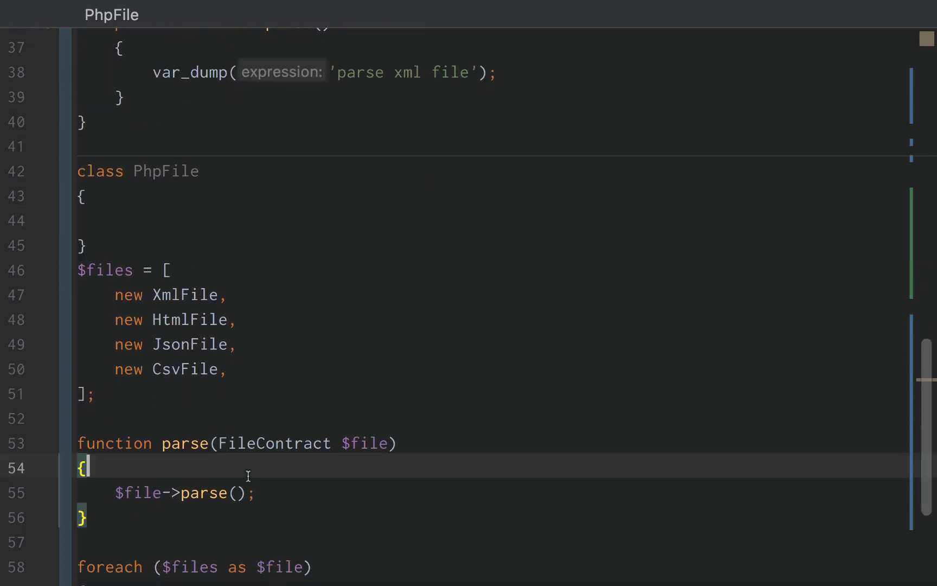
type("//")
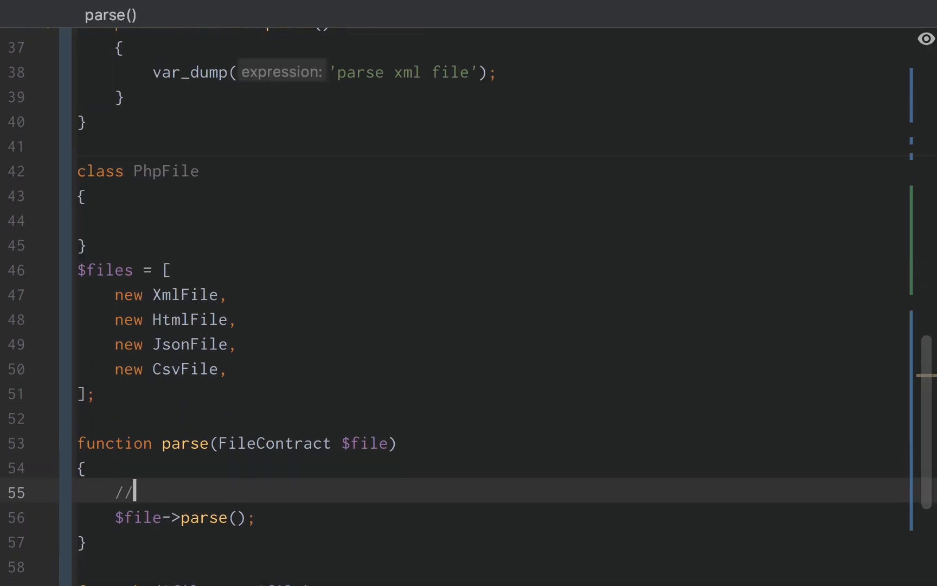
type("implements F")
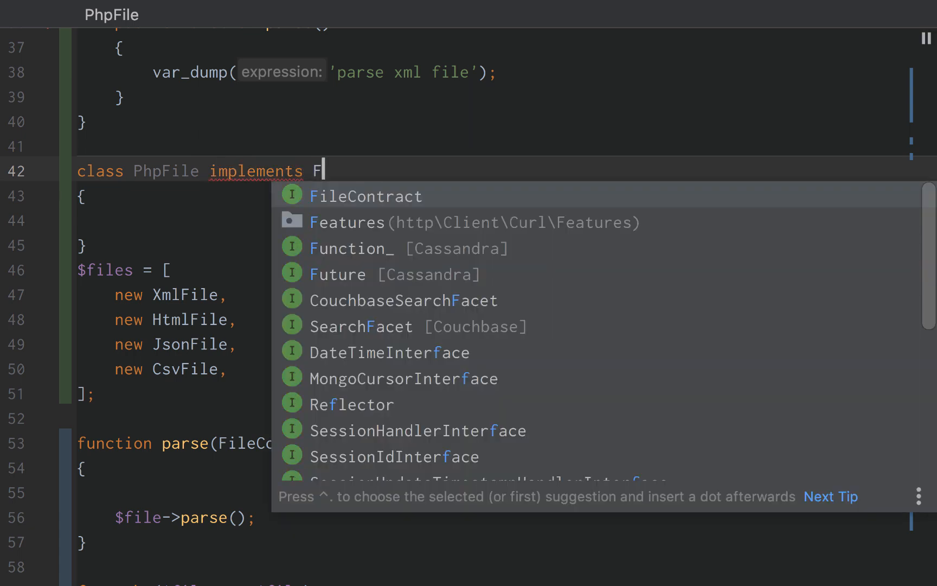
left_click(366, 196)
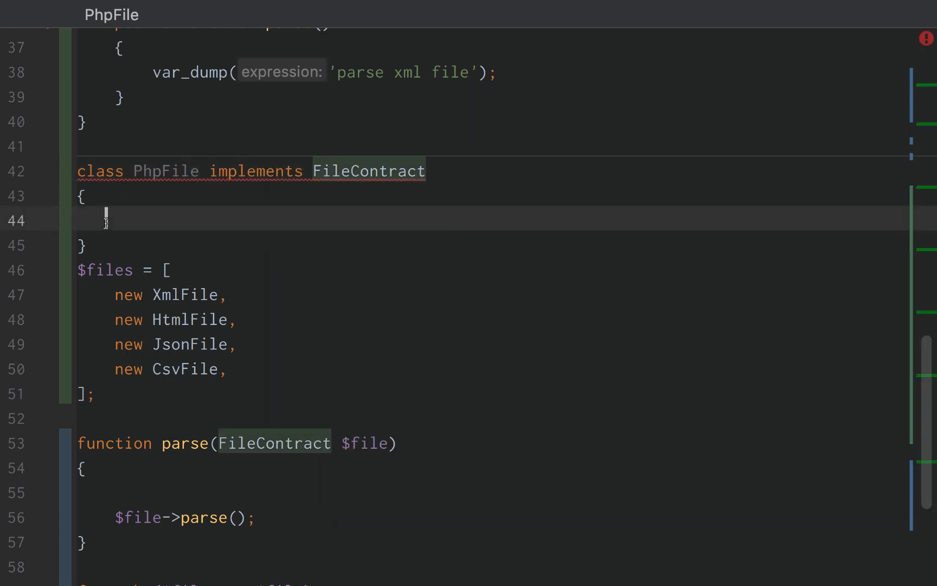
- Give PhpFile a parse() dumping 'parse php file' and add new PhpFile to $files
type("public function parse(")
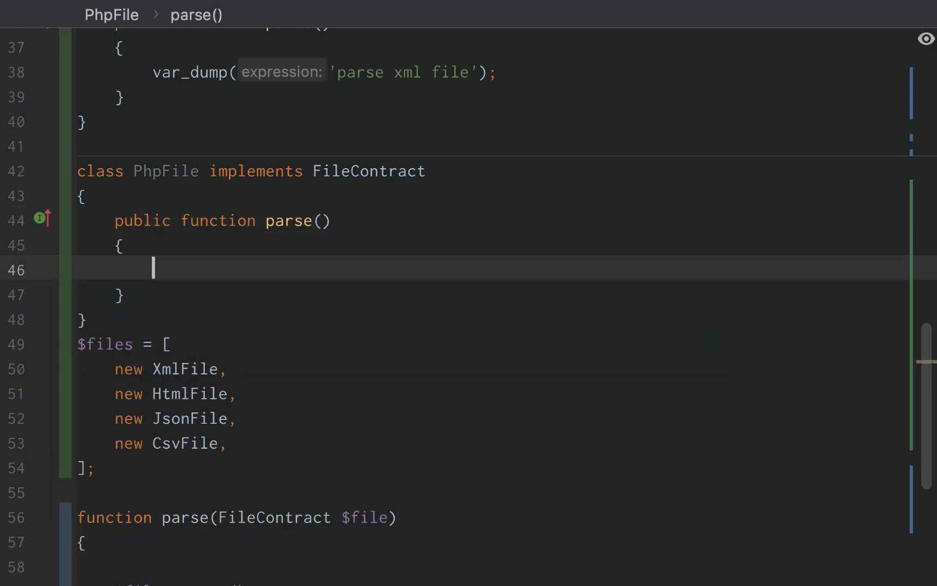
type("var_dump('p'")
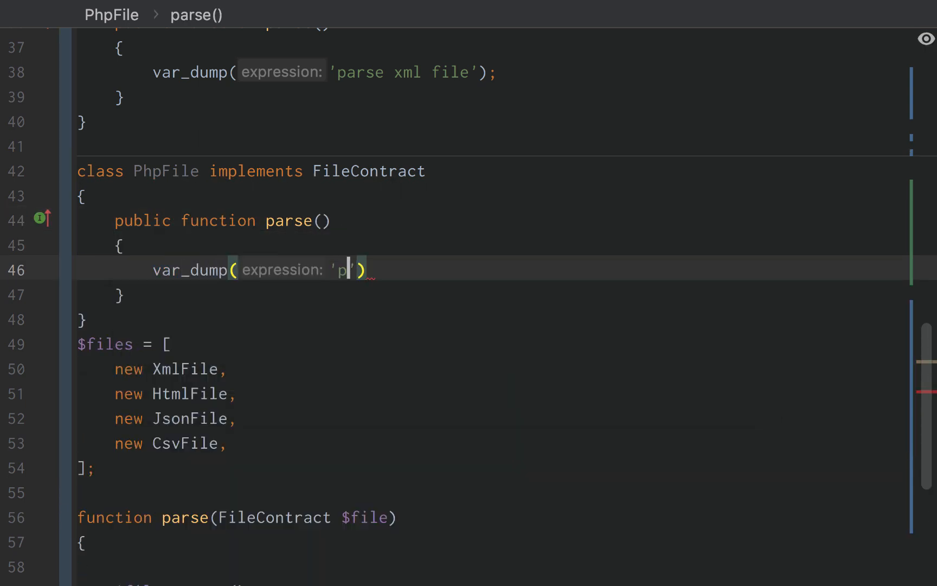
type("arse")
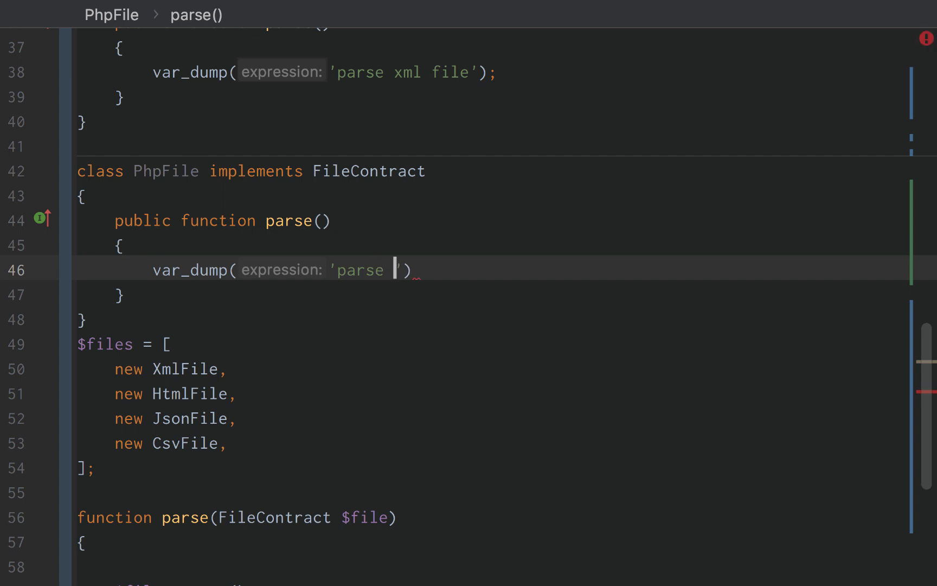
type("php file")
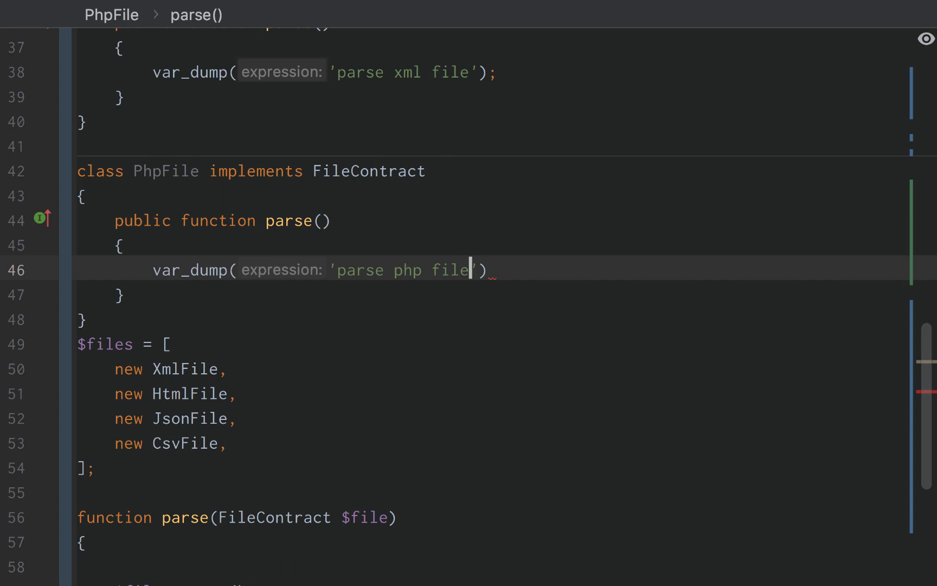
type(";")
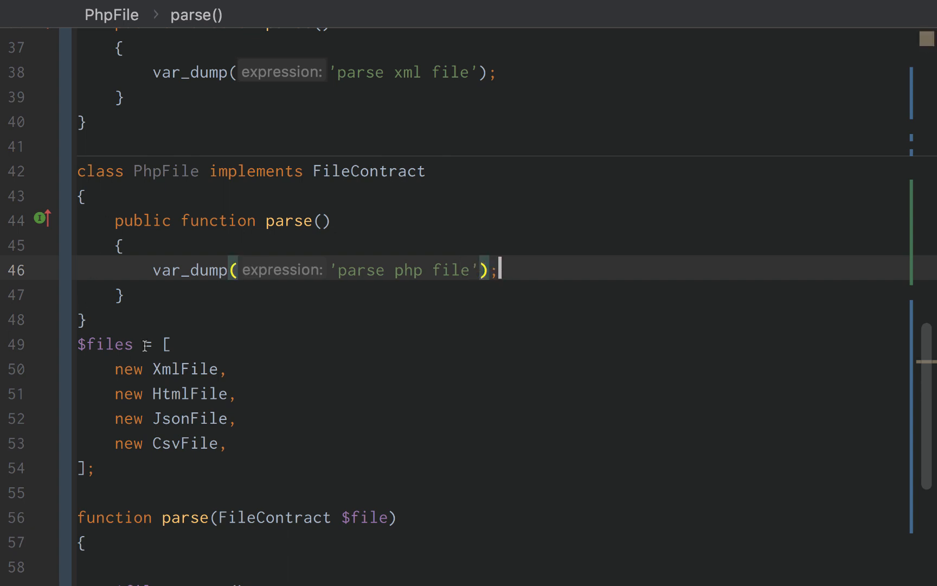
type("PhpFile,")
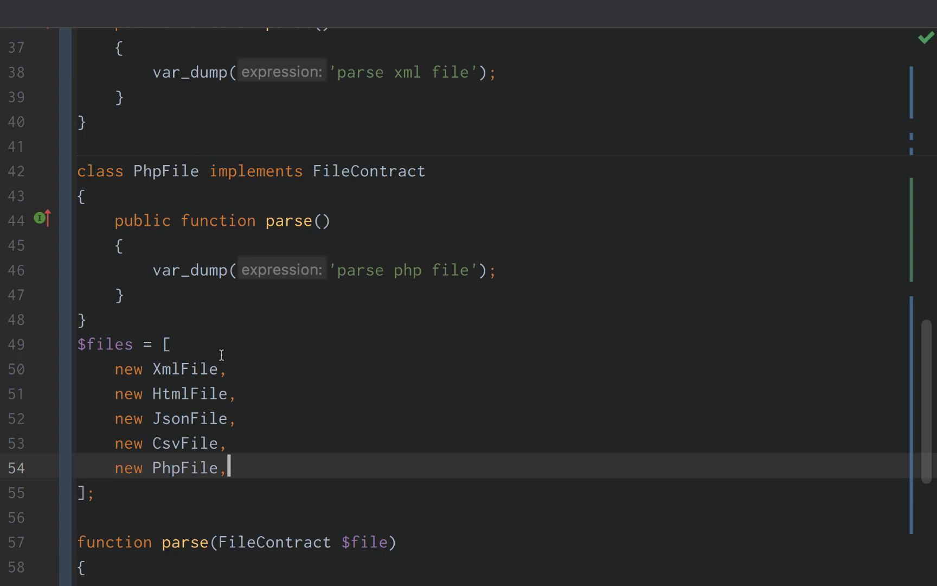
- Insert a blank line between the PhpFile class and the $files array
key("enter")
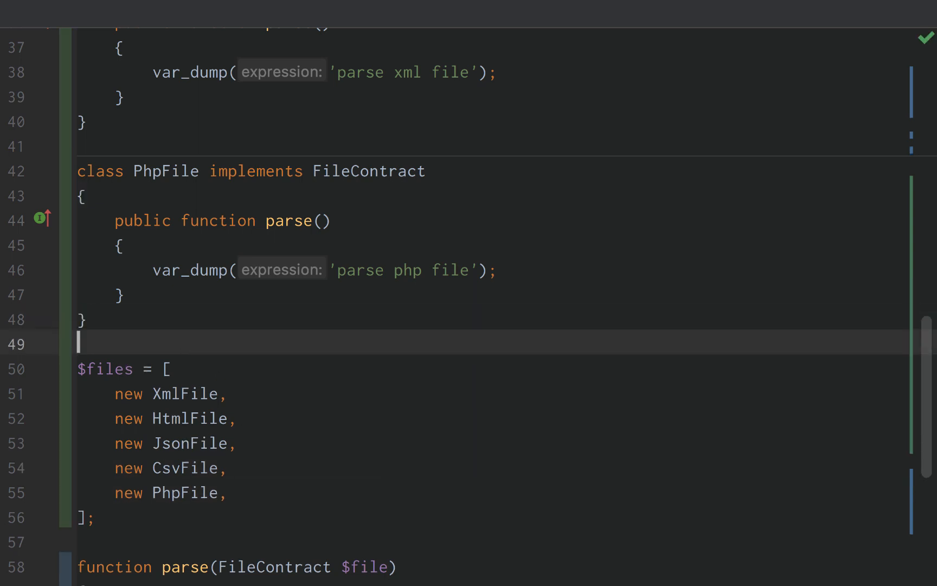
scroll("down", 3)
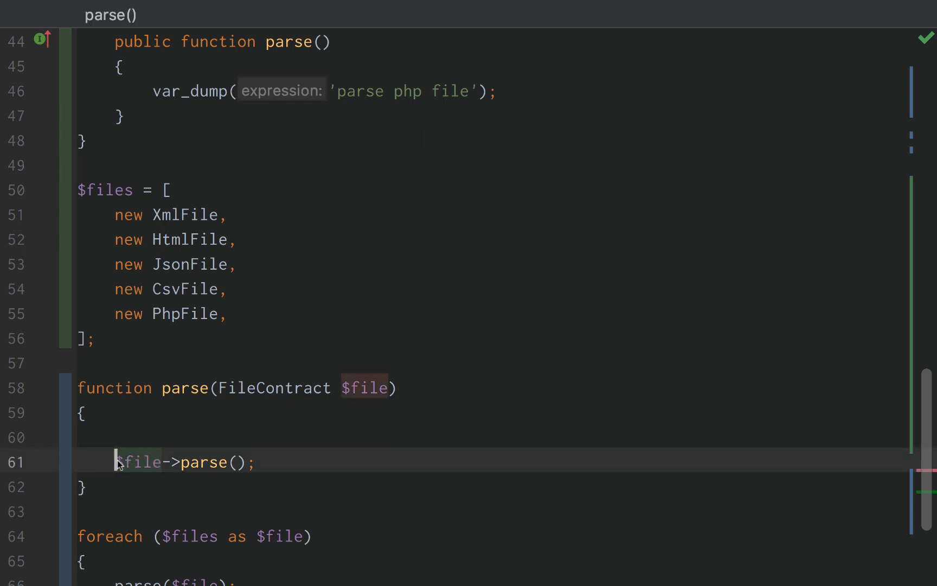
scroll("up", 3)
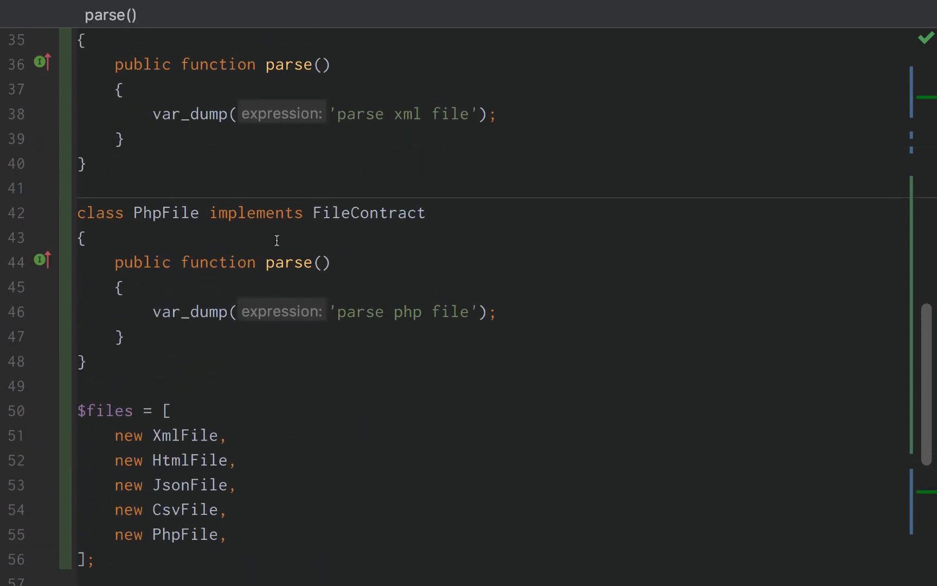
double_click(368, 212)
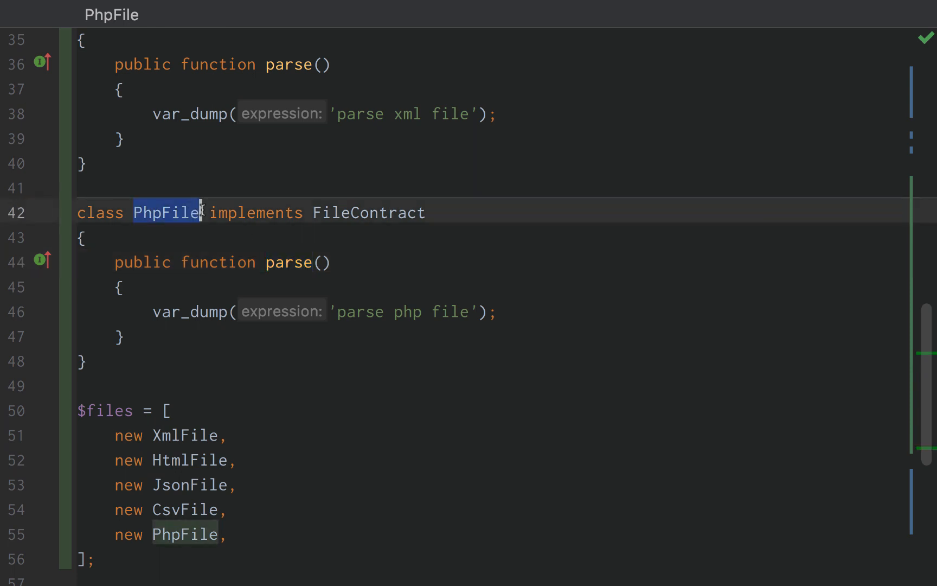
left_click(310, 386)
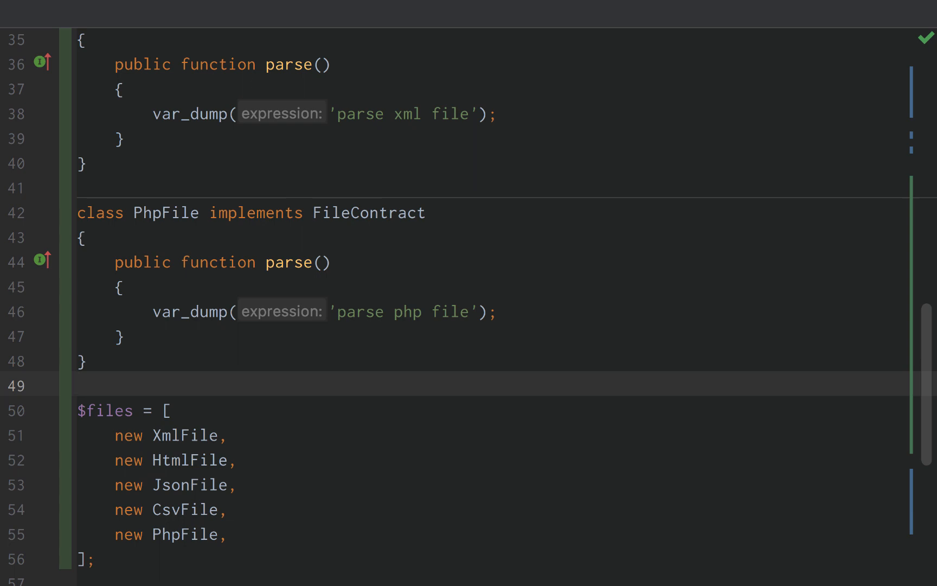
- Remove the leading blank line inside the parse() function body
scroll("down", 3)
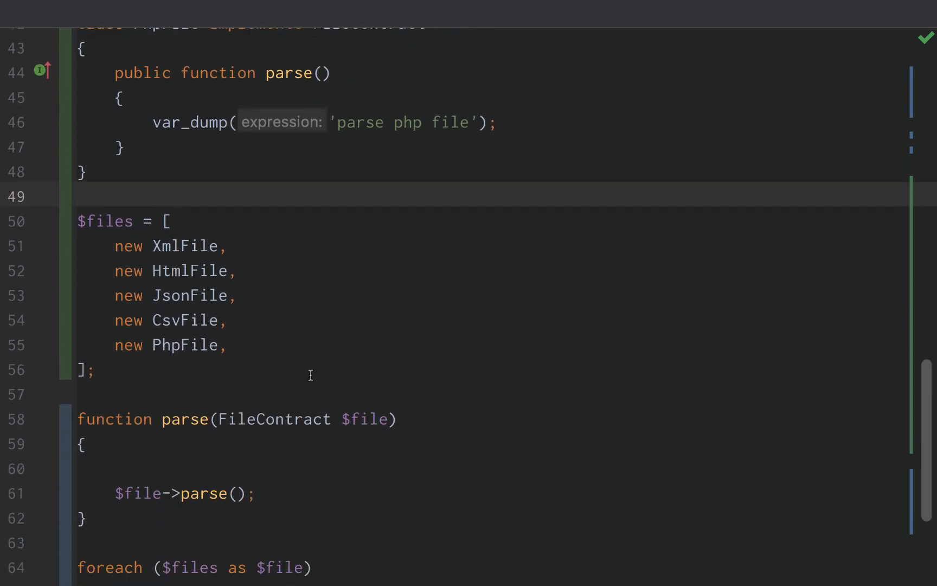
double_click(364, 418)
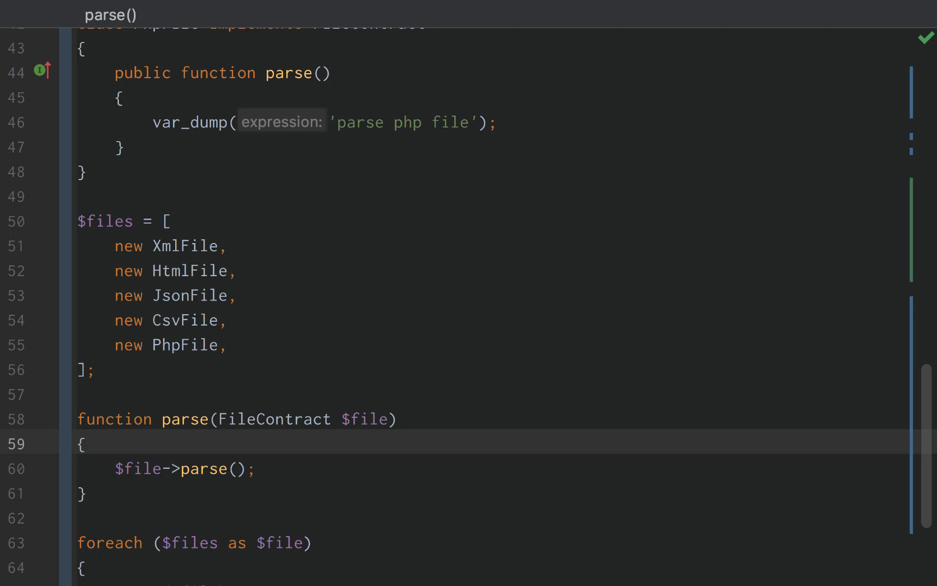
scroll("up", 3)
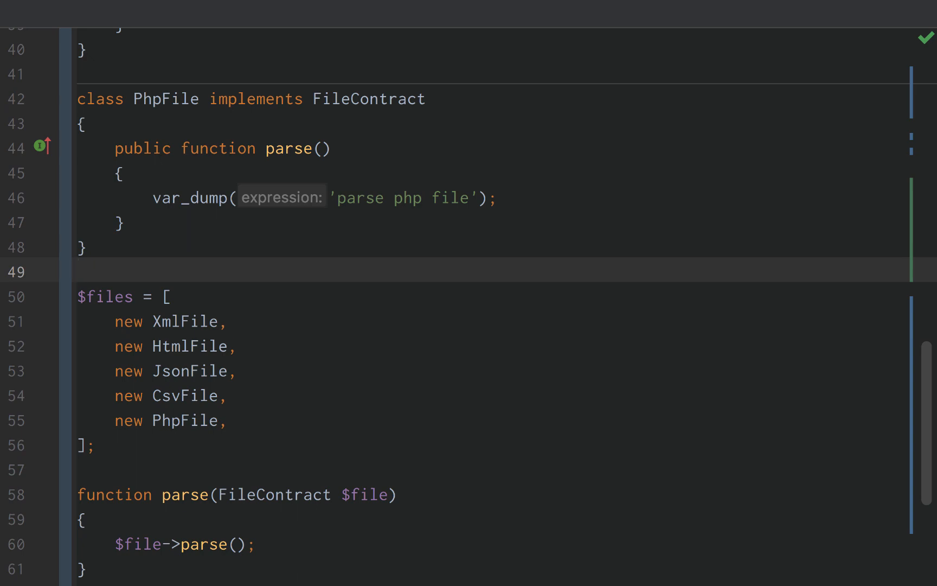
- Delete the '// interface = contracts' comment above the FileContract interface in example.php
scroll("up", 3)
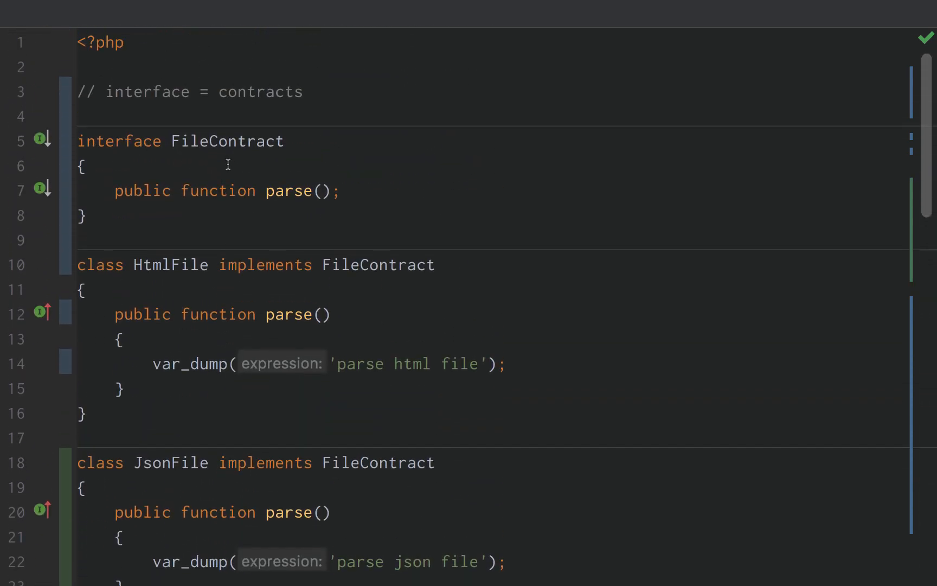
double_click(290, 191)
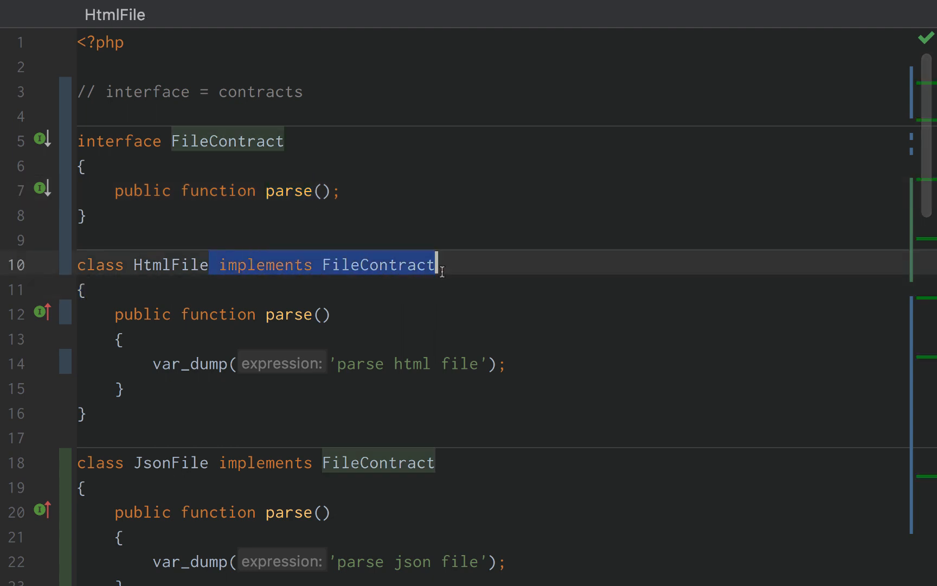
left_click(109, 314)
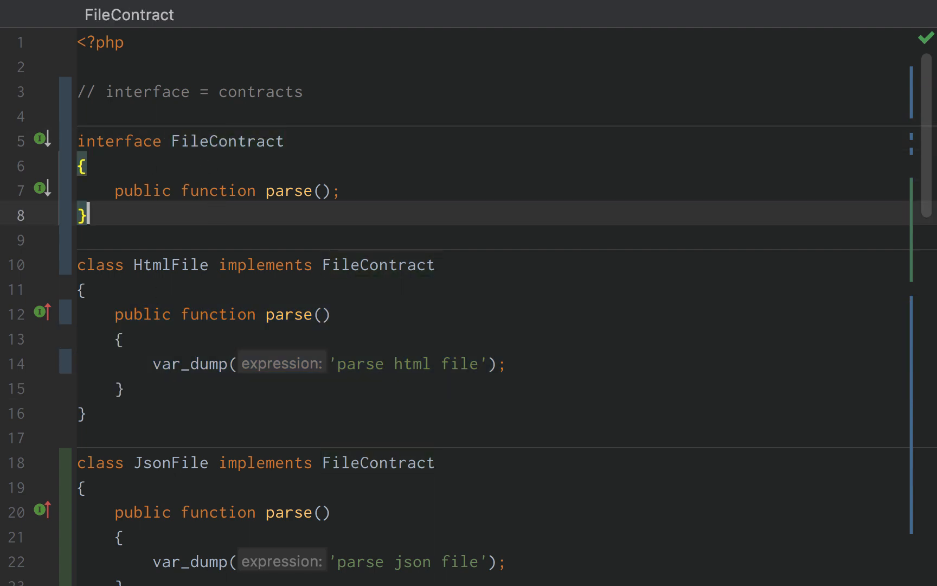
key("Backspace")
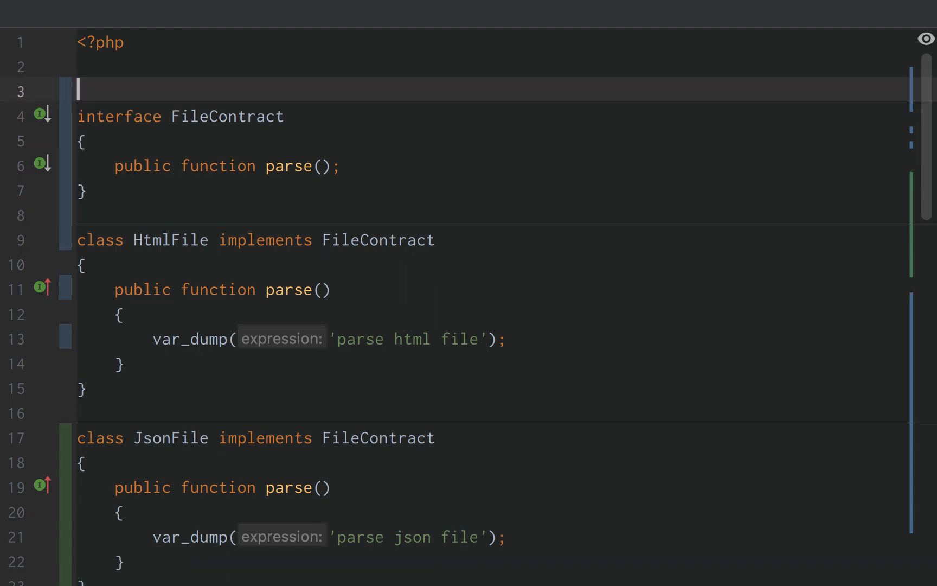